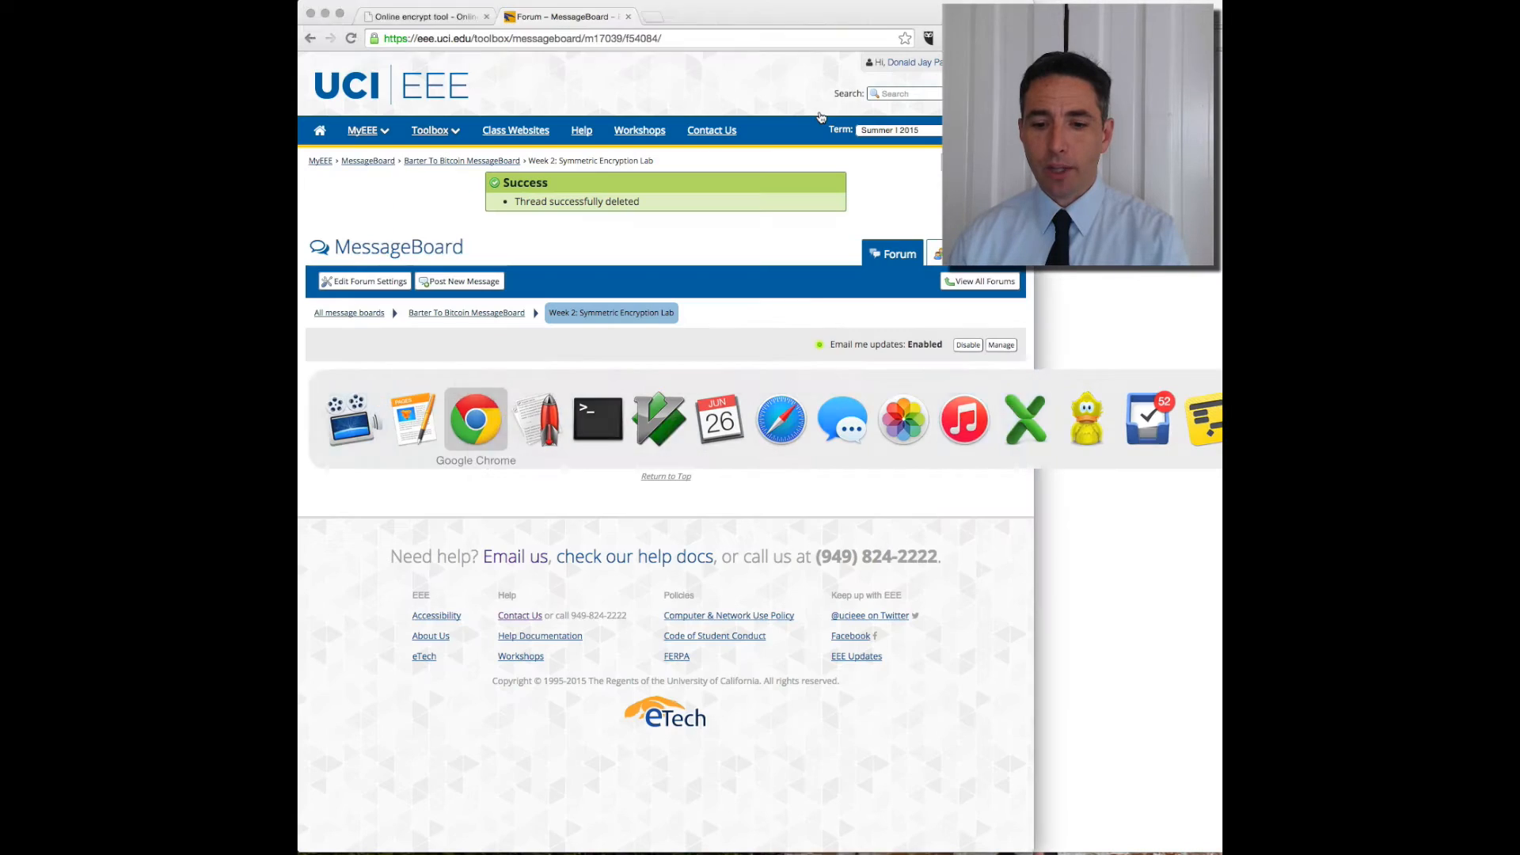
Switch Chrome to the Tools4noobs Online encrypt tool tab
click(424, 17)
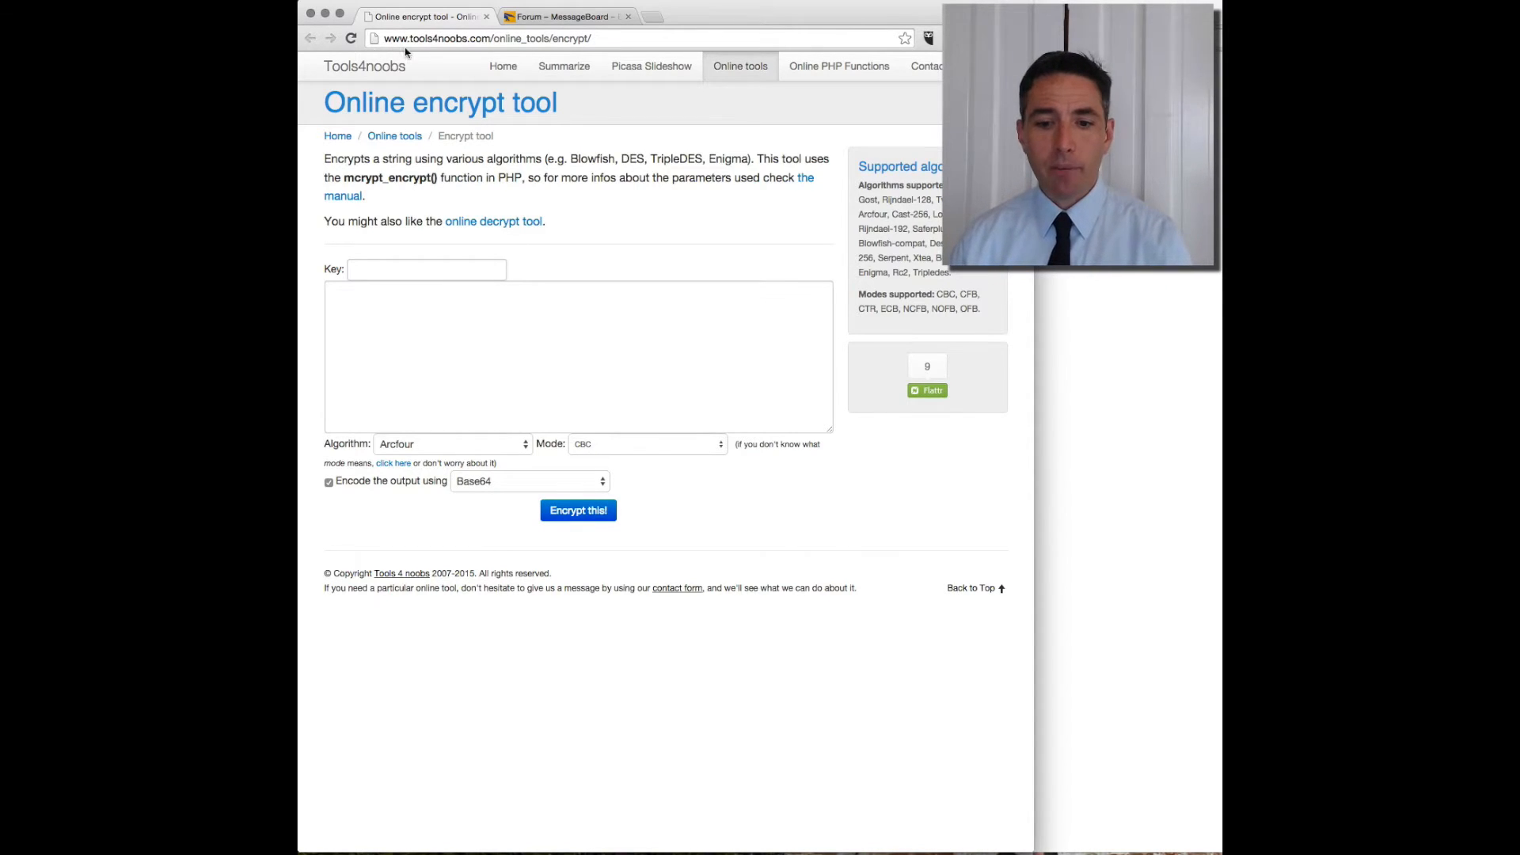
mouse_move(431, 50)
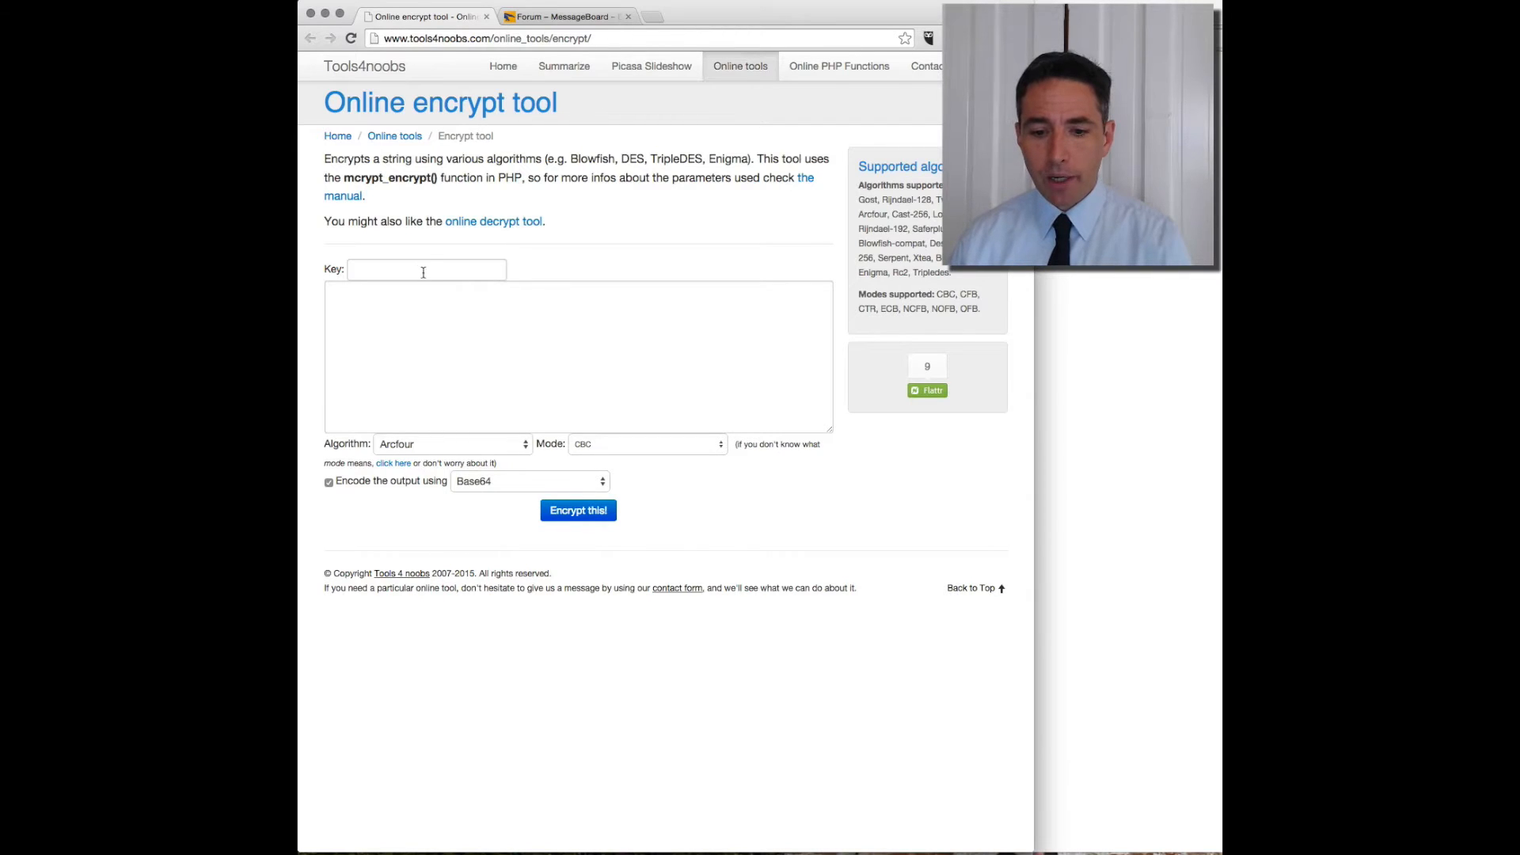
click(424, 269)
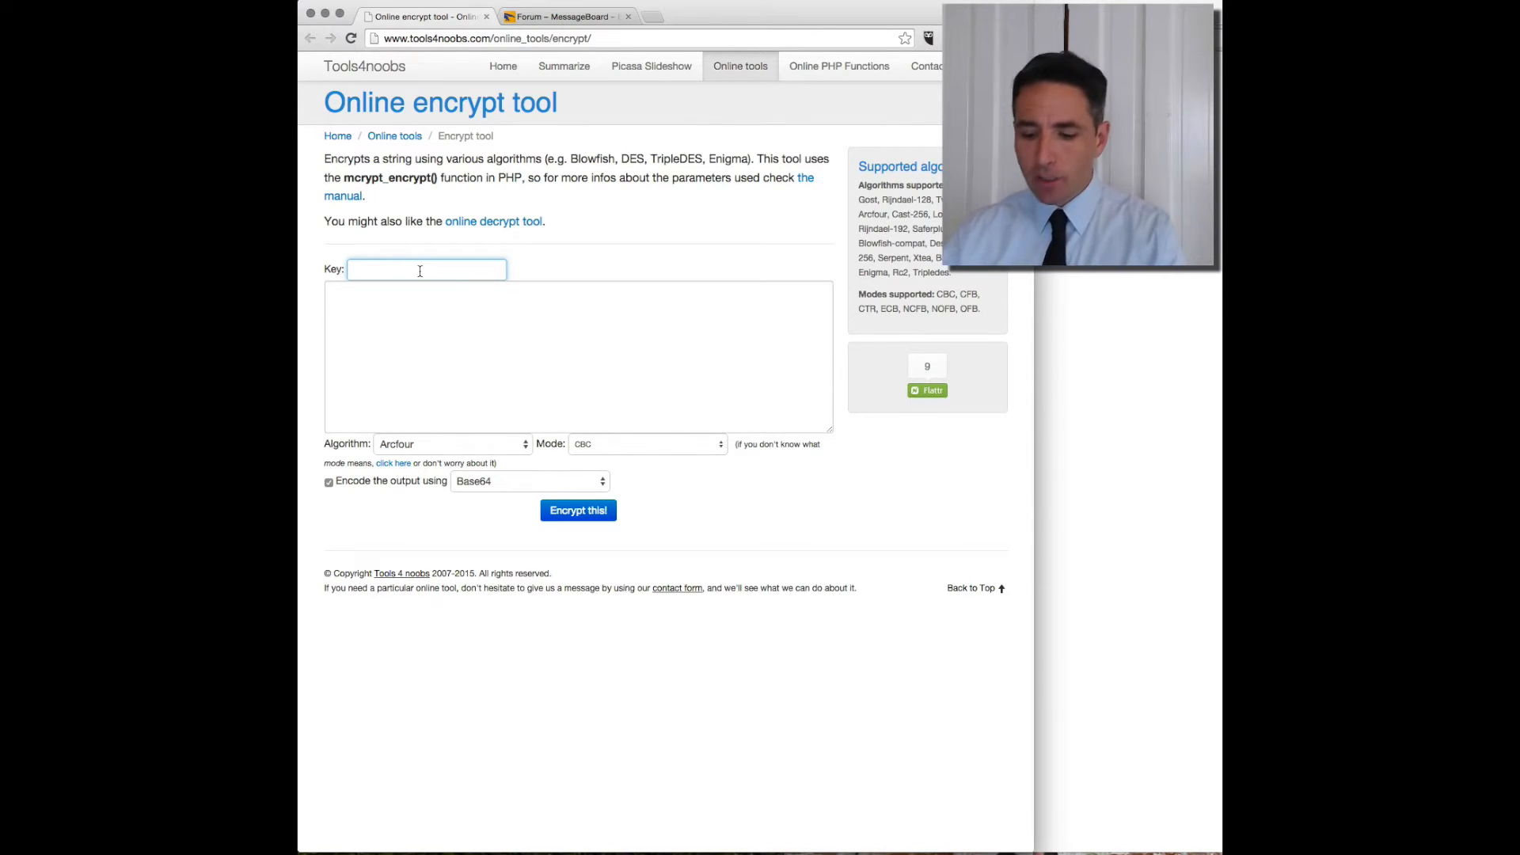
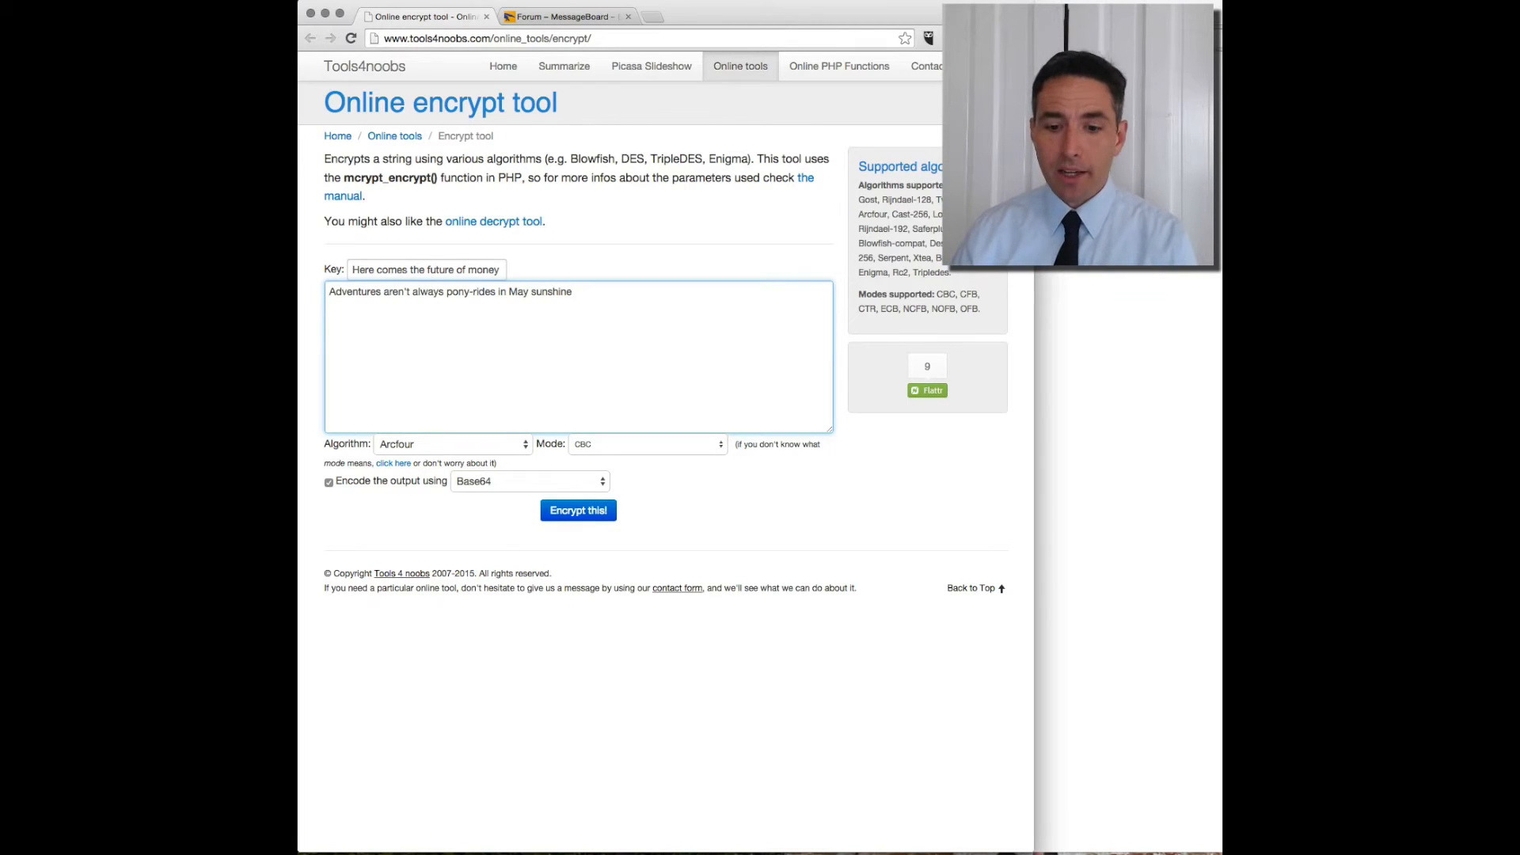
Encrypt the message using the Blowfish algorithm with hexadecimal output
click(450, 443)
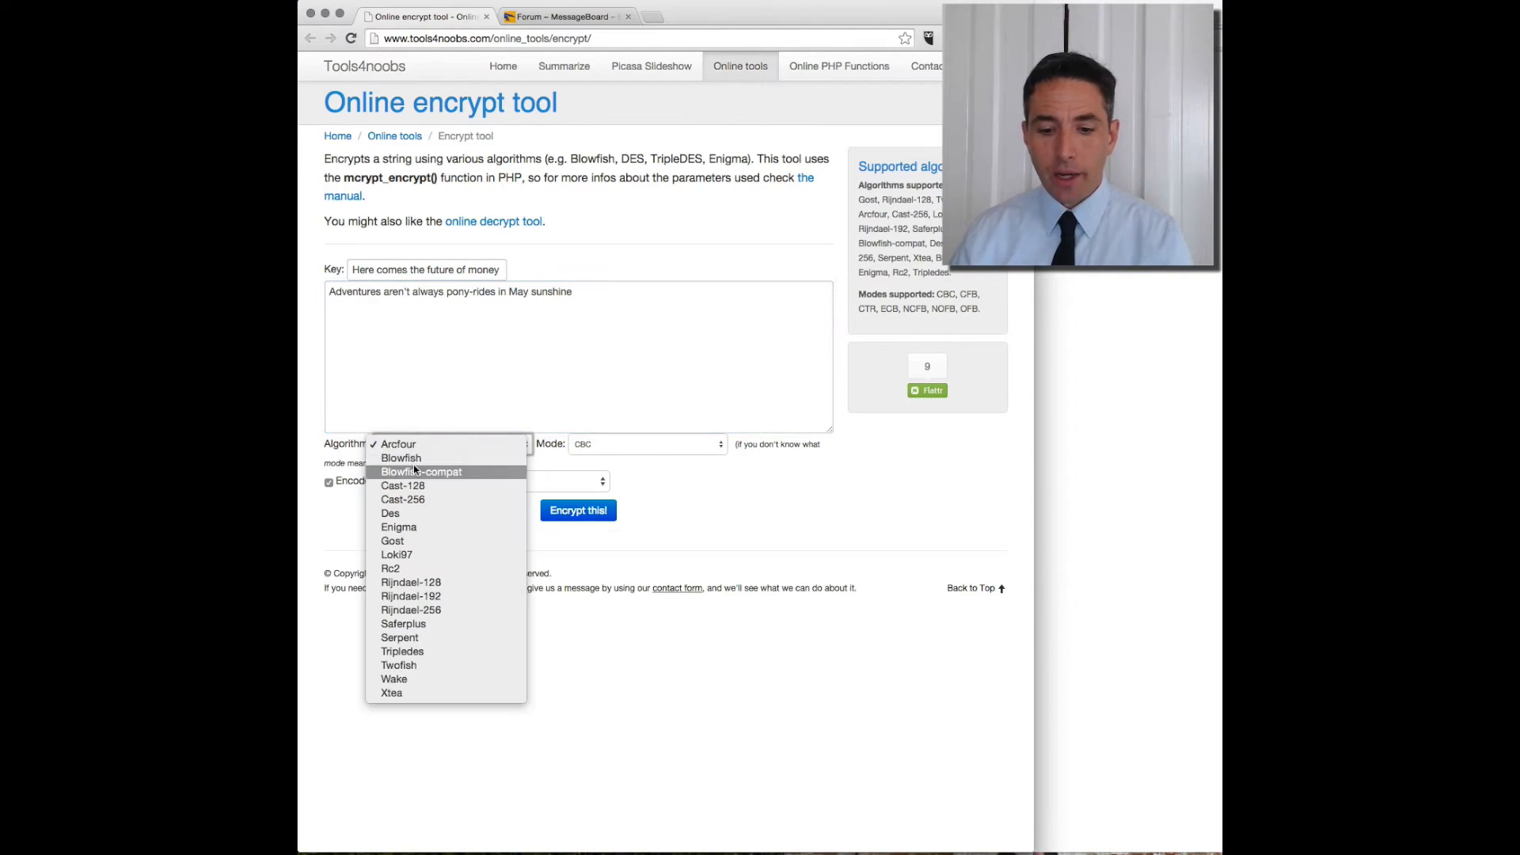
click(401, 457)
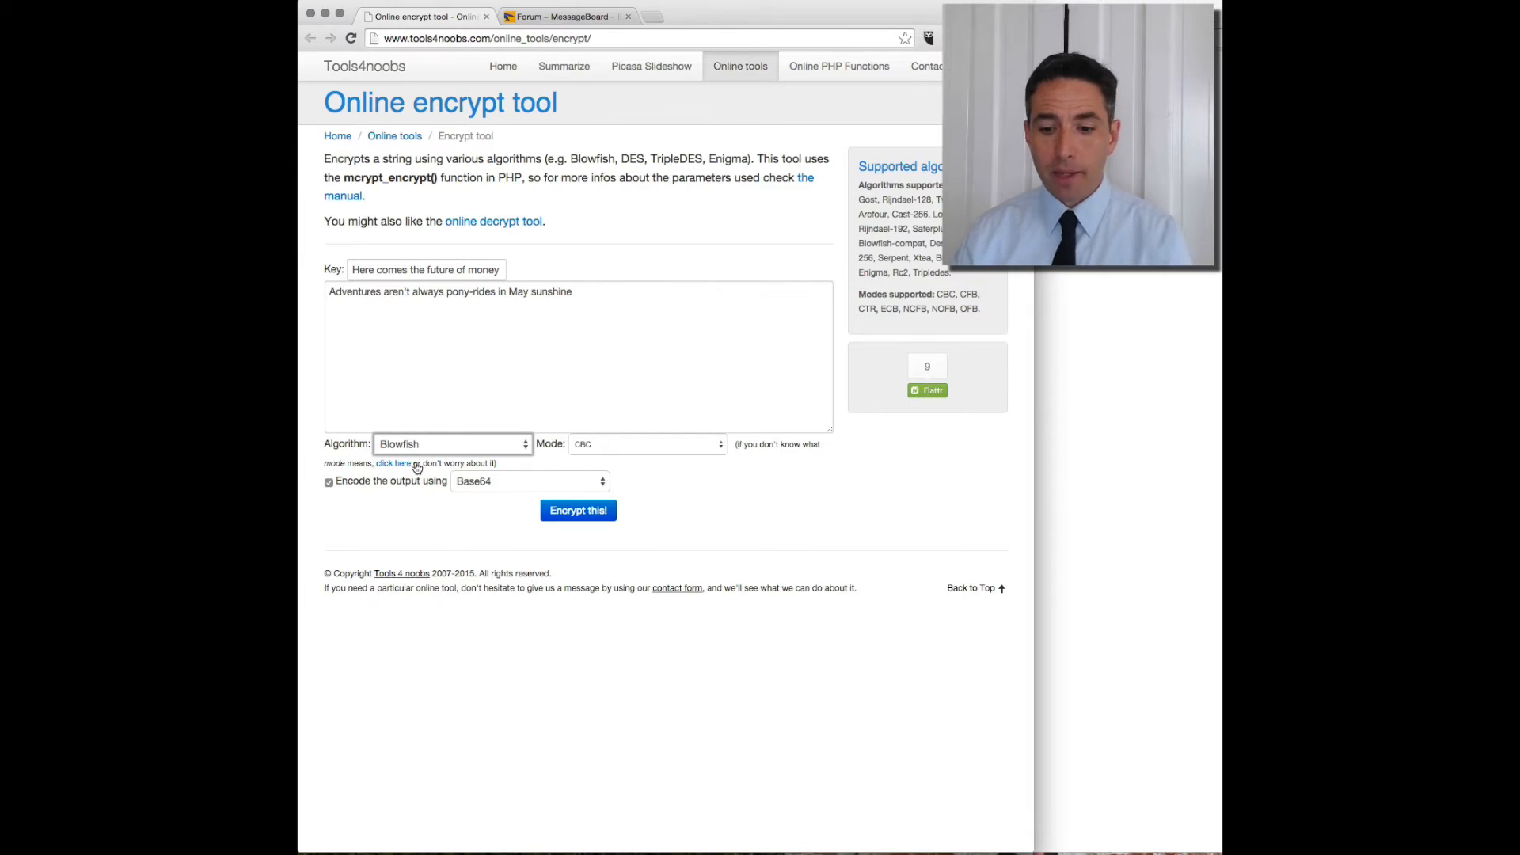
mouse_move(619, 446)
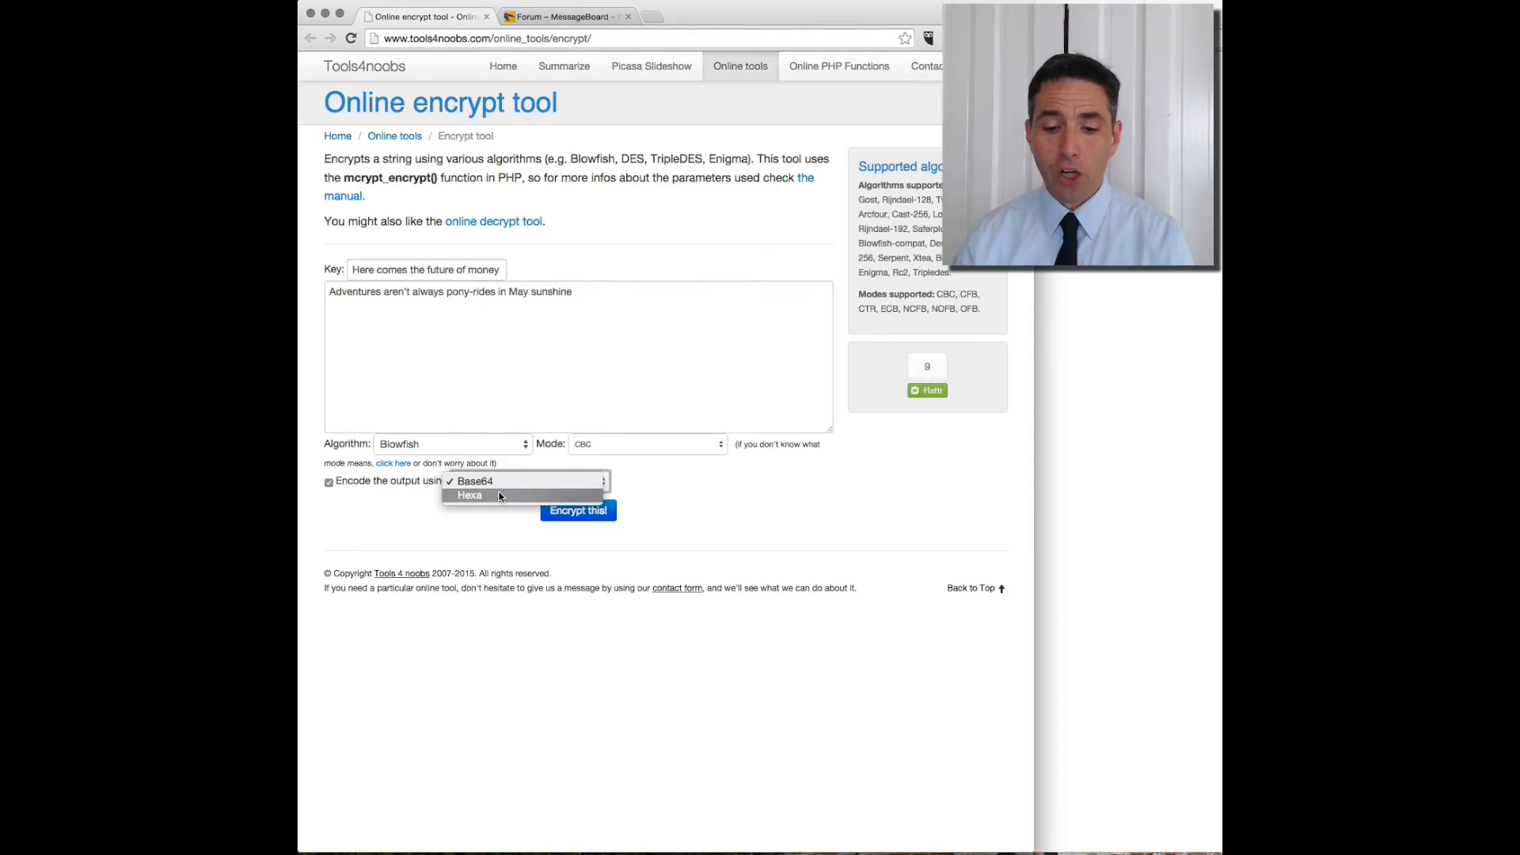
click(469, 494)
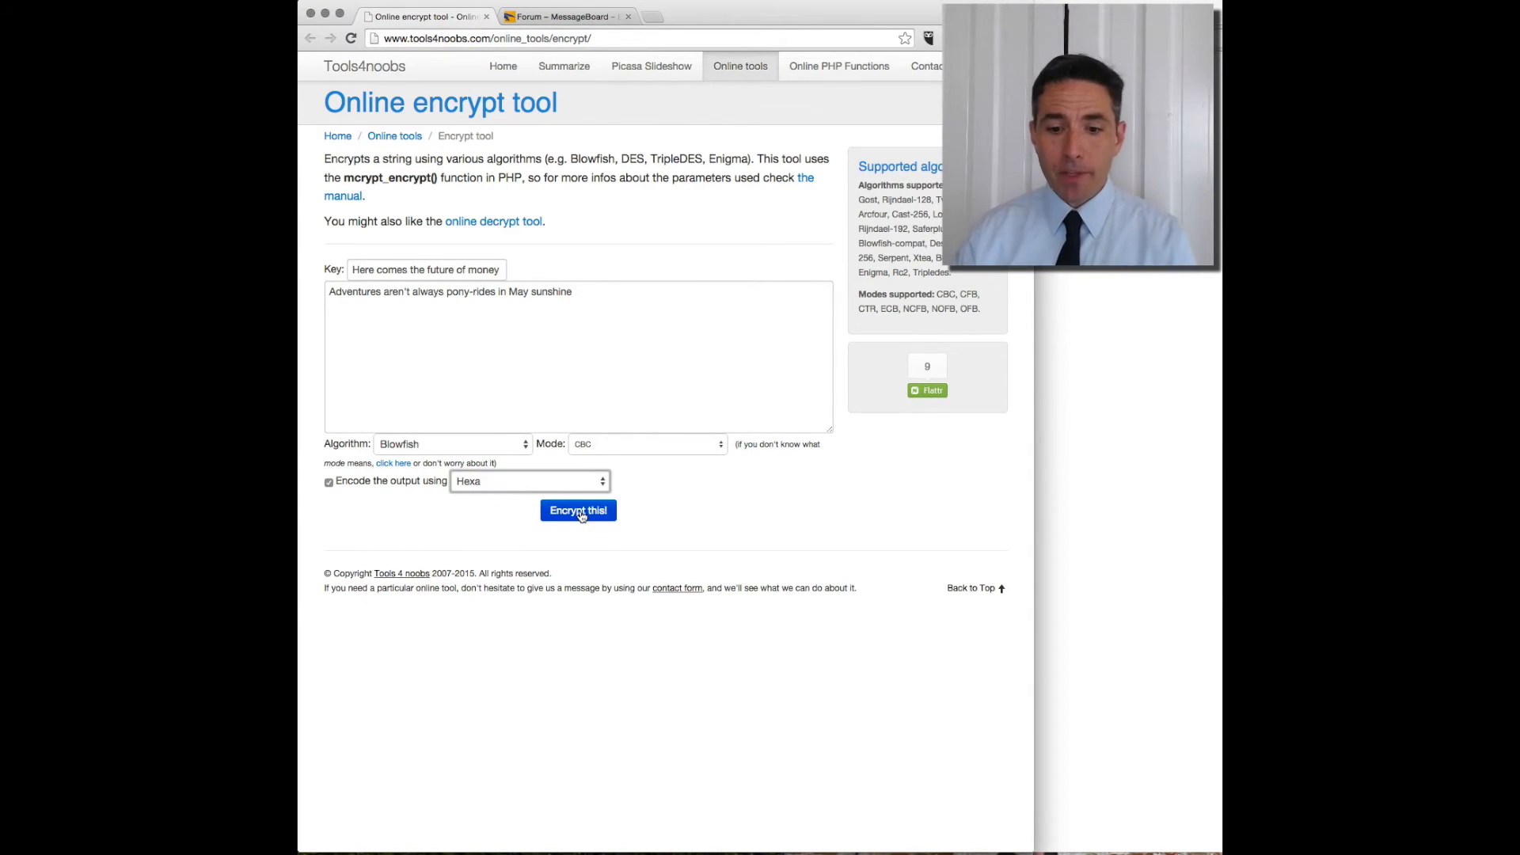
click(578, 510)
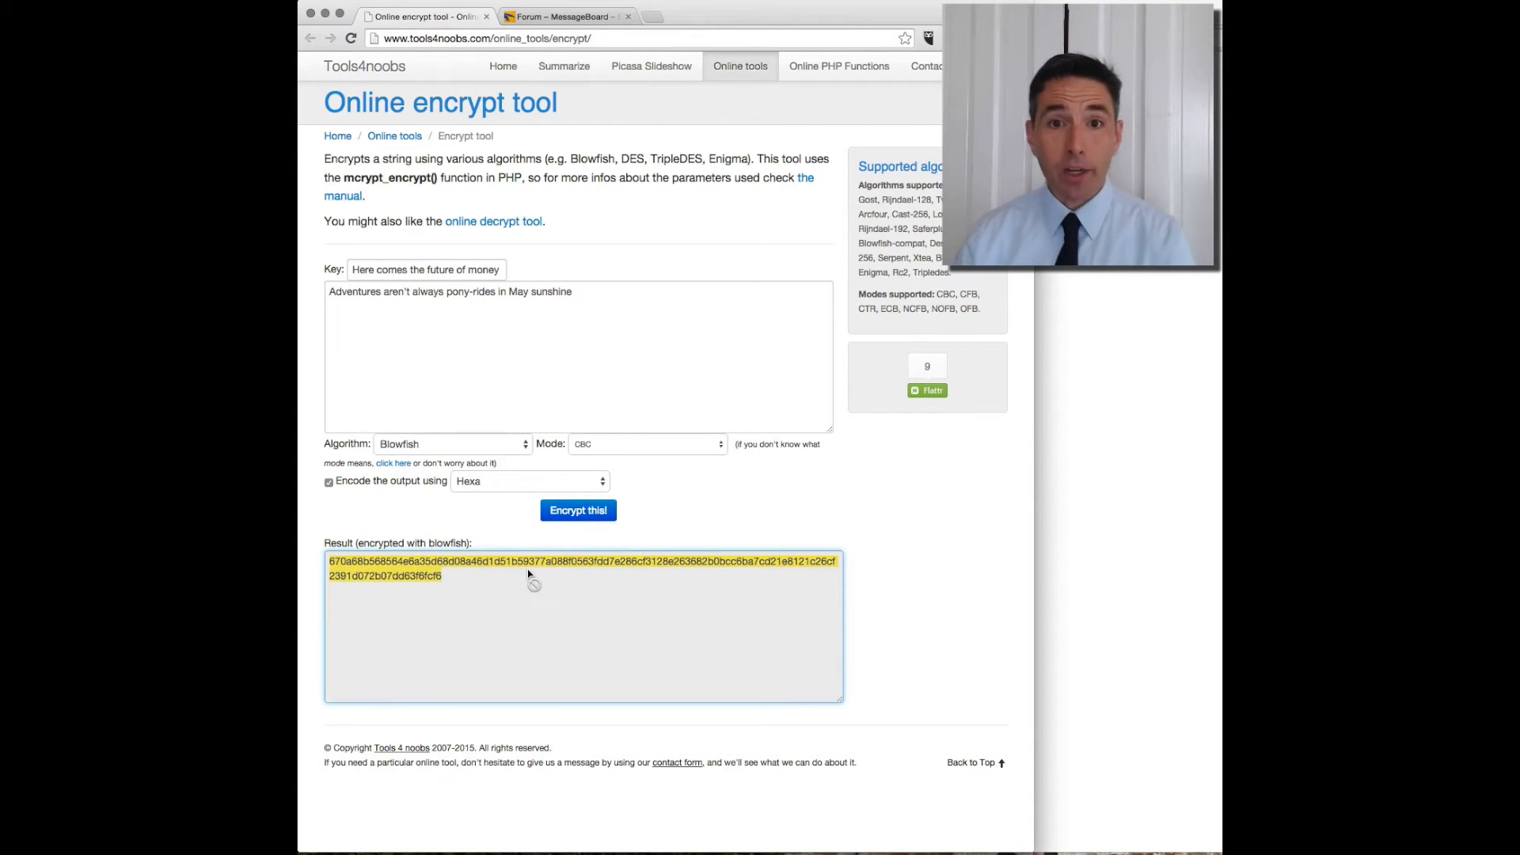
mouse_move(563, 66)
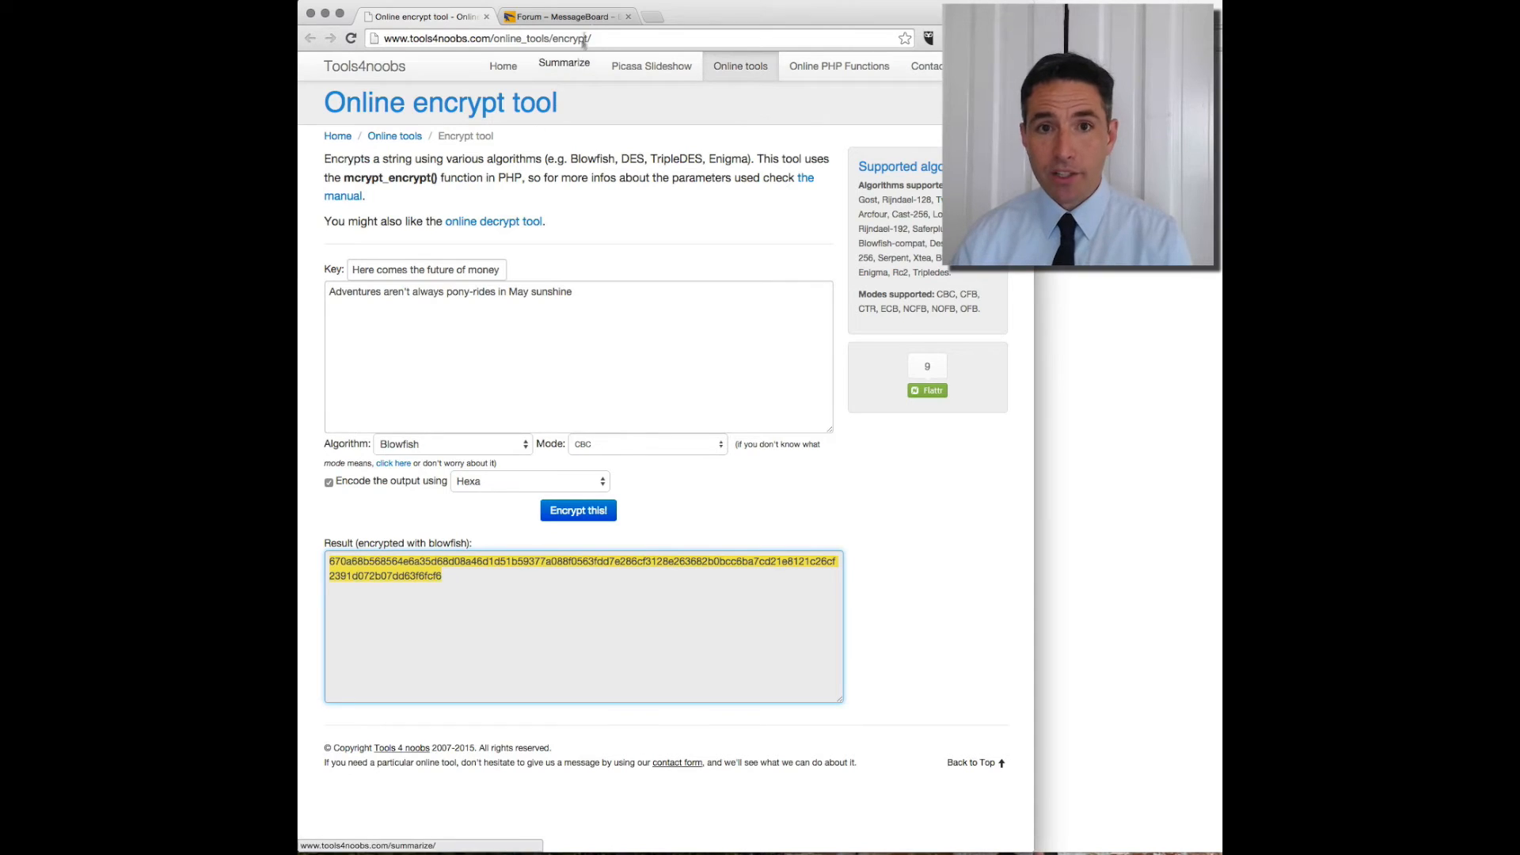
Post thread 'Prof. Patterson's encrypted message' with the hex ciphertext in the Week 2 forum
click(565, 17)
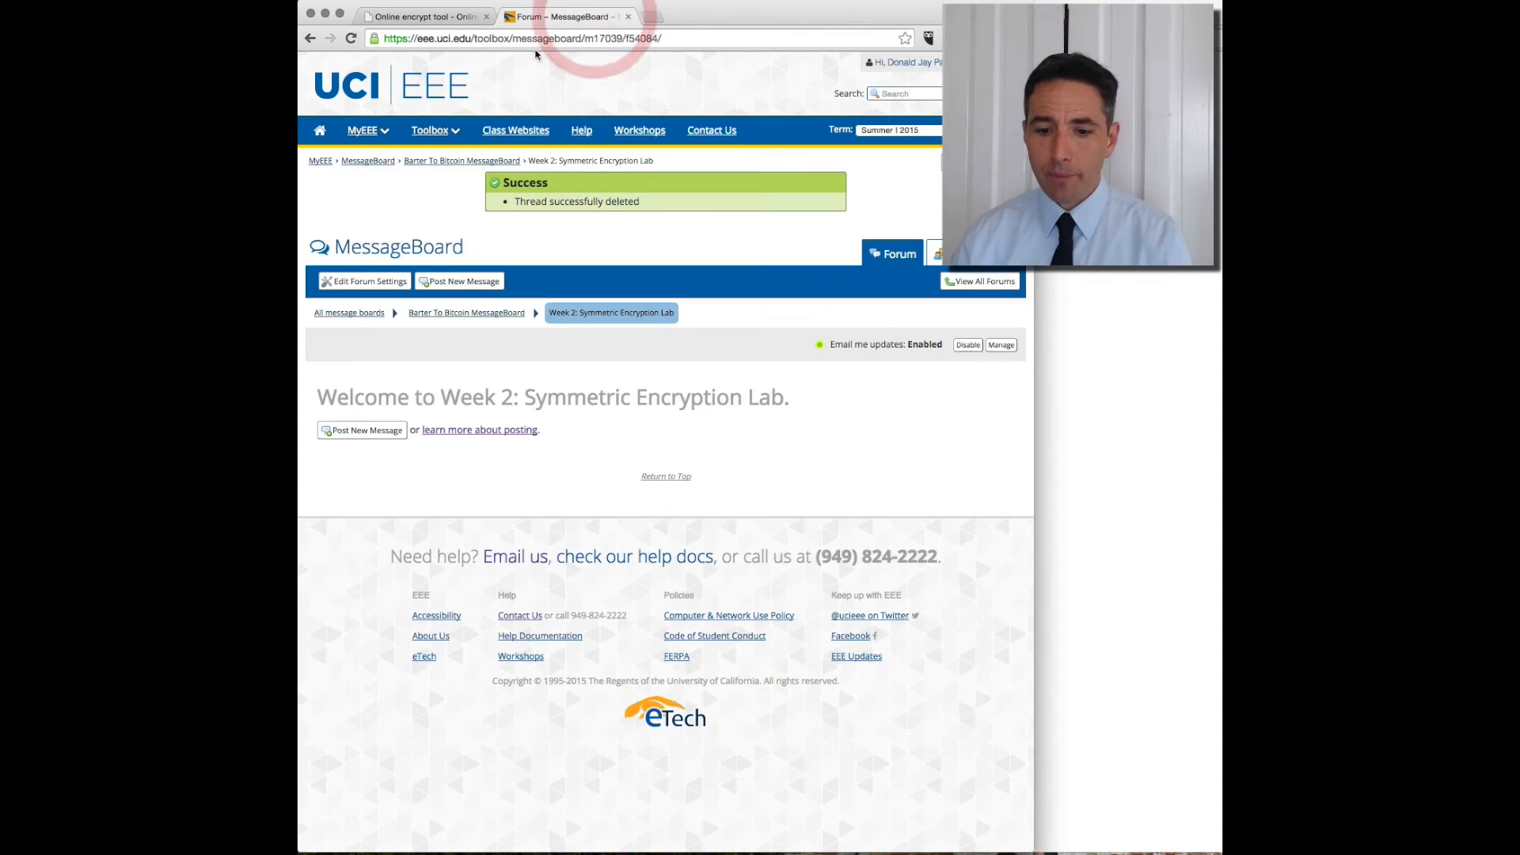
click(361, 429)
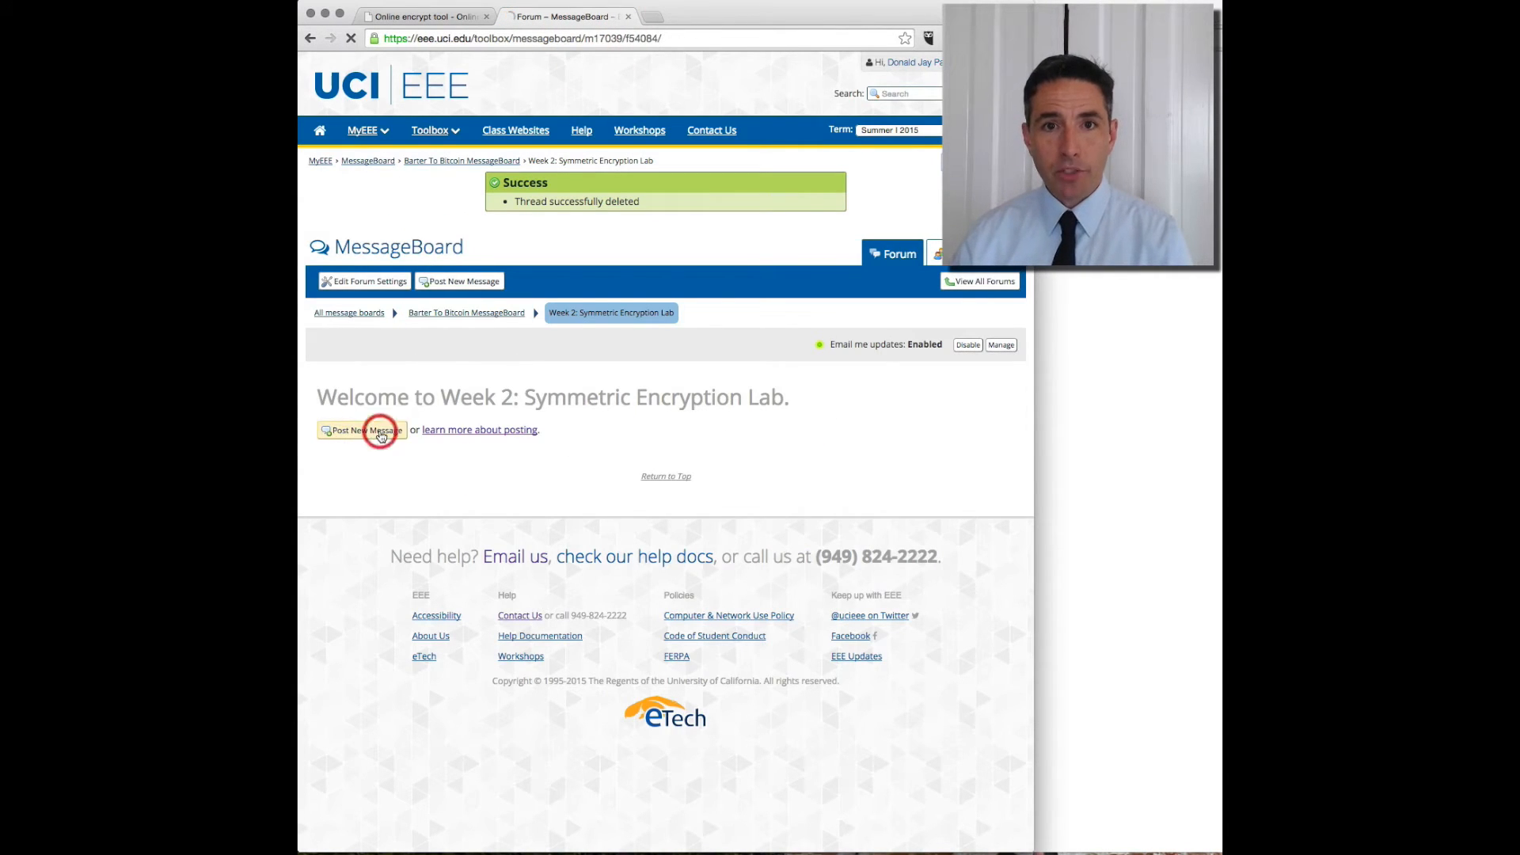
click(359, 429)
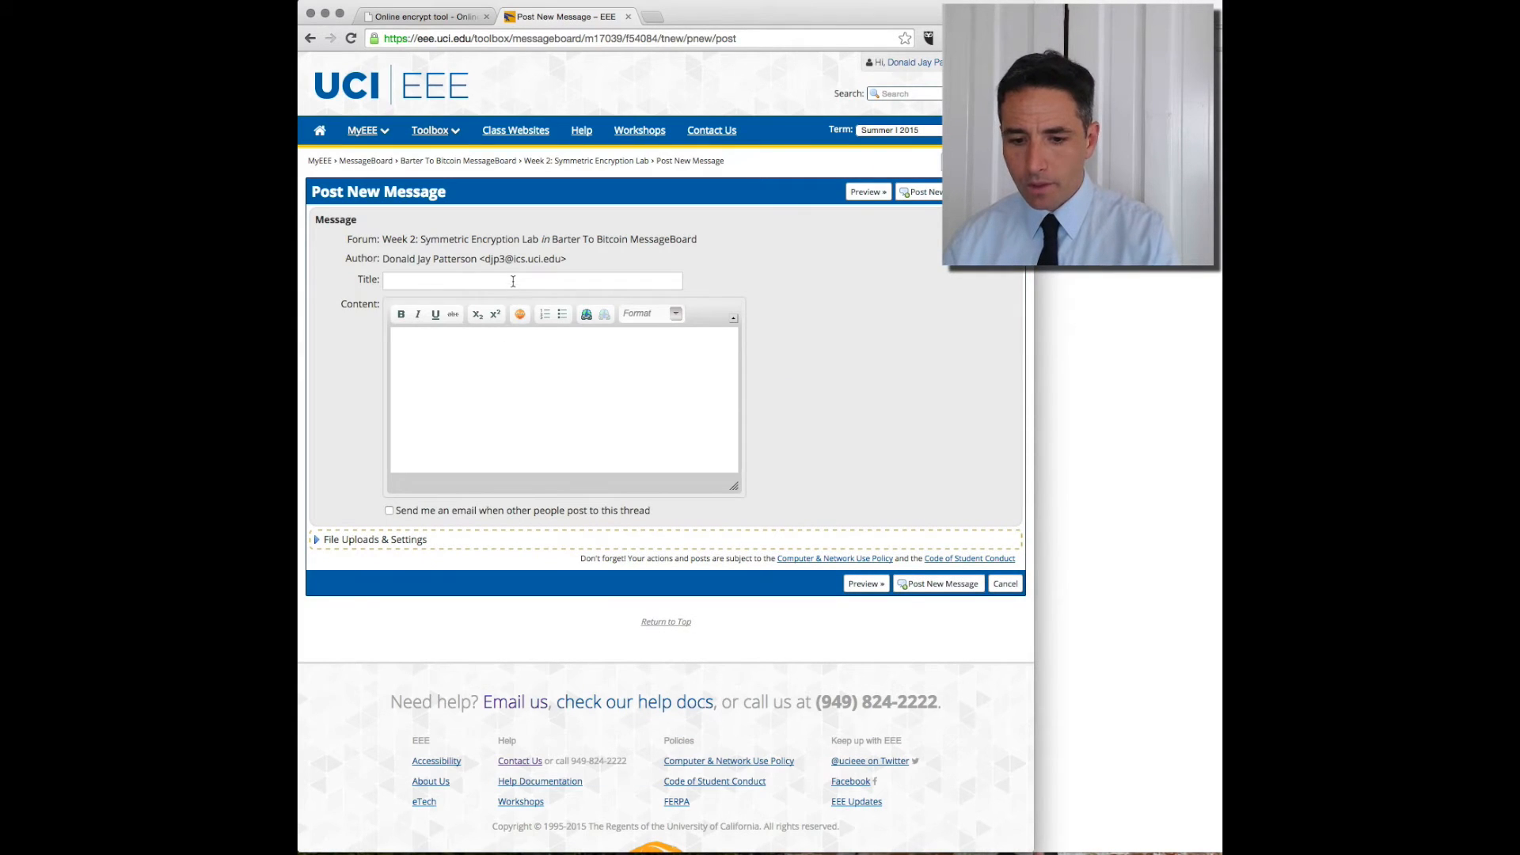
text(Prof.)
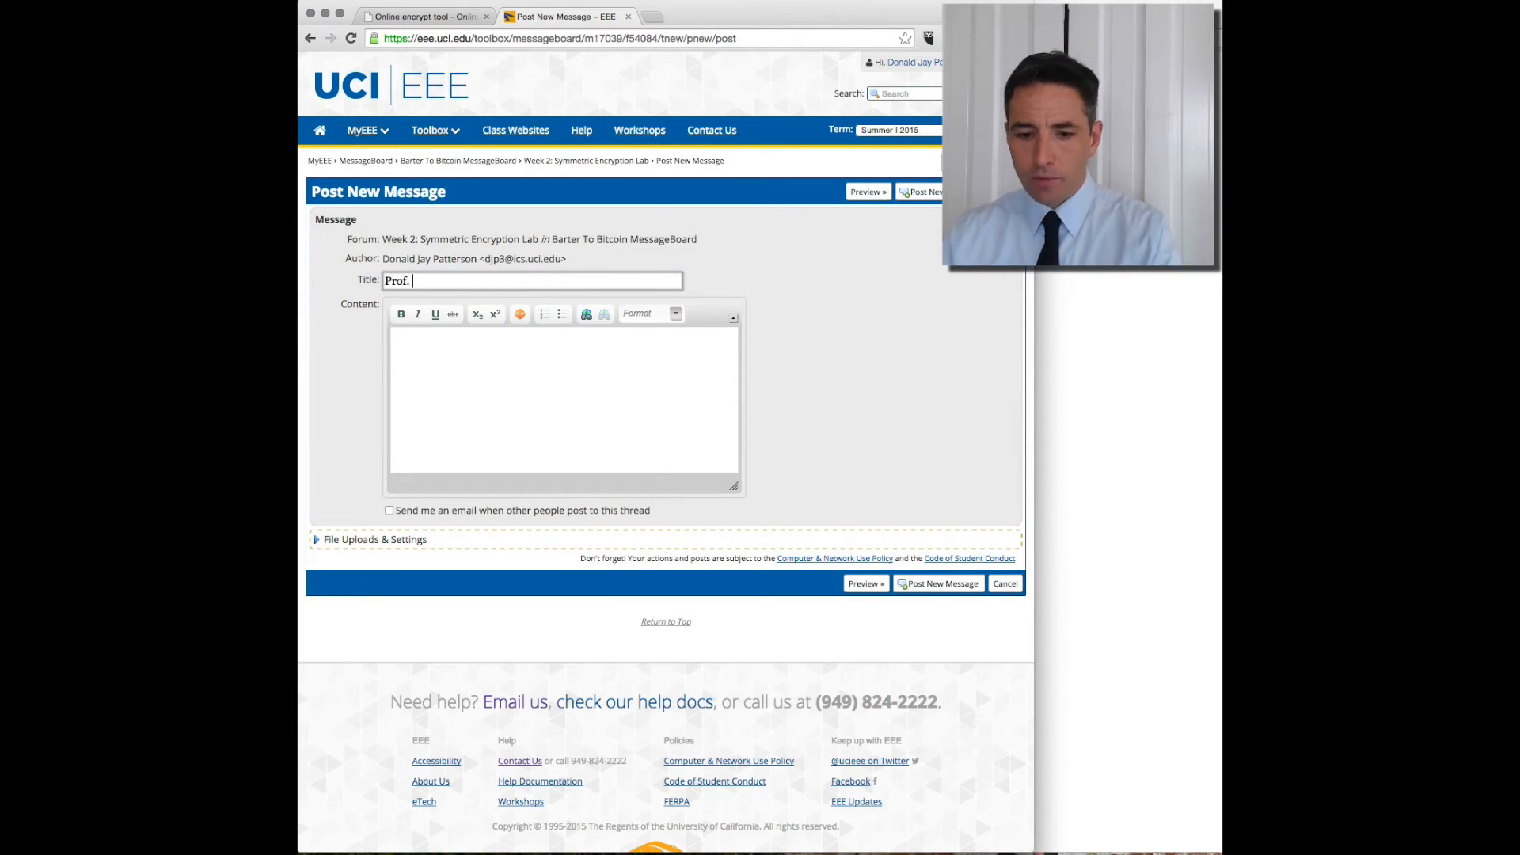
text(Patterson's en)
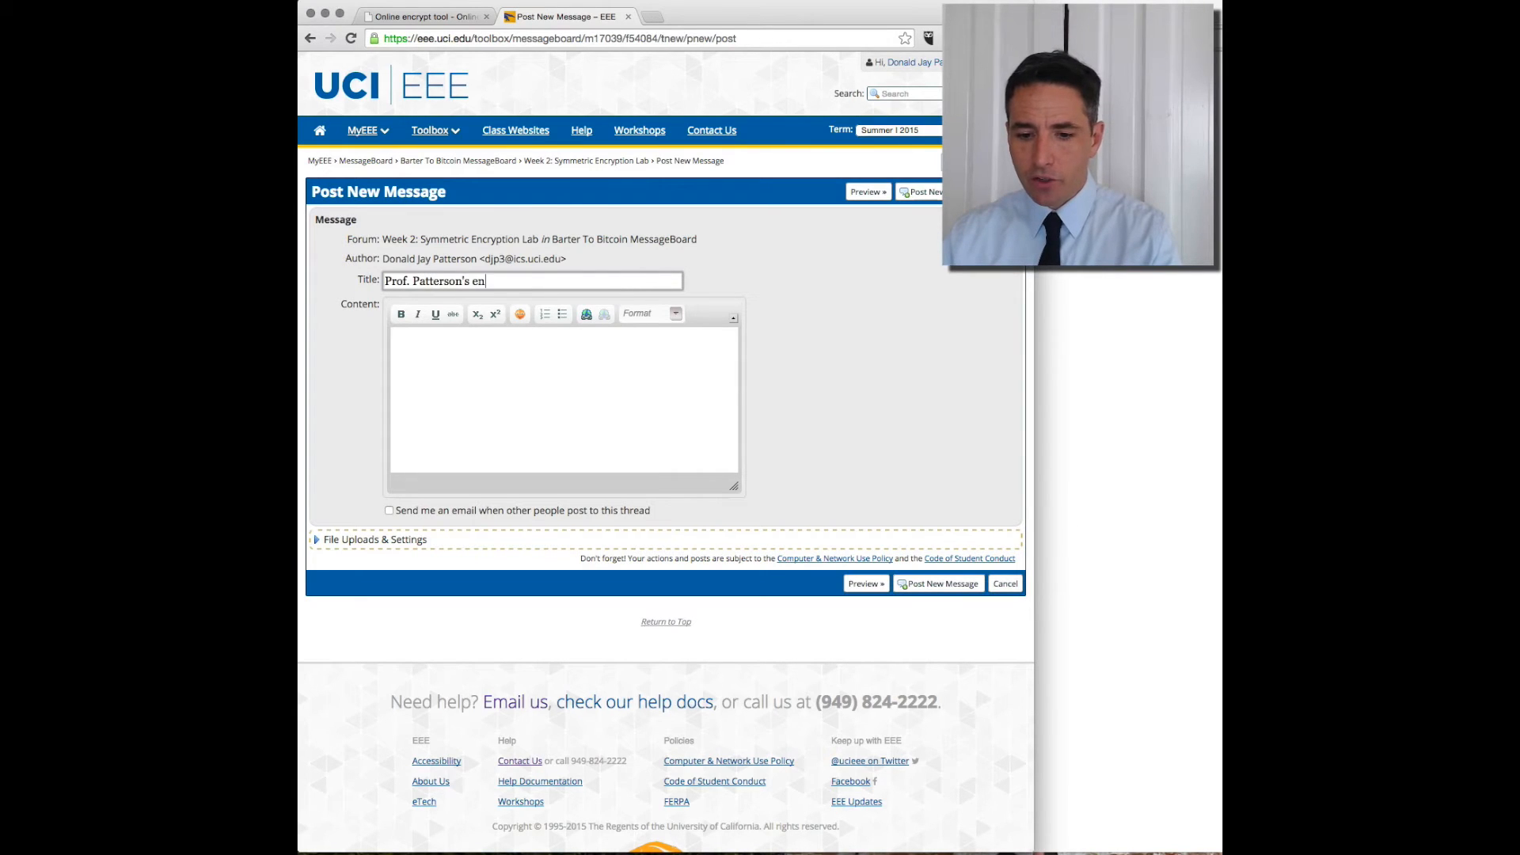
text(crypted messa)
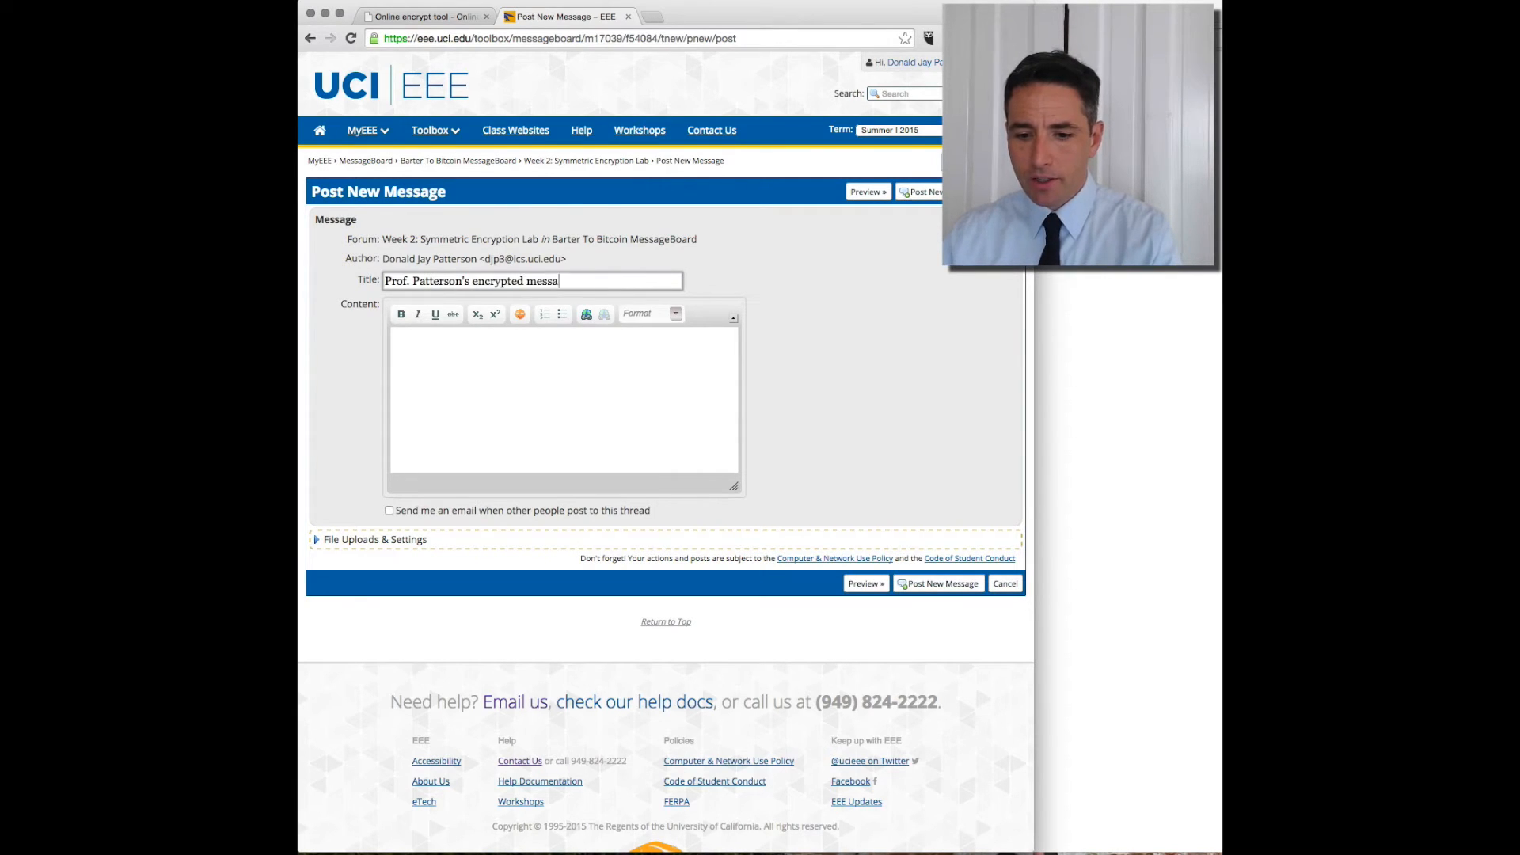
click(502, 407)
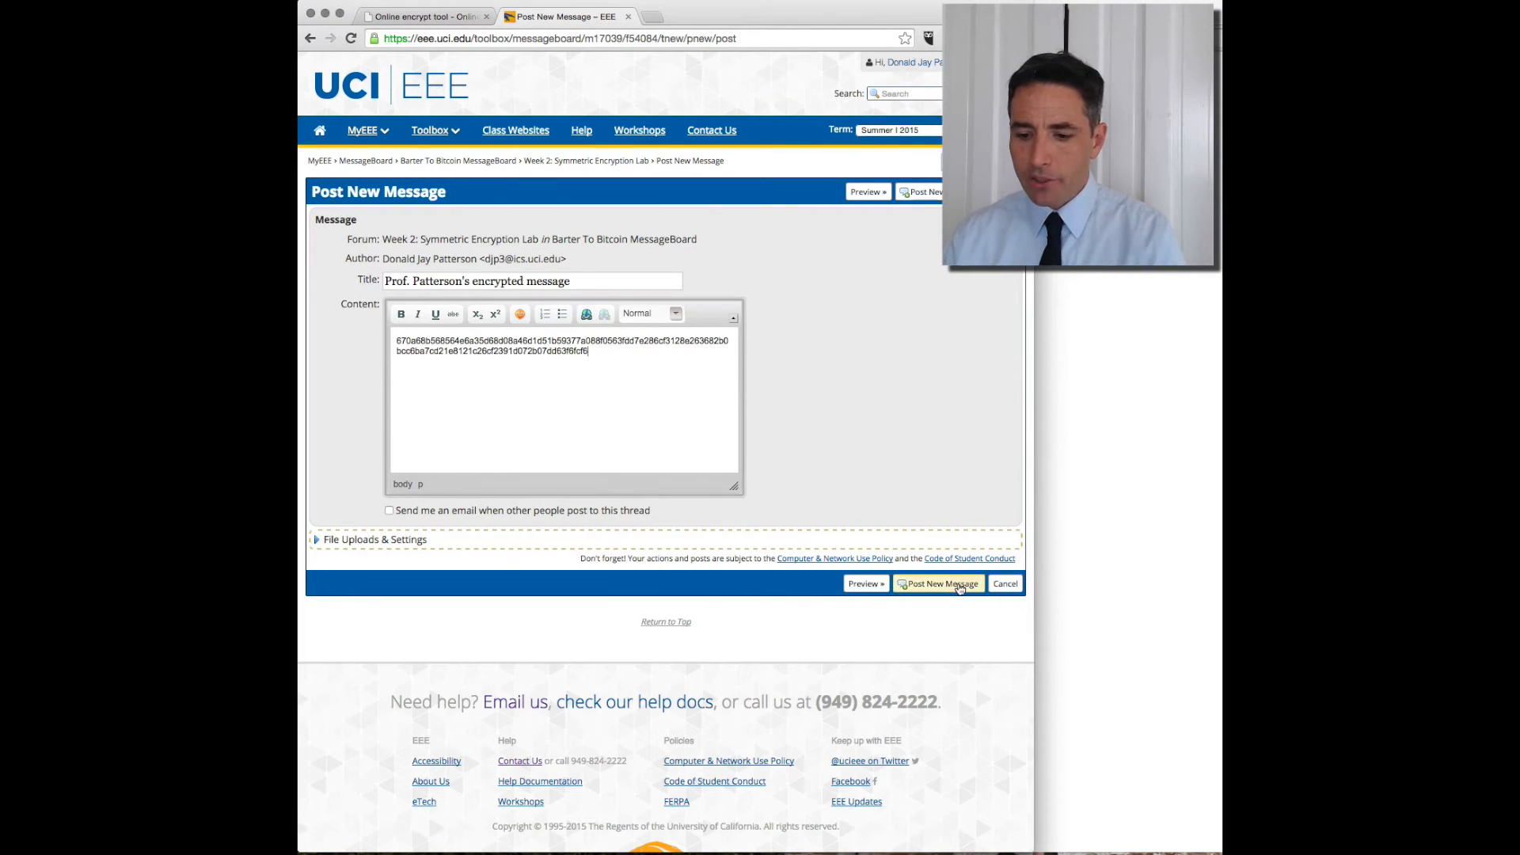
click(937, 583)
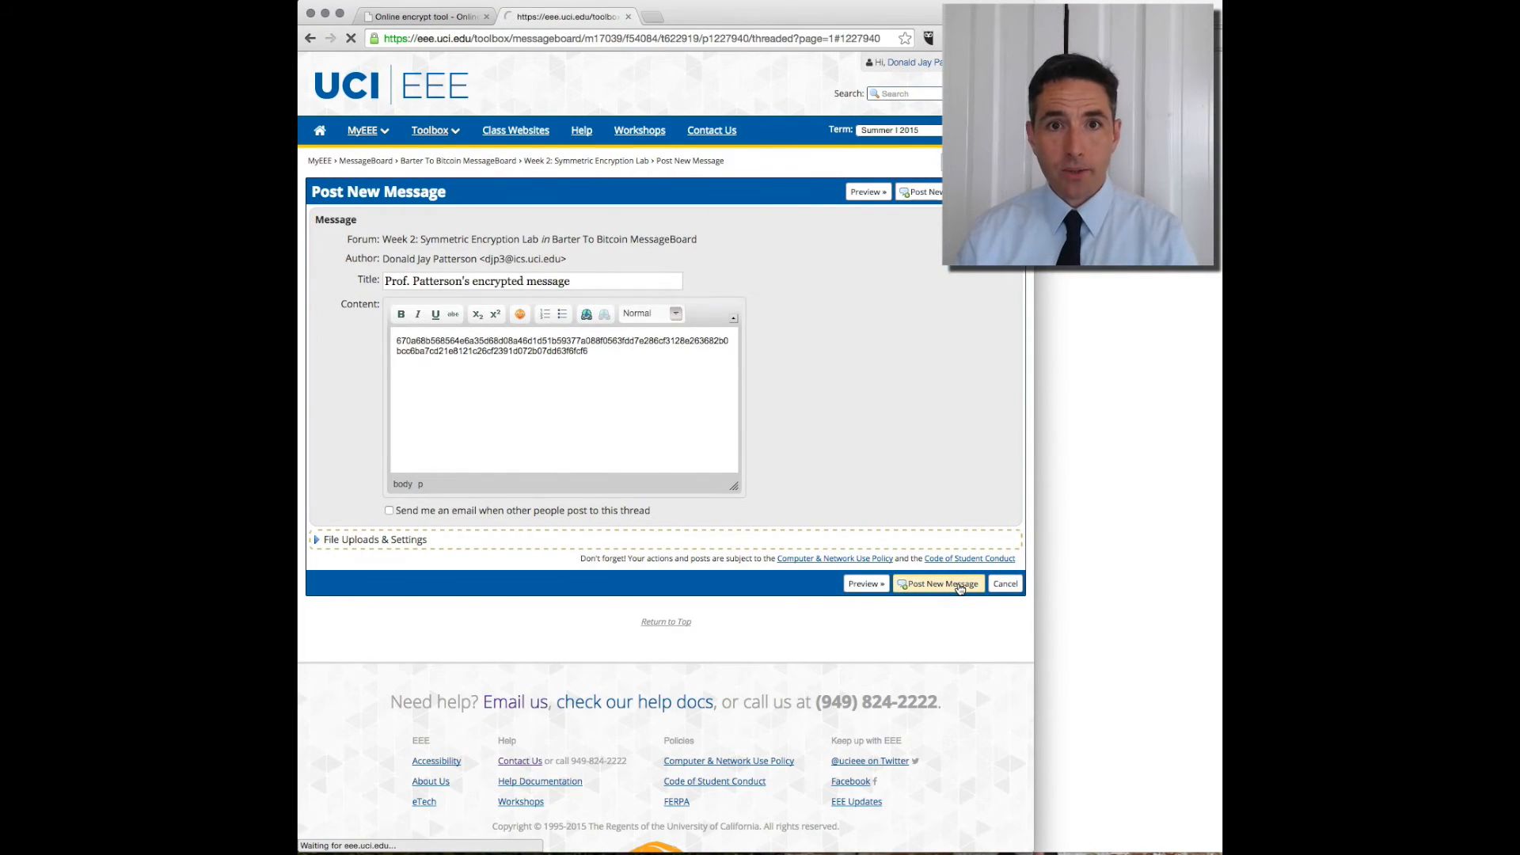
click(937, 583)
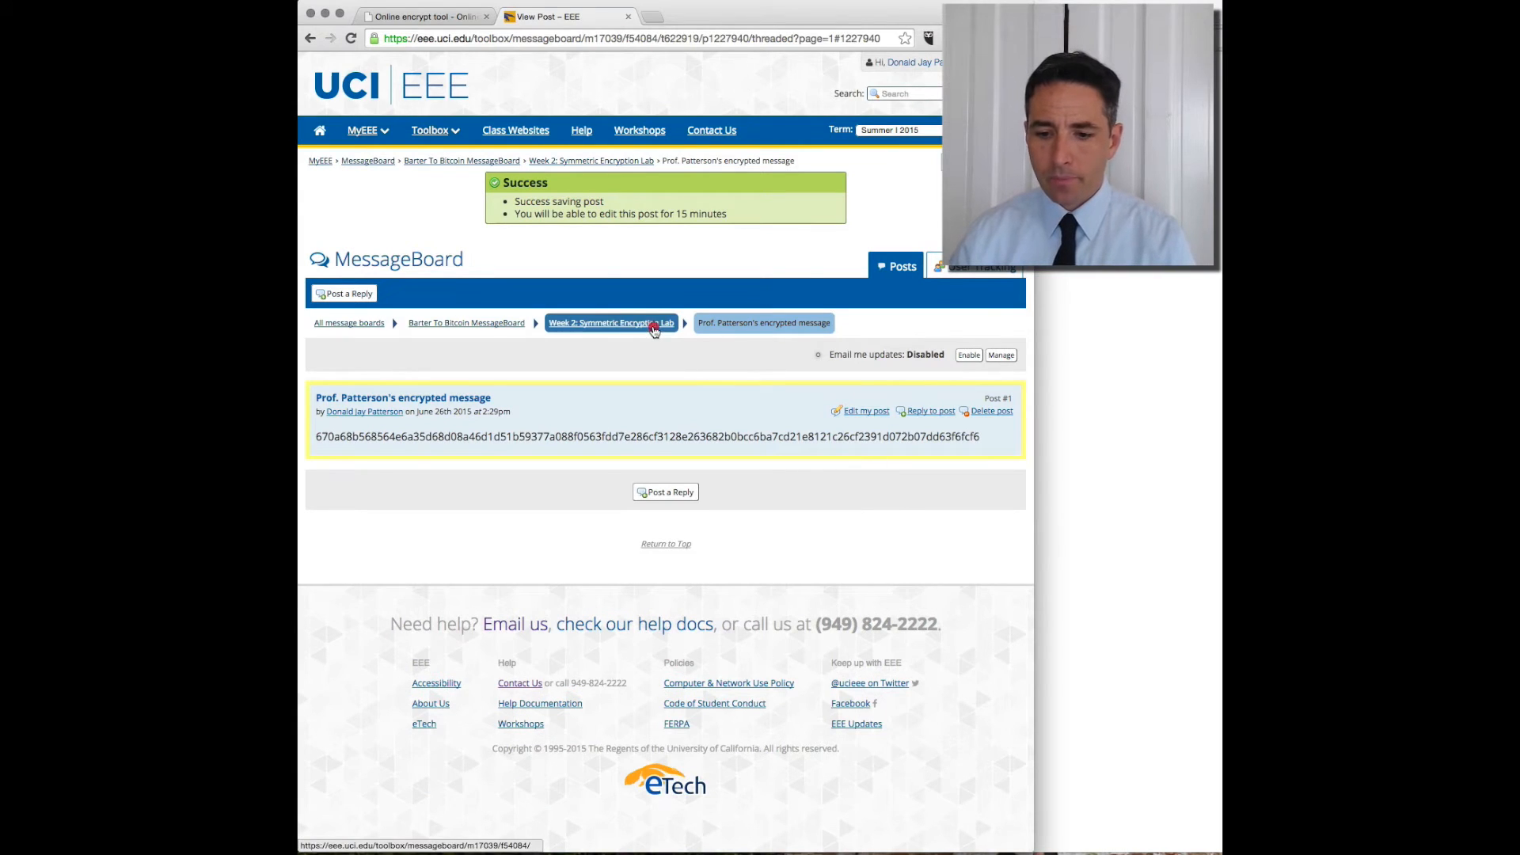
Check the thread list in the Week 2 forum, then return to the encryption results
click(610, 323)
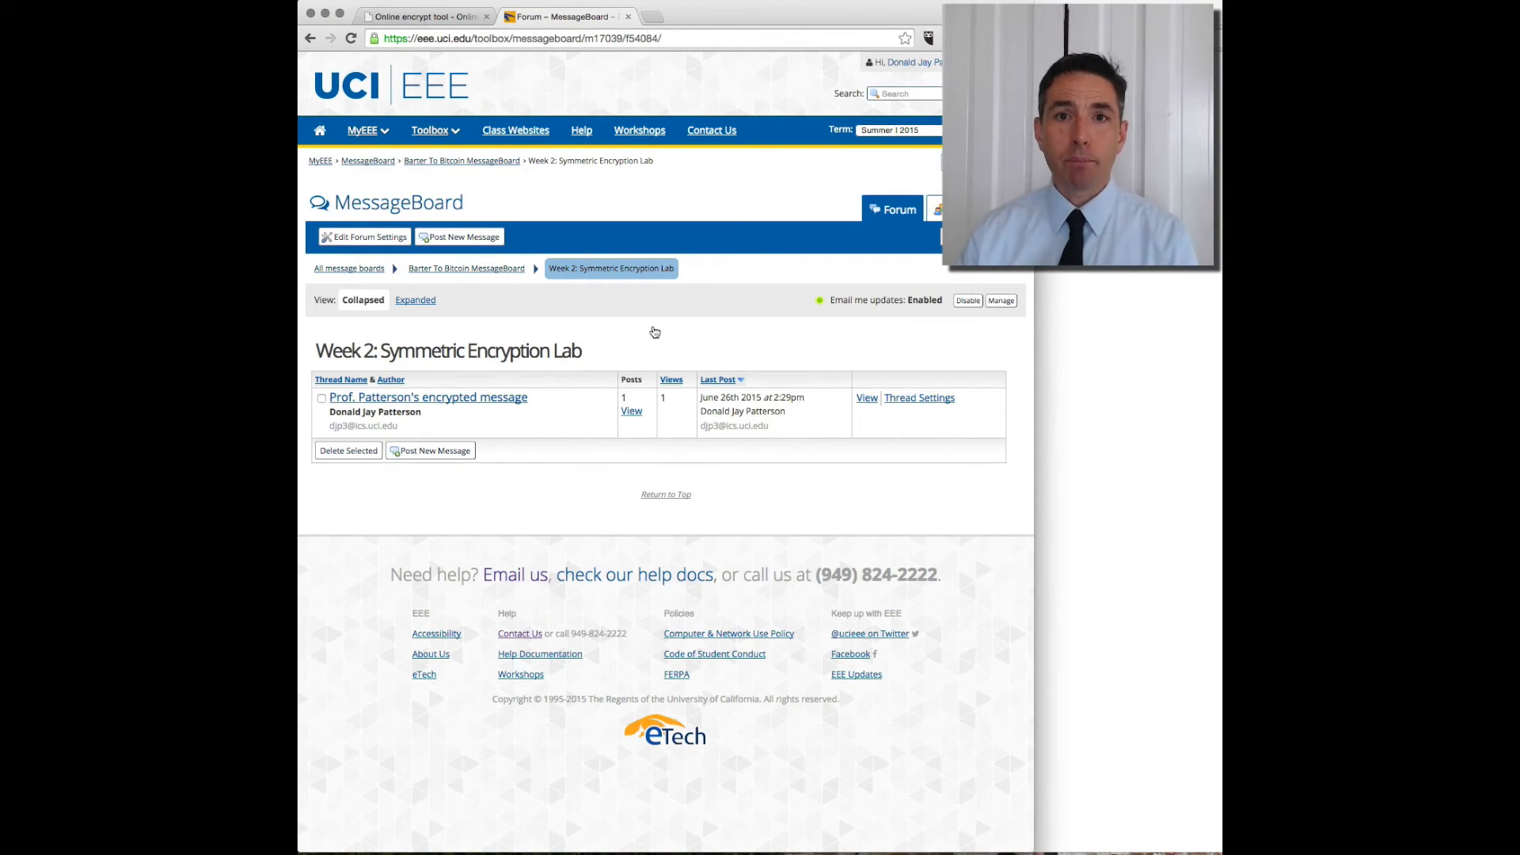
mouse_move(554, 402)
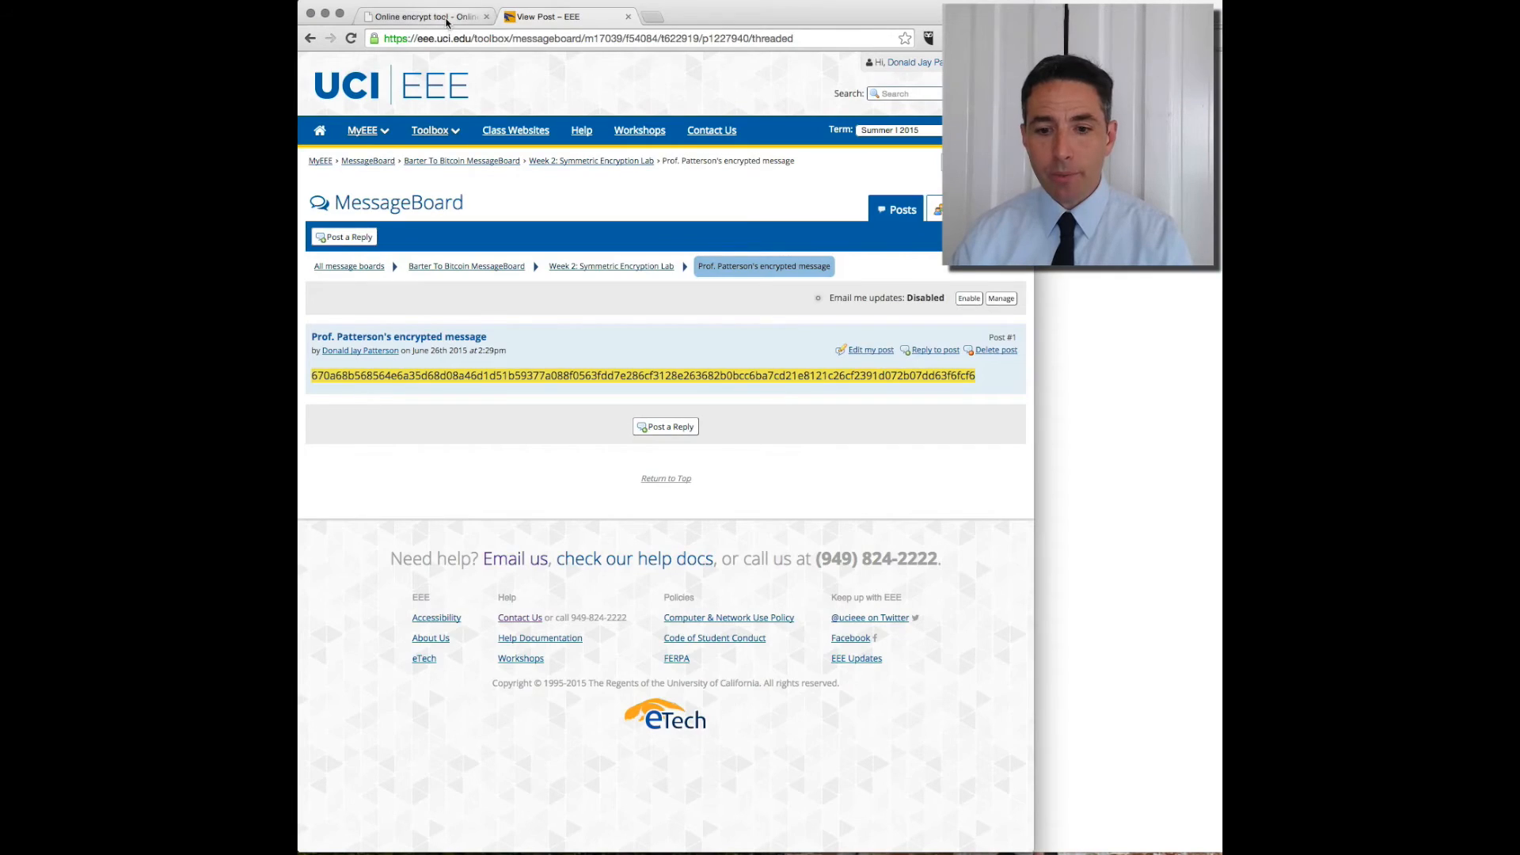
click(427, 17)
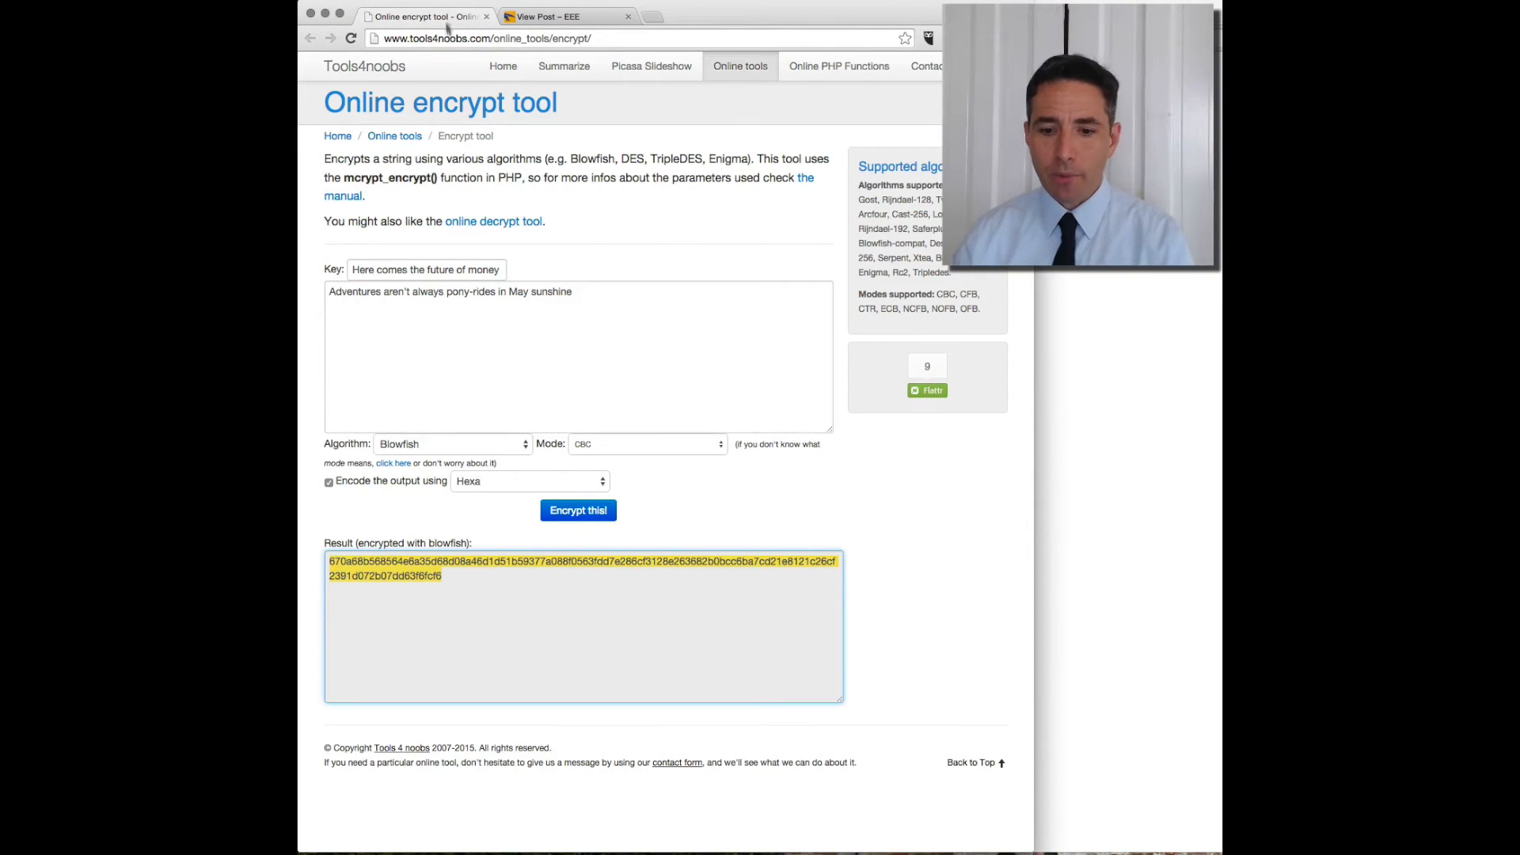
mouse_move(493, 223)
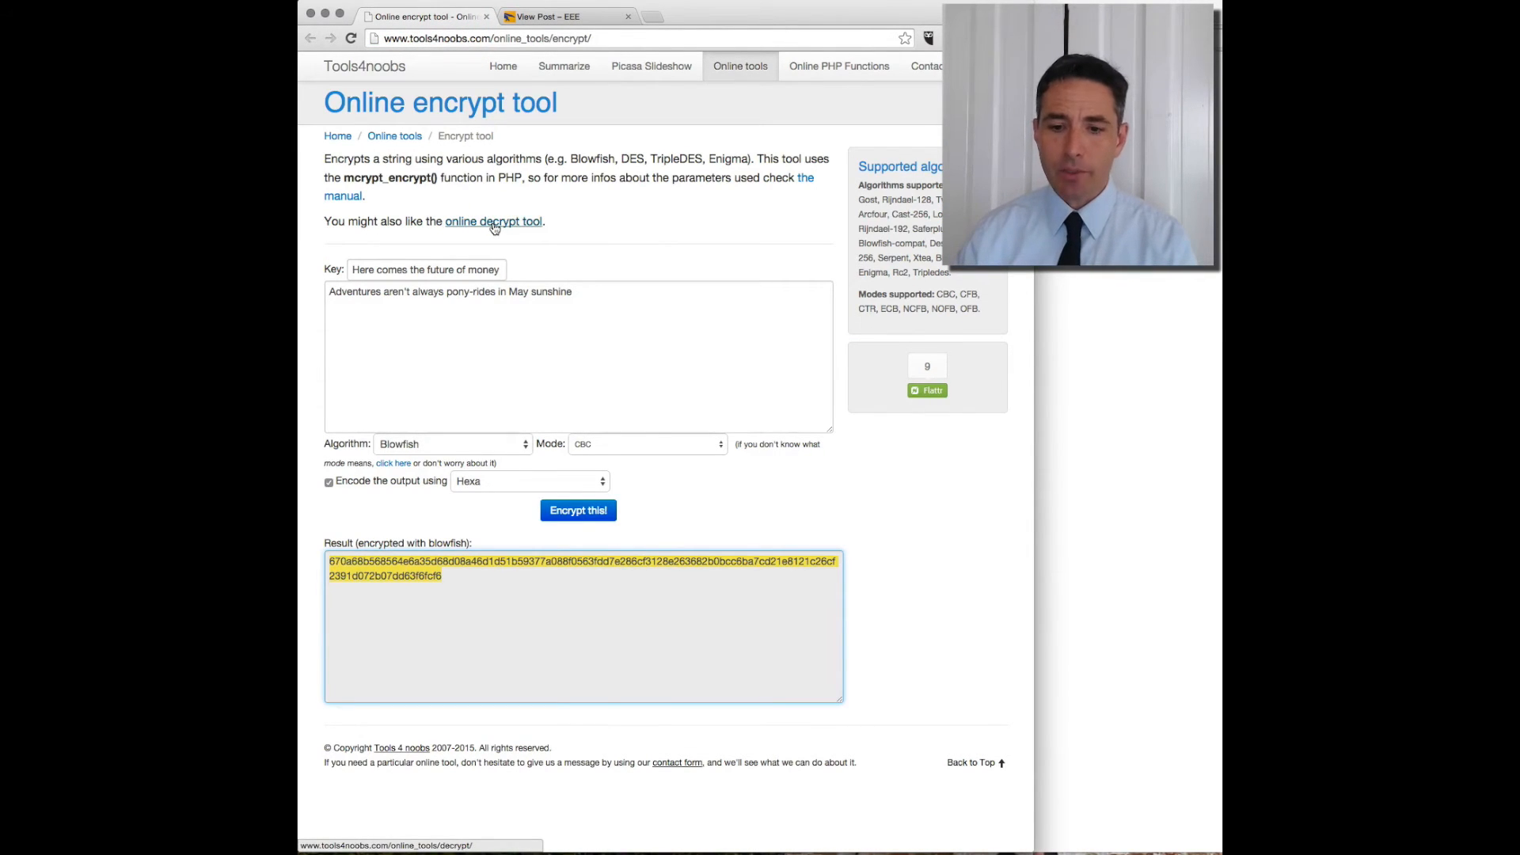
click(493, 221)
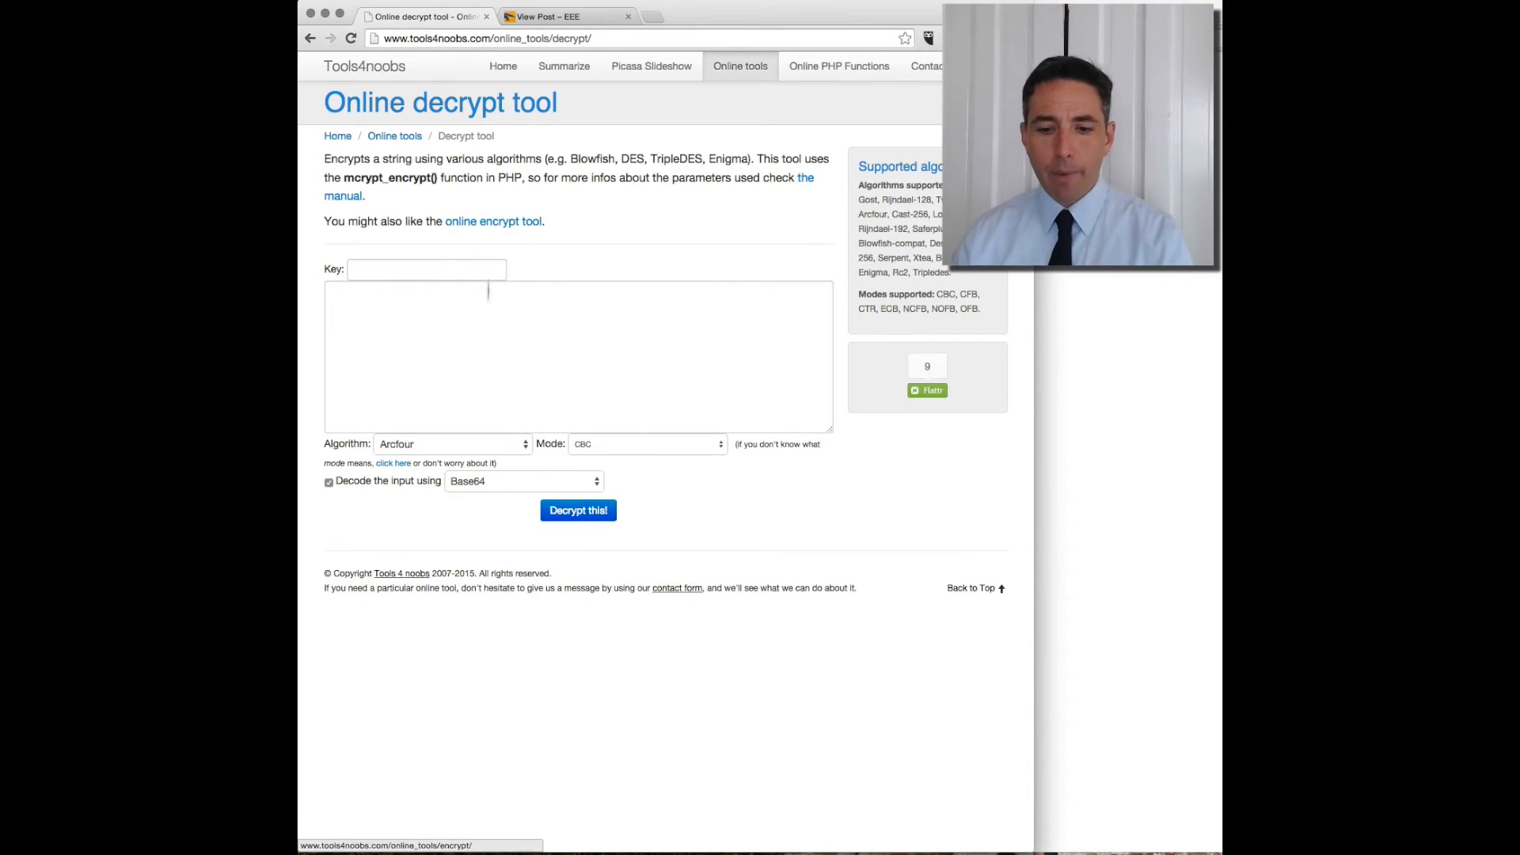
text(670a68b568564e6a35d68d08a46d1d51b59377a088f0563fdd7e286cf3128e263682b0bcc6ba7cd21e8121c26cf2391d072b07dd63f6fcf6)
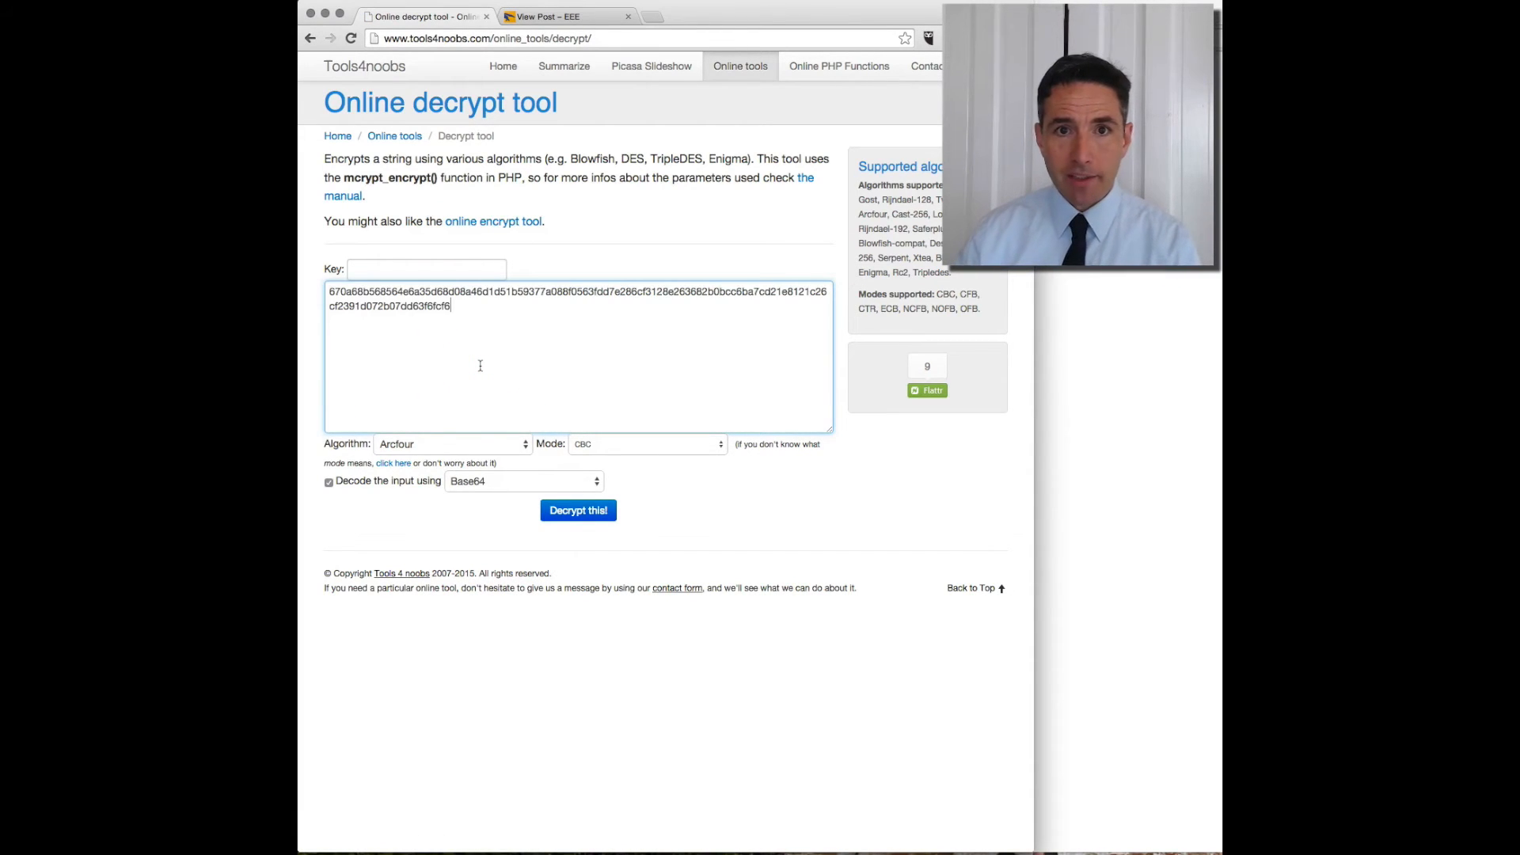
click(426, 268)
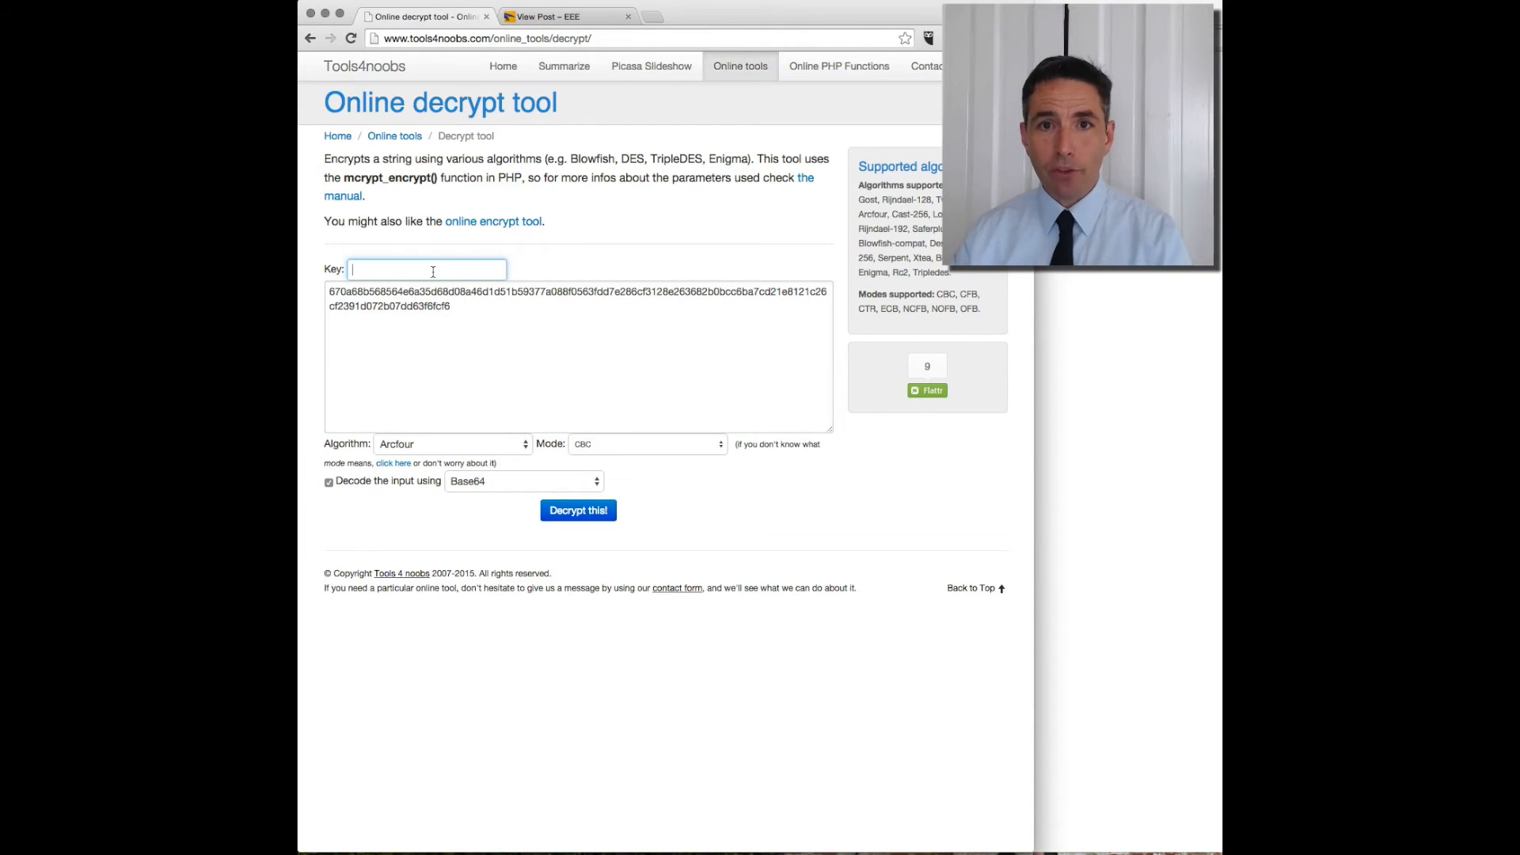
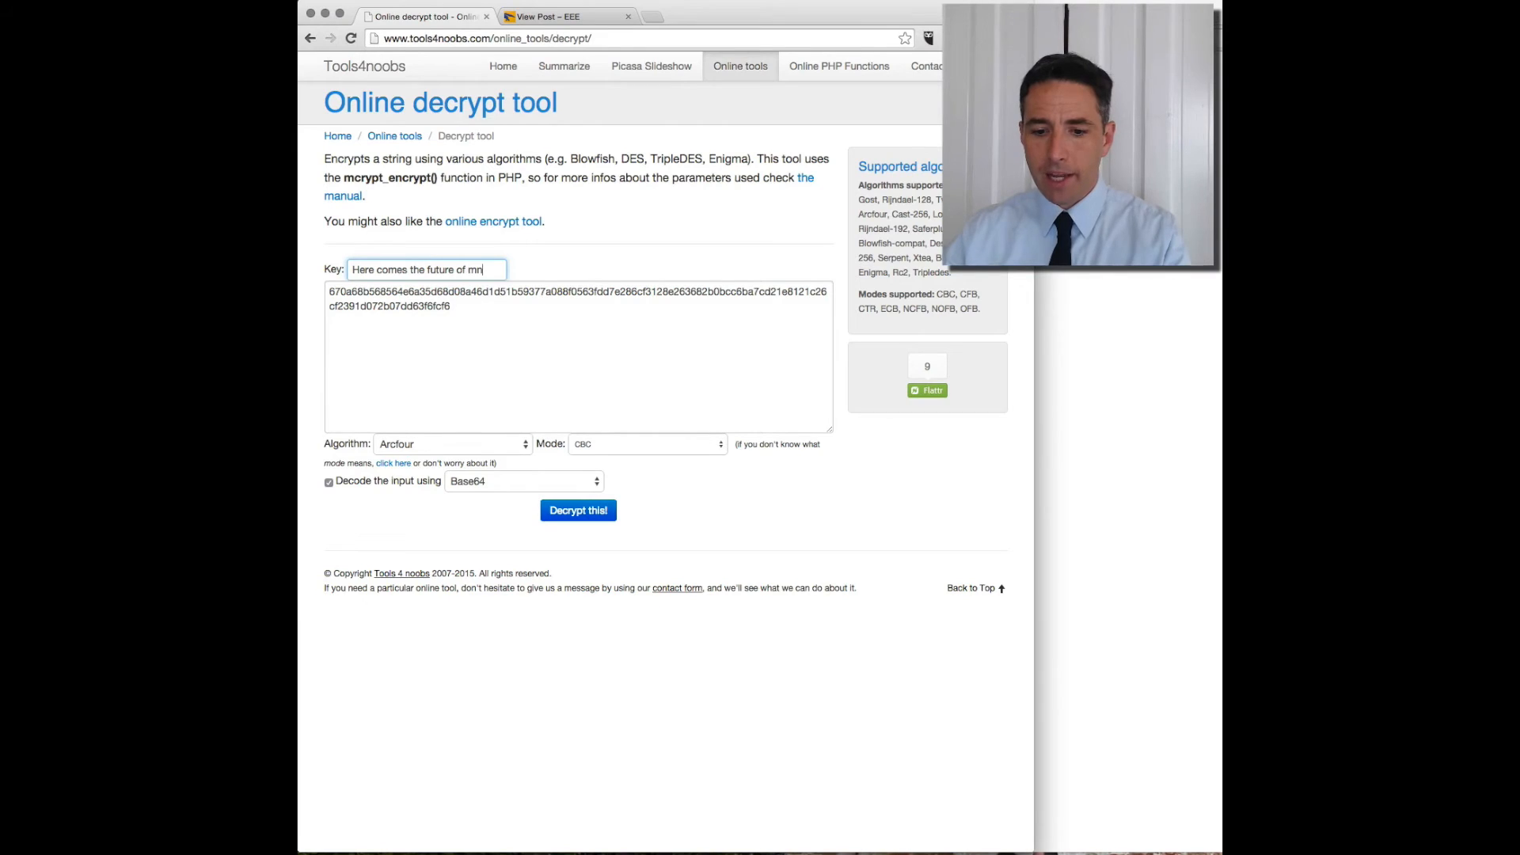
Decrypt using Blowfish with hexadecimal input decoding
click(450, 445)
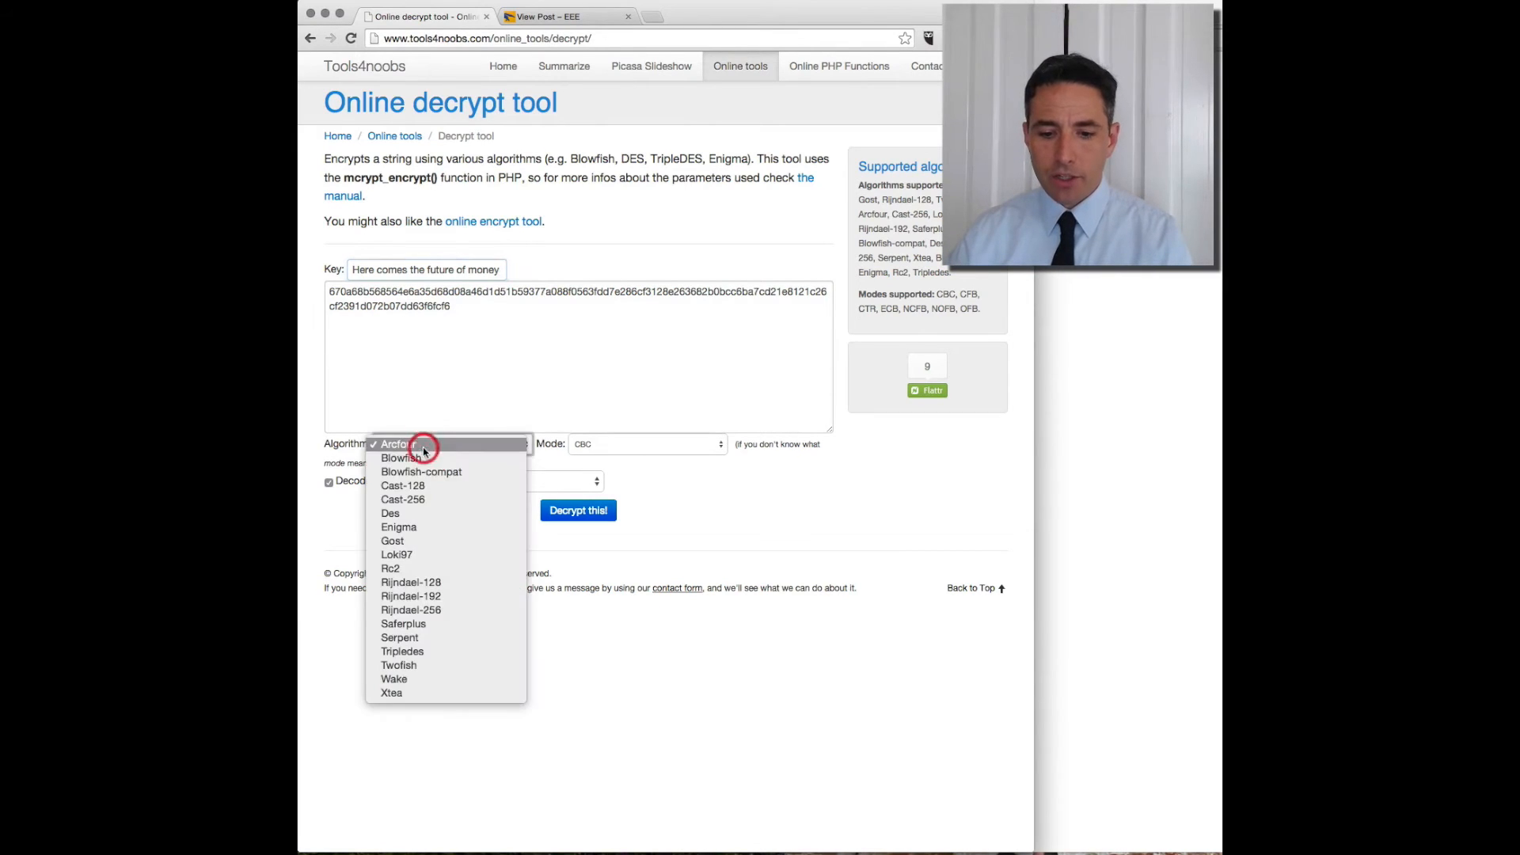
click(385, 457)
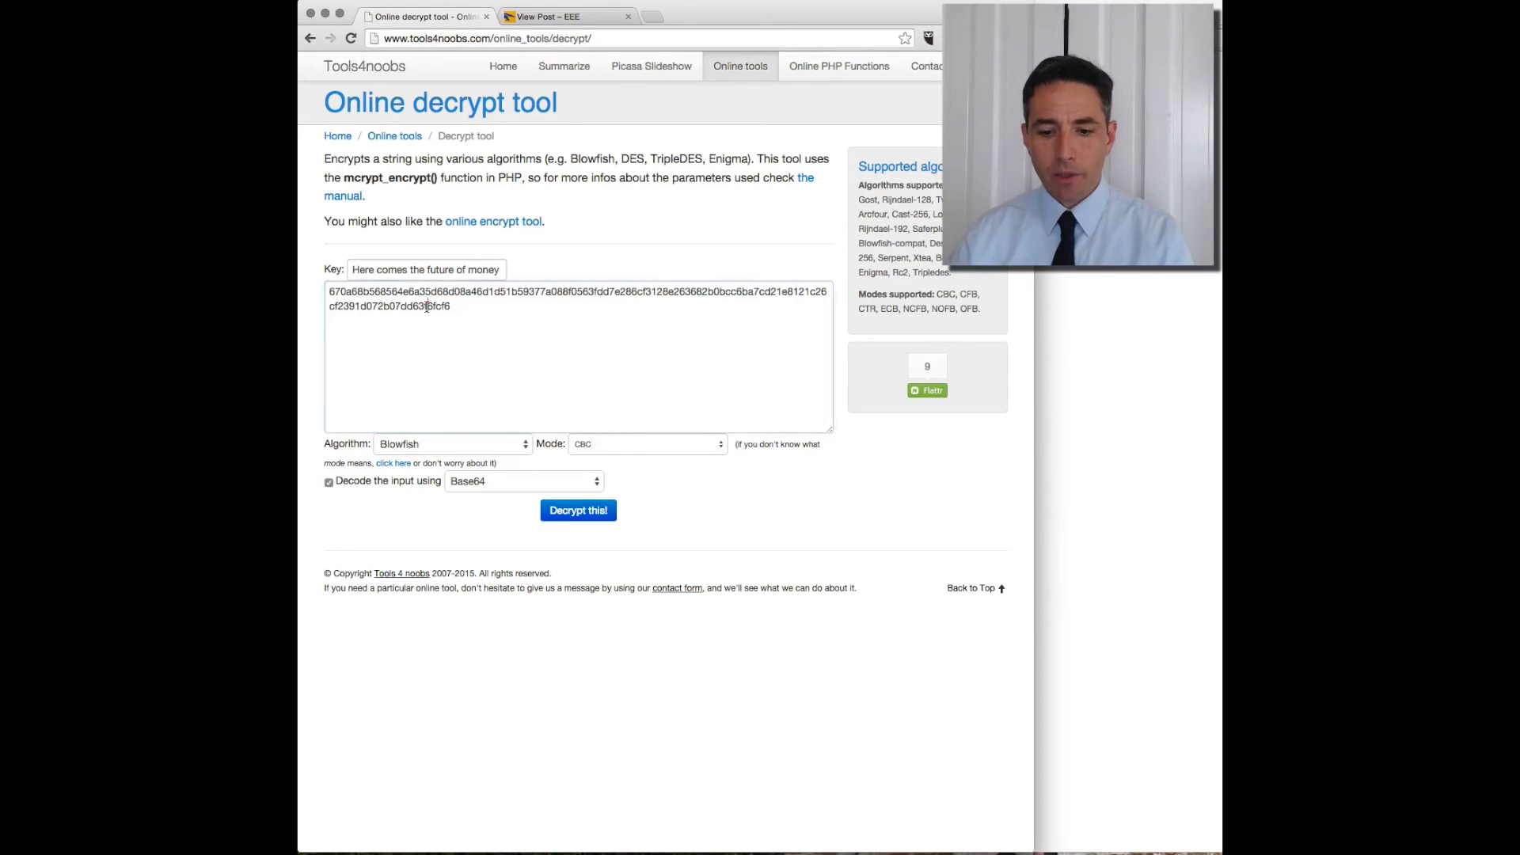
click(522, 481)
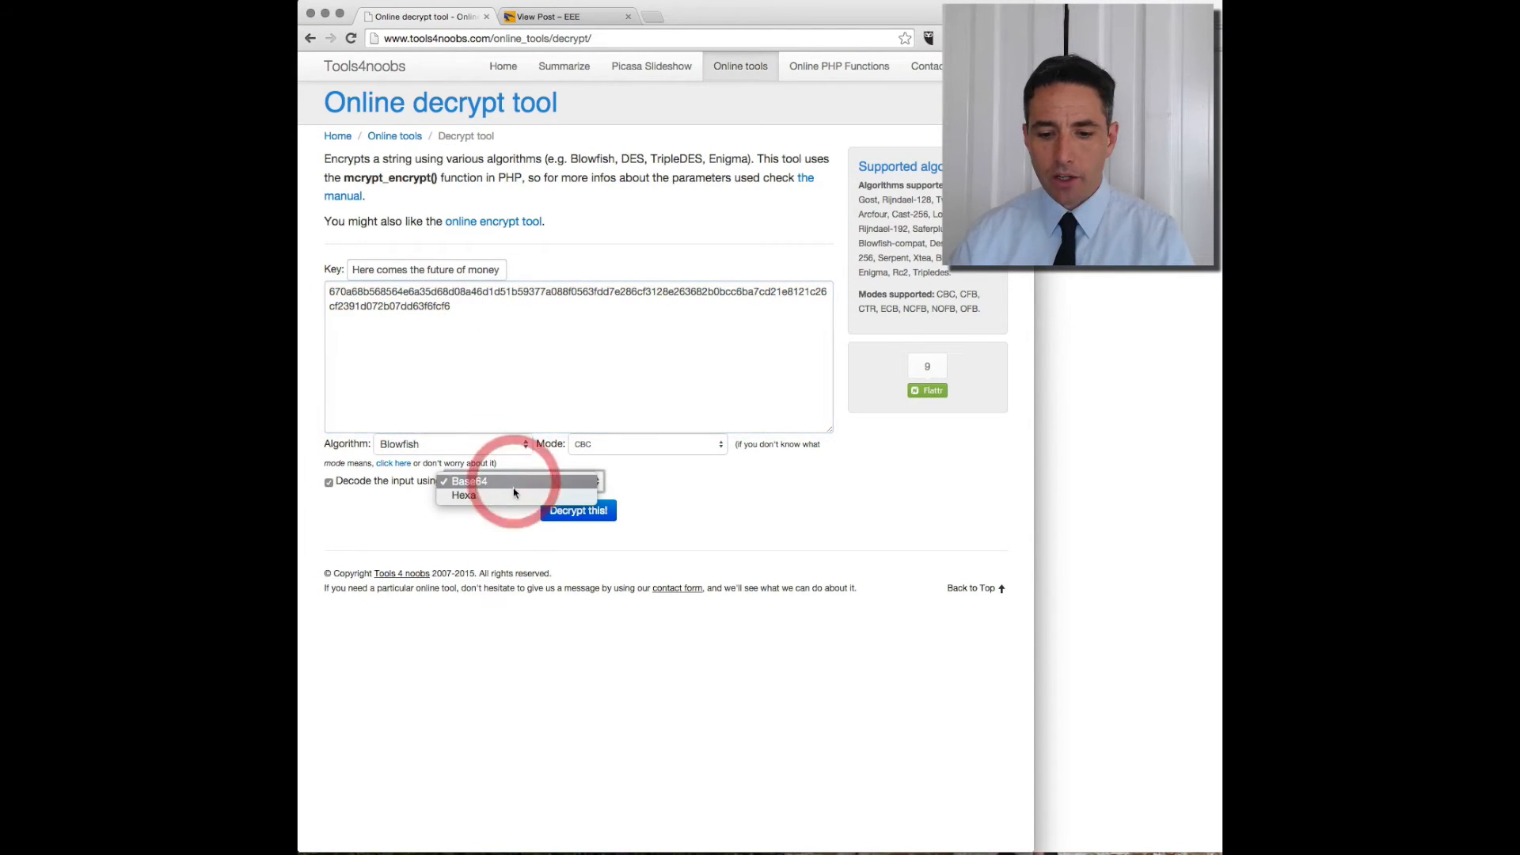
click(463, 494)
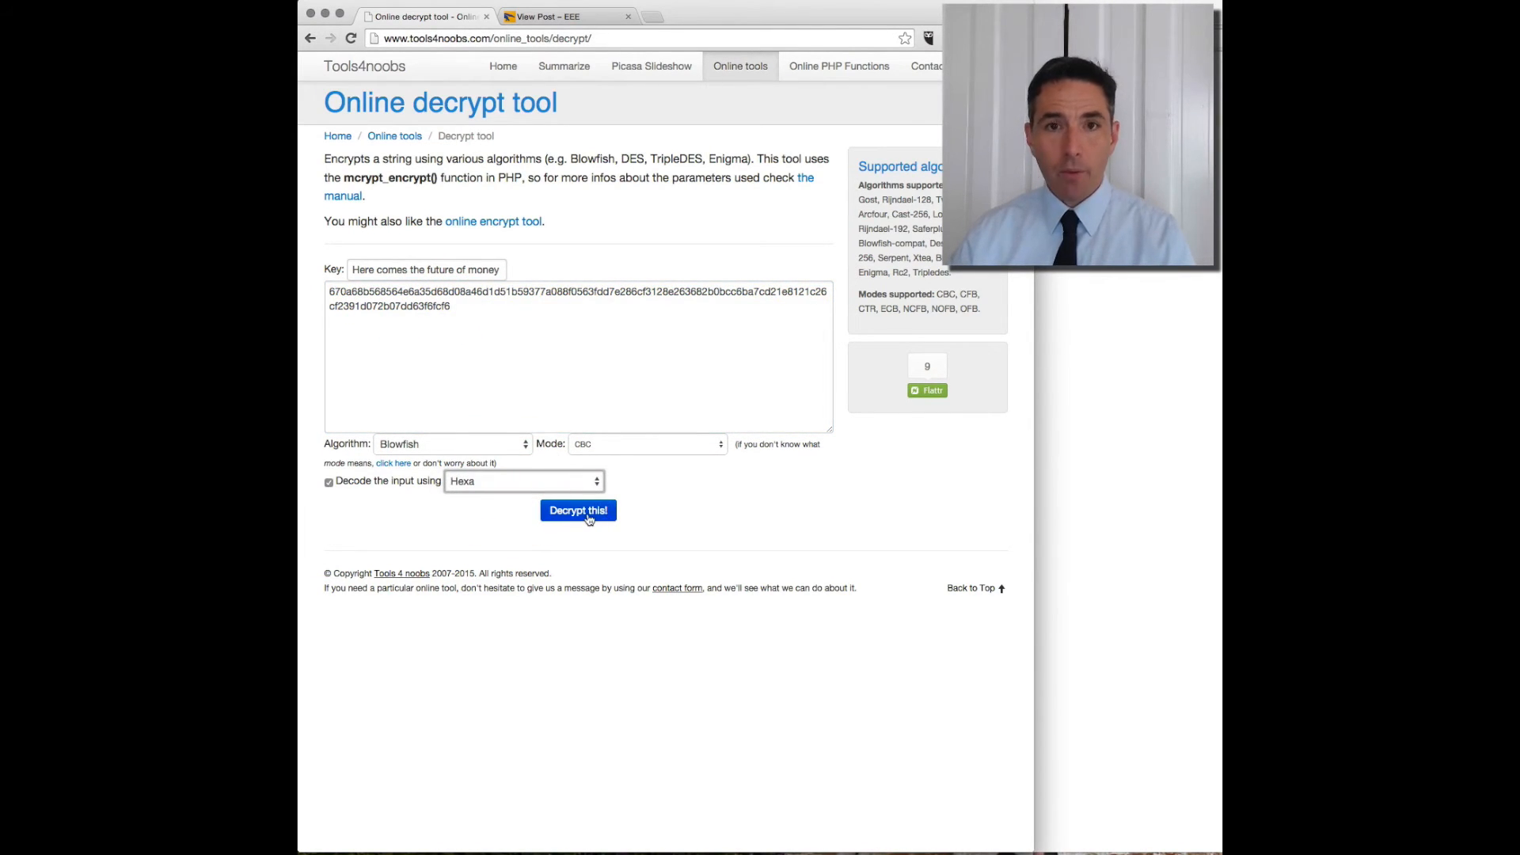
click(578, 511)
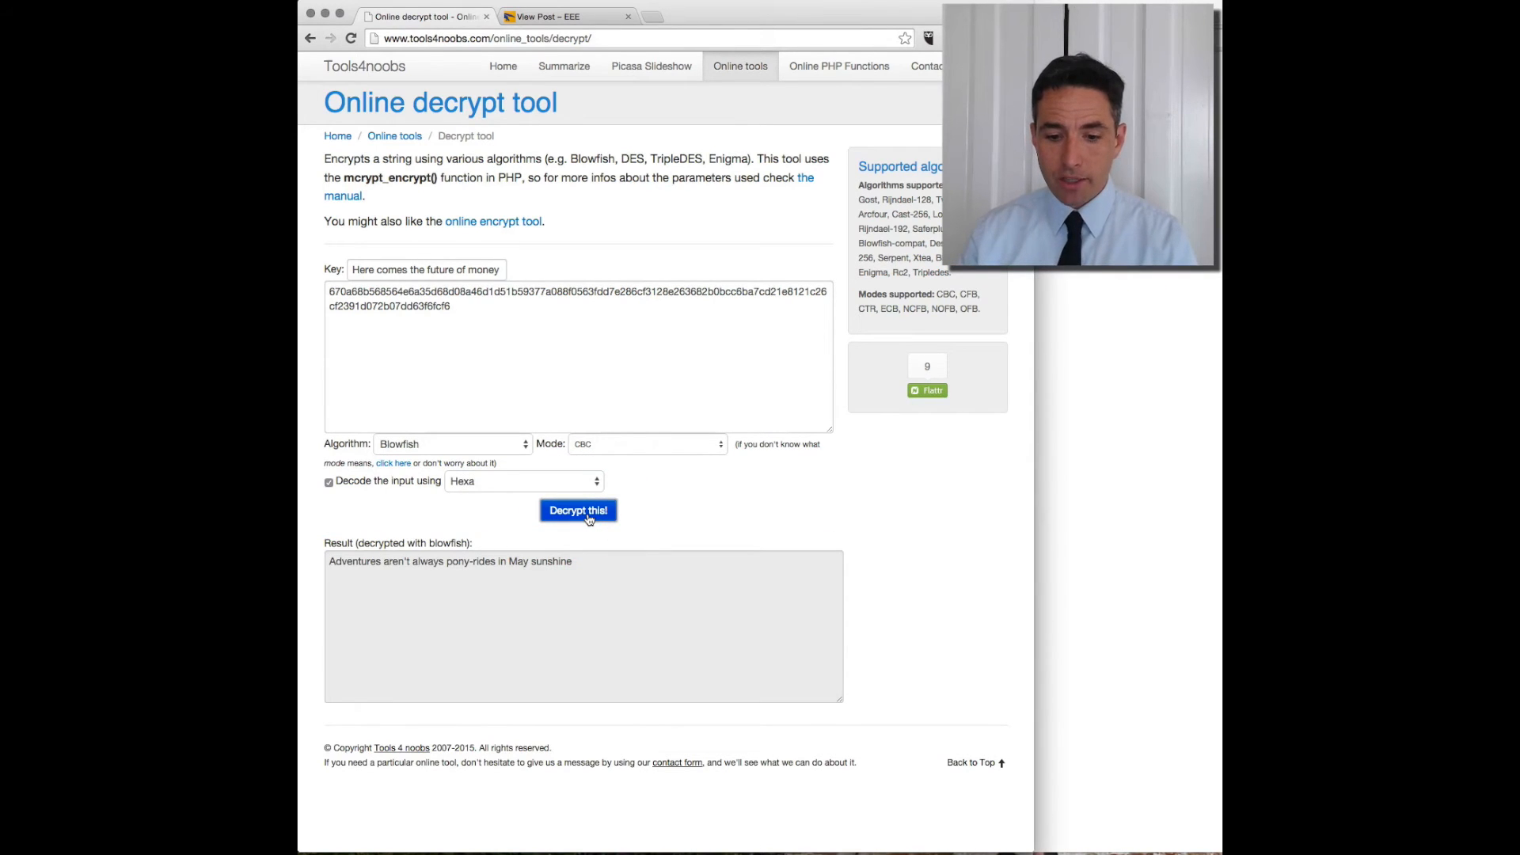
mouse_move(553, 577)
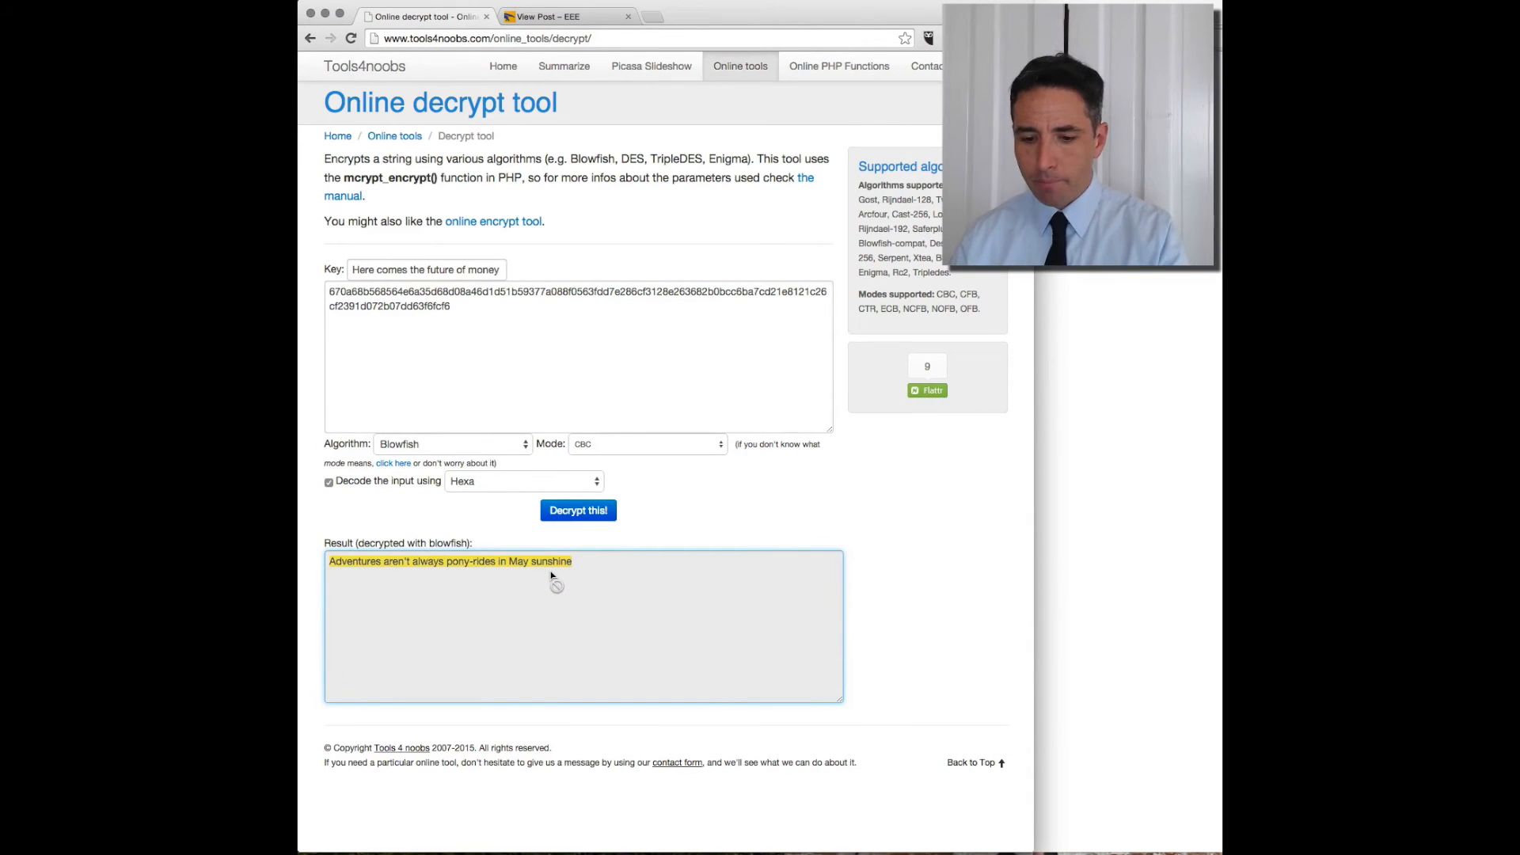
Reply 'Hey Prof. Patterson is this your message:' with the decrypted pony-rides sentence
click(565, 16)
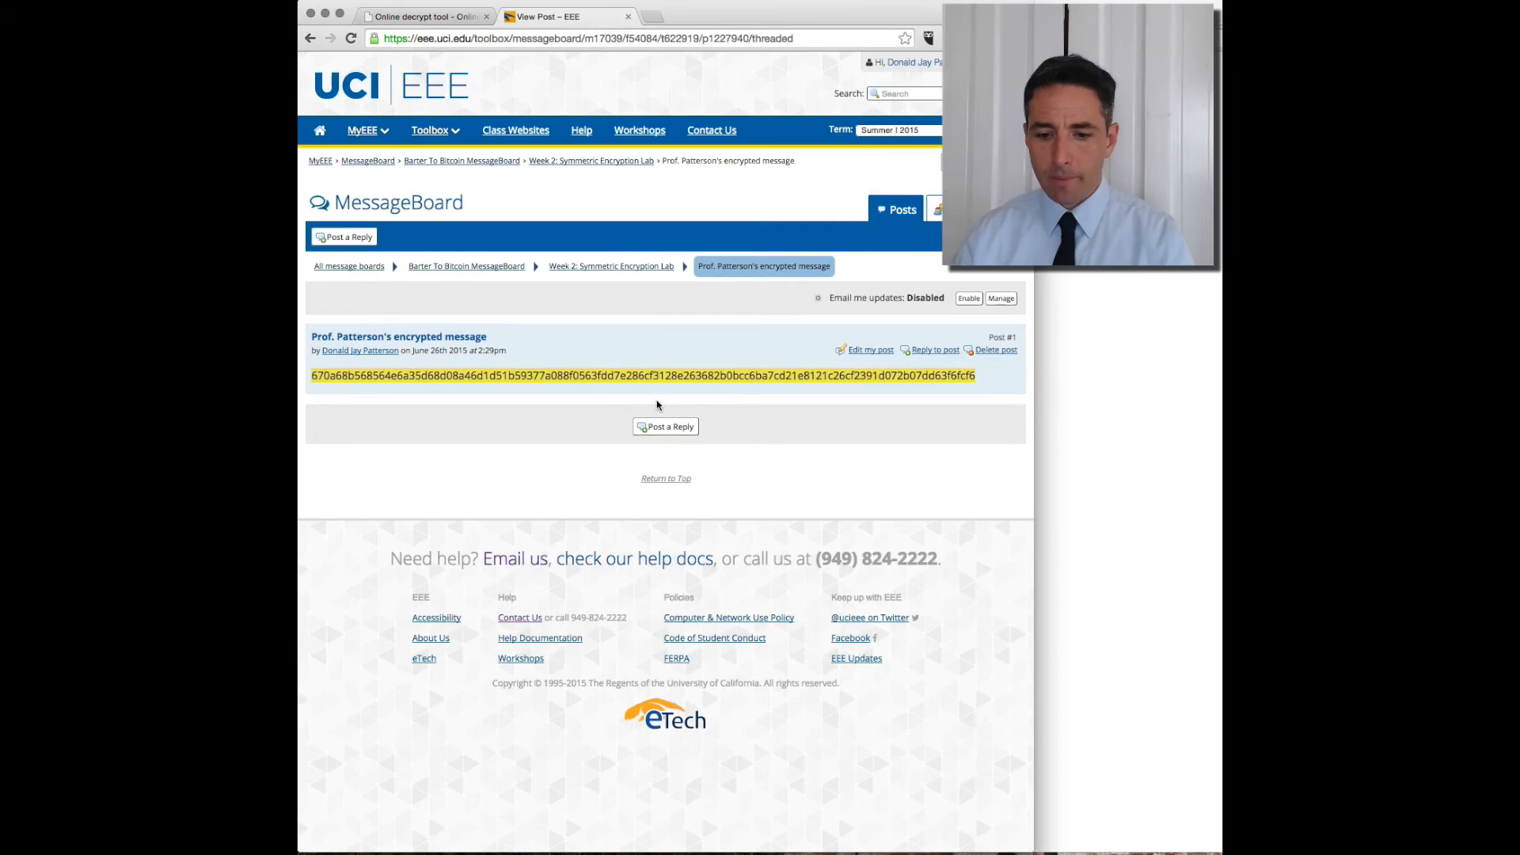
click(934, 350)
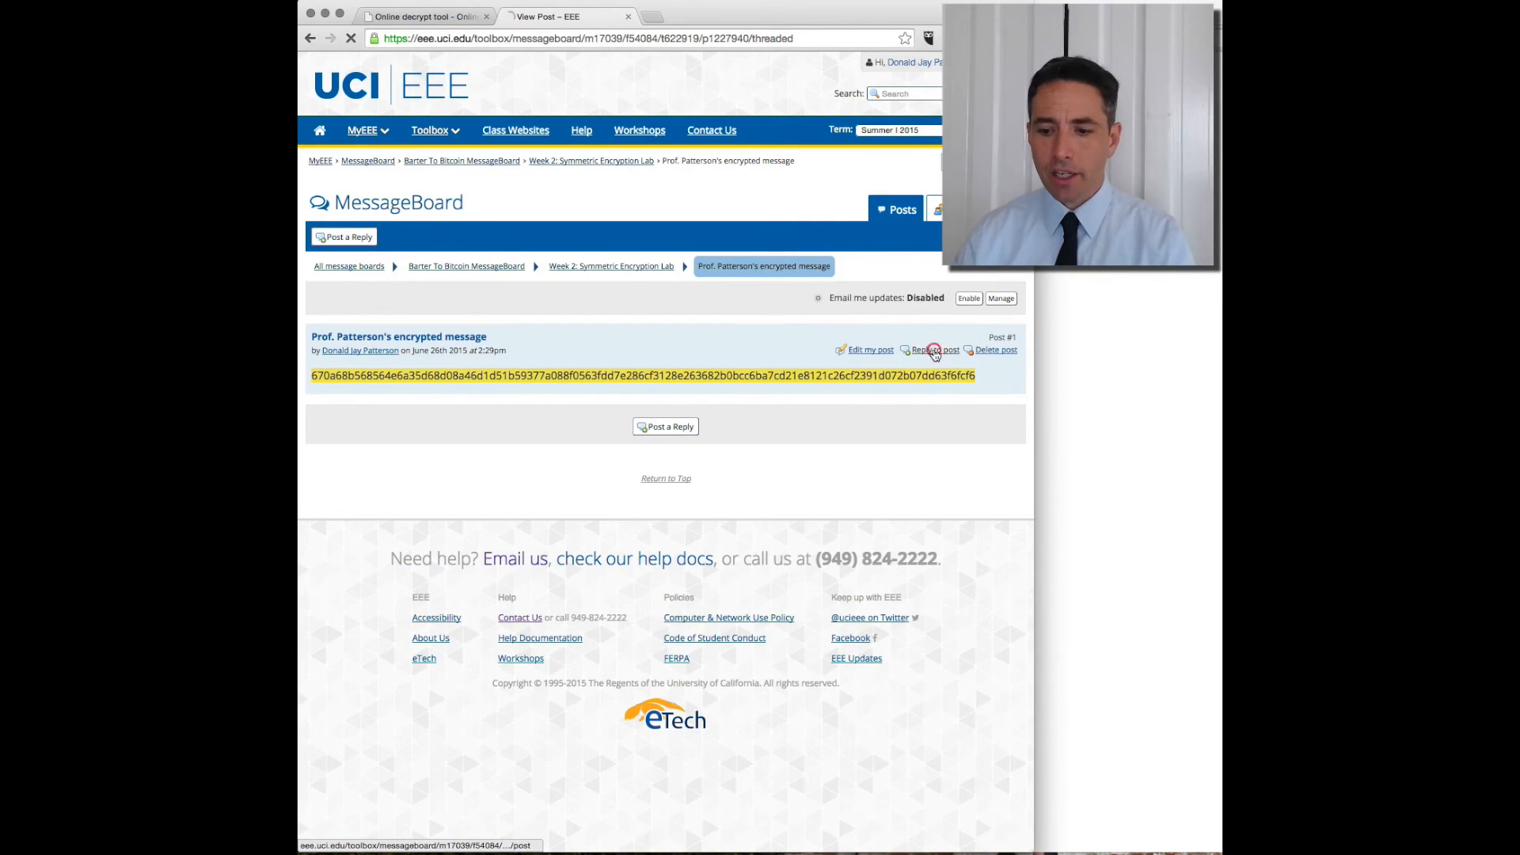
click(933, 350)
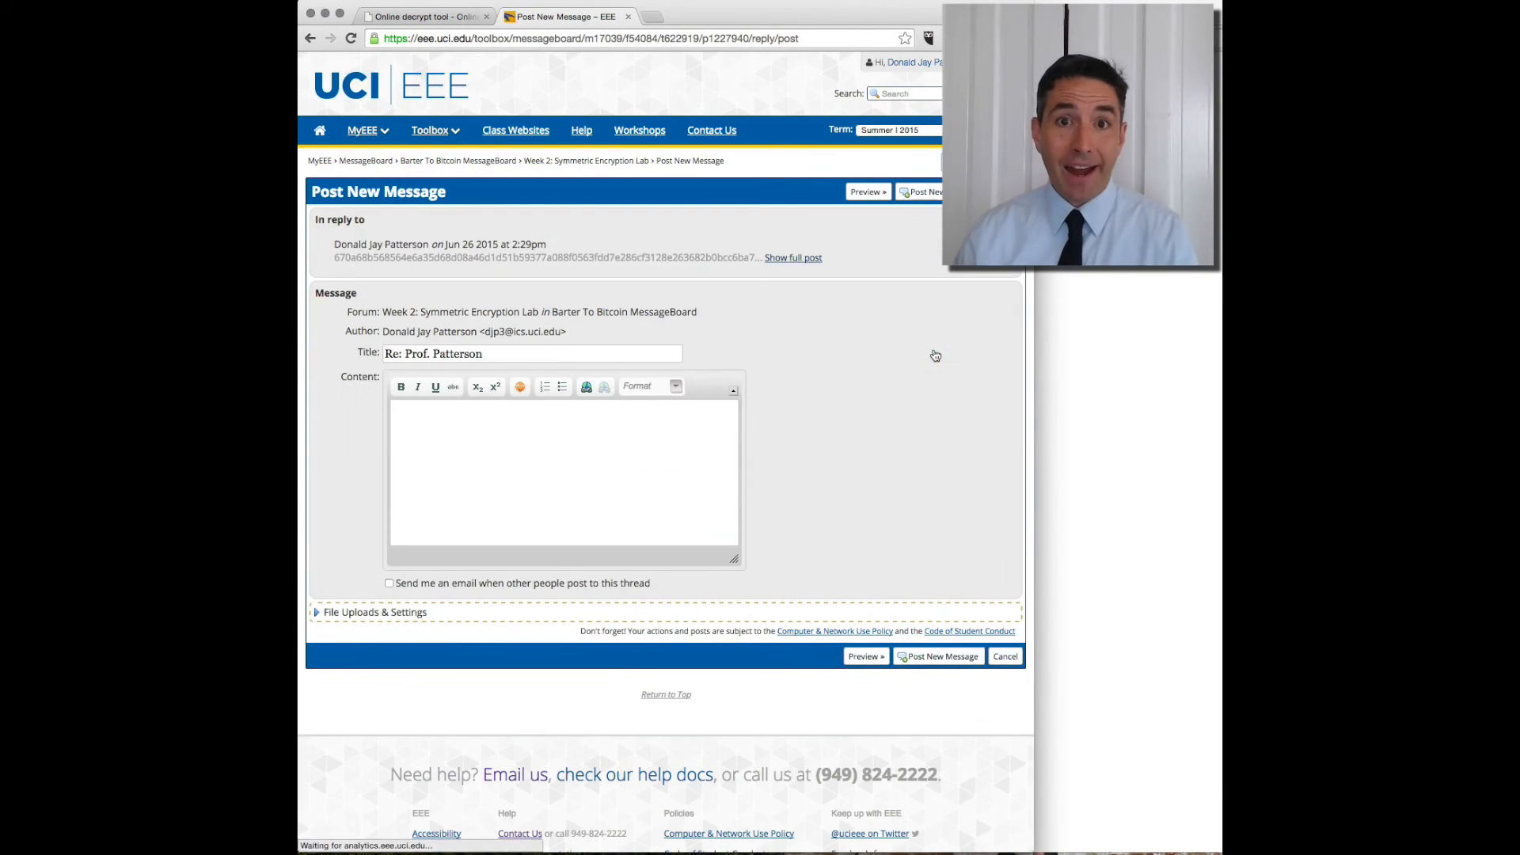
click(619, 445)
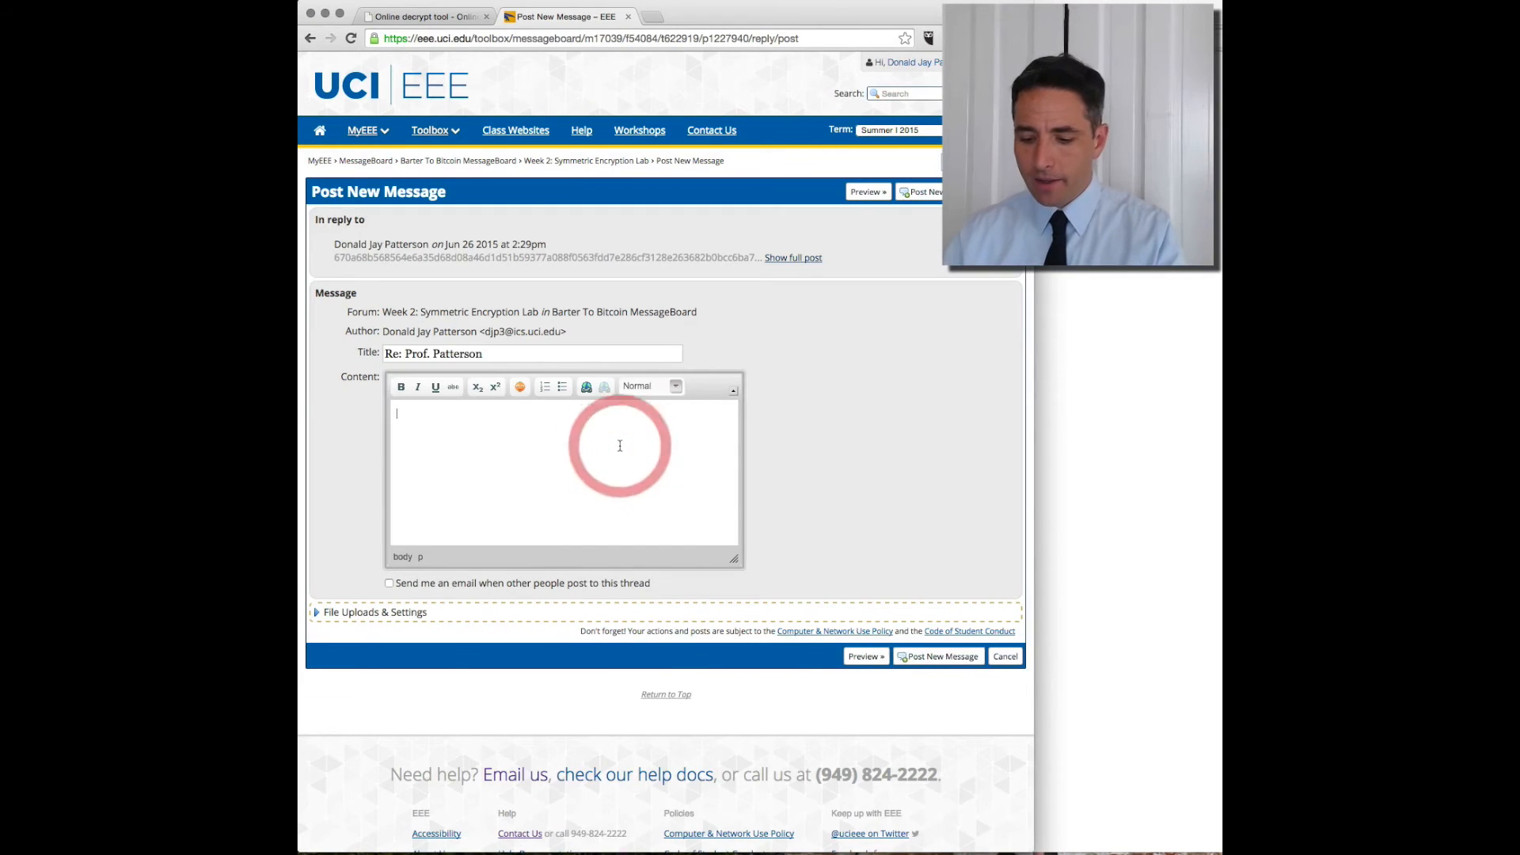
text(Hey Prof.)
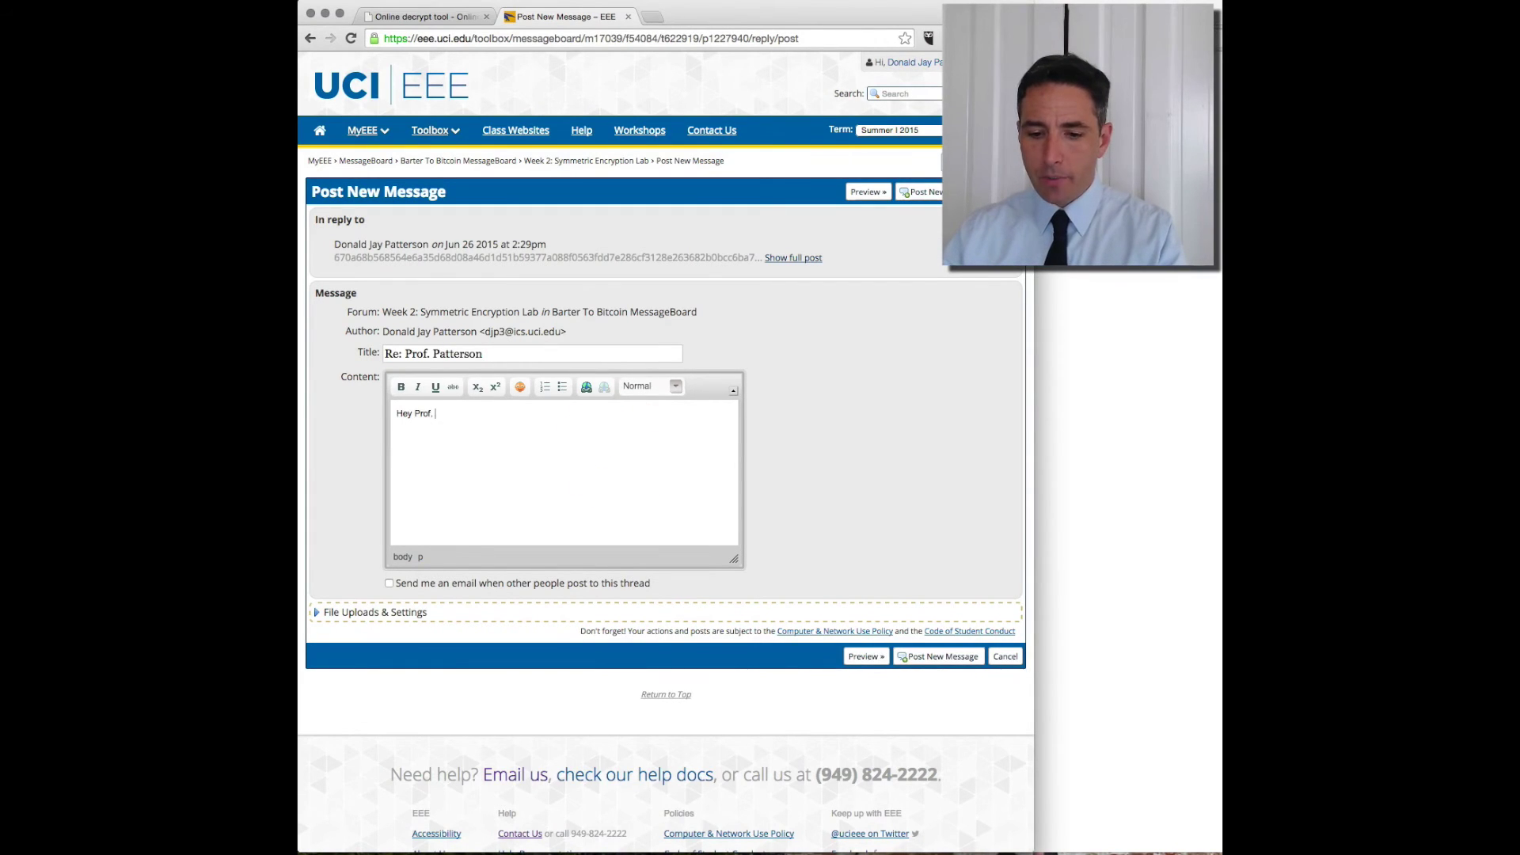
text(Patterson is this y)
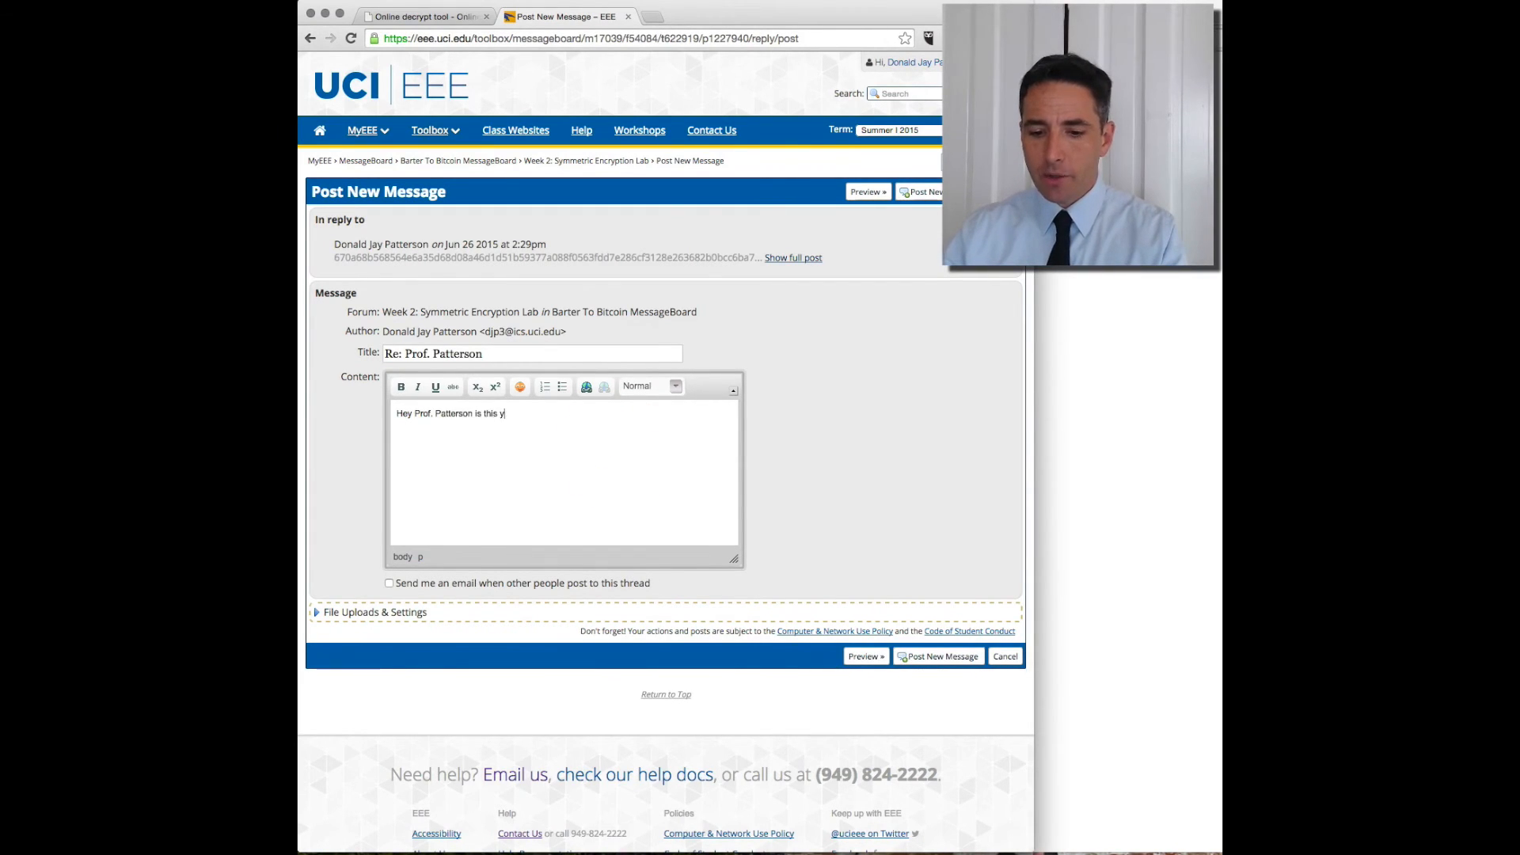
text(our message:)
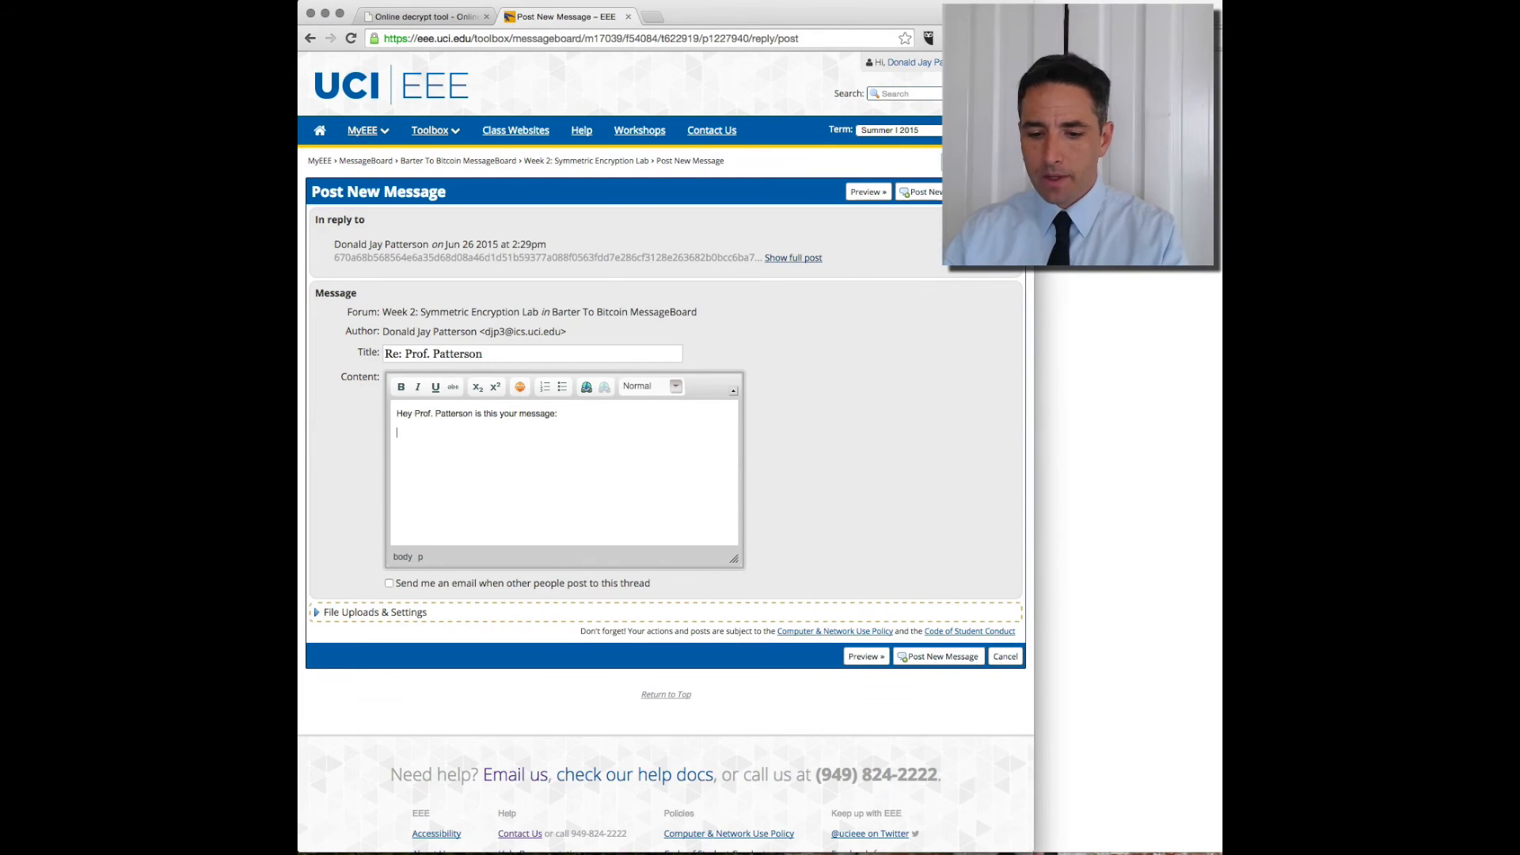
text("Adventures aren't always pony-rides in May sunshine")
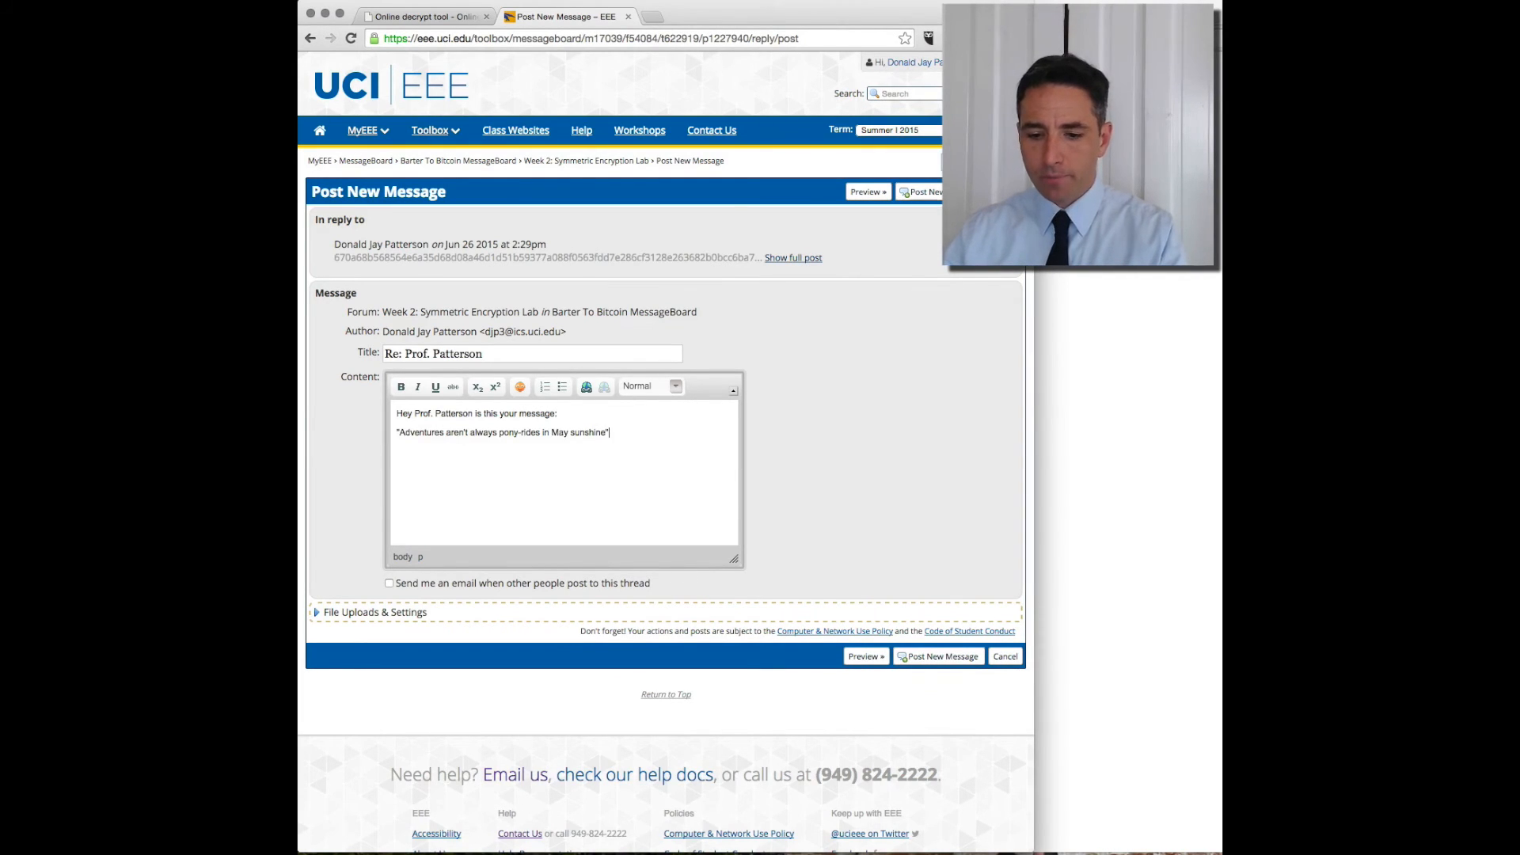
click(936, 656)
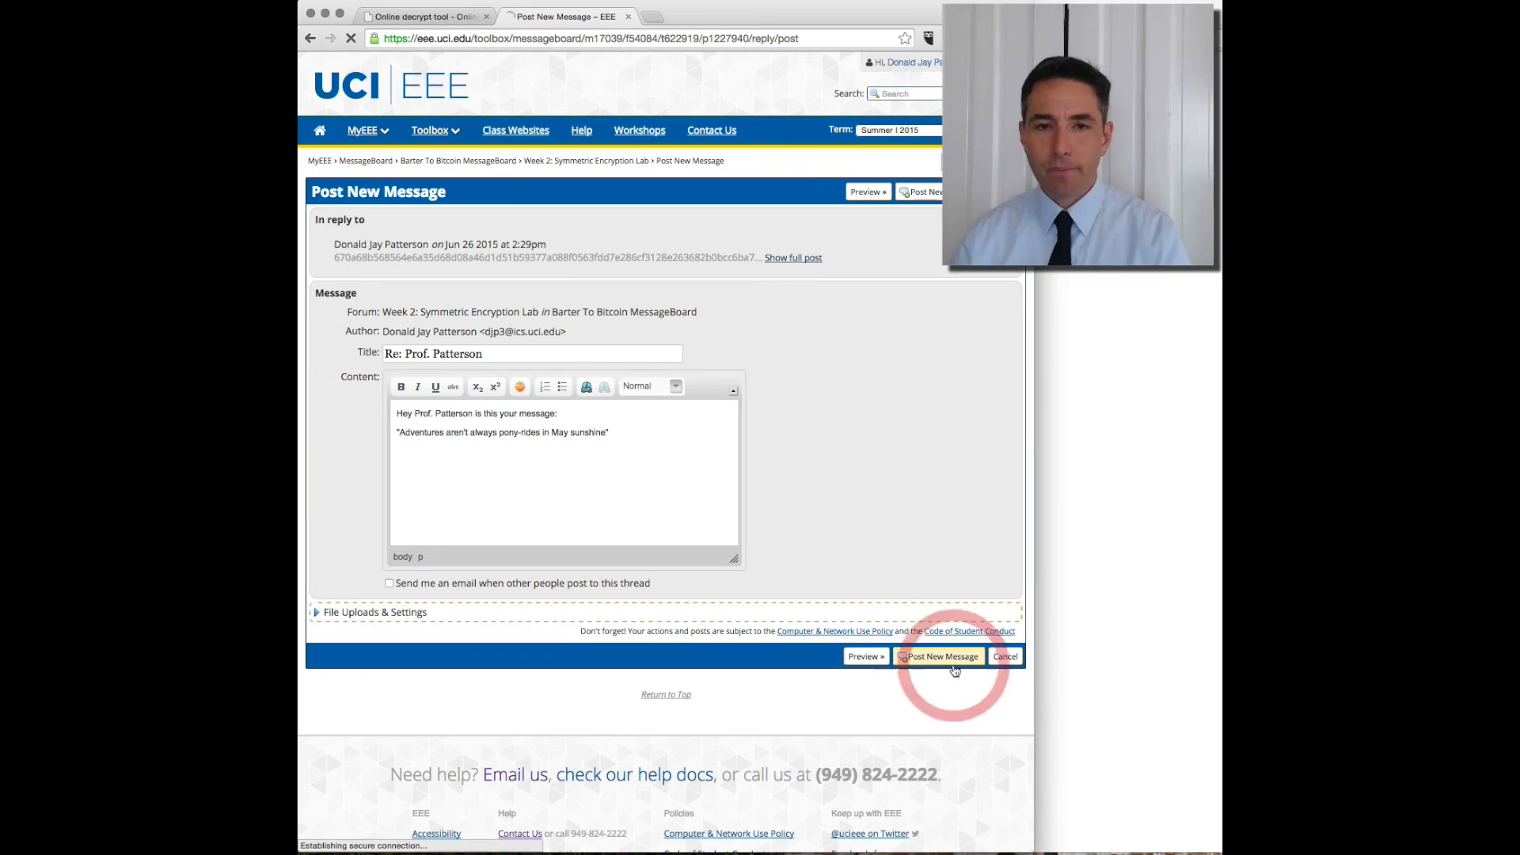
click(937, 656)
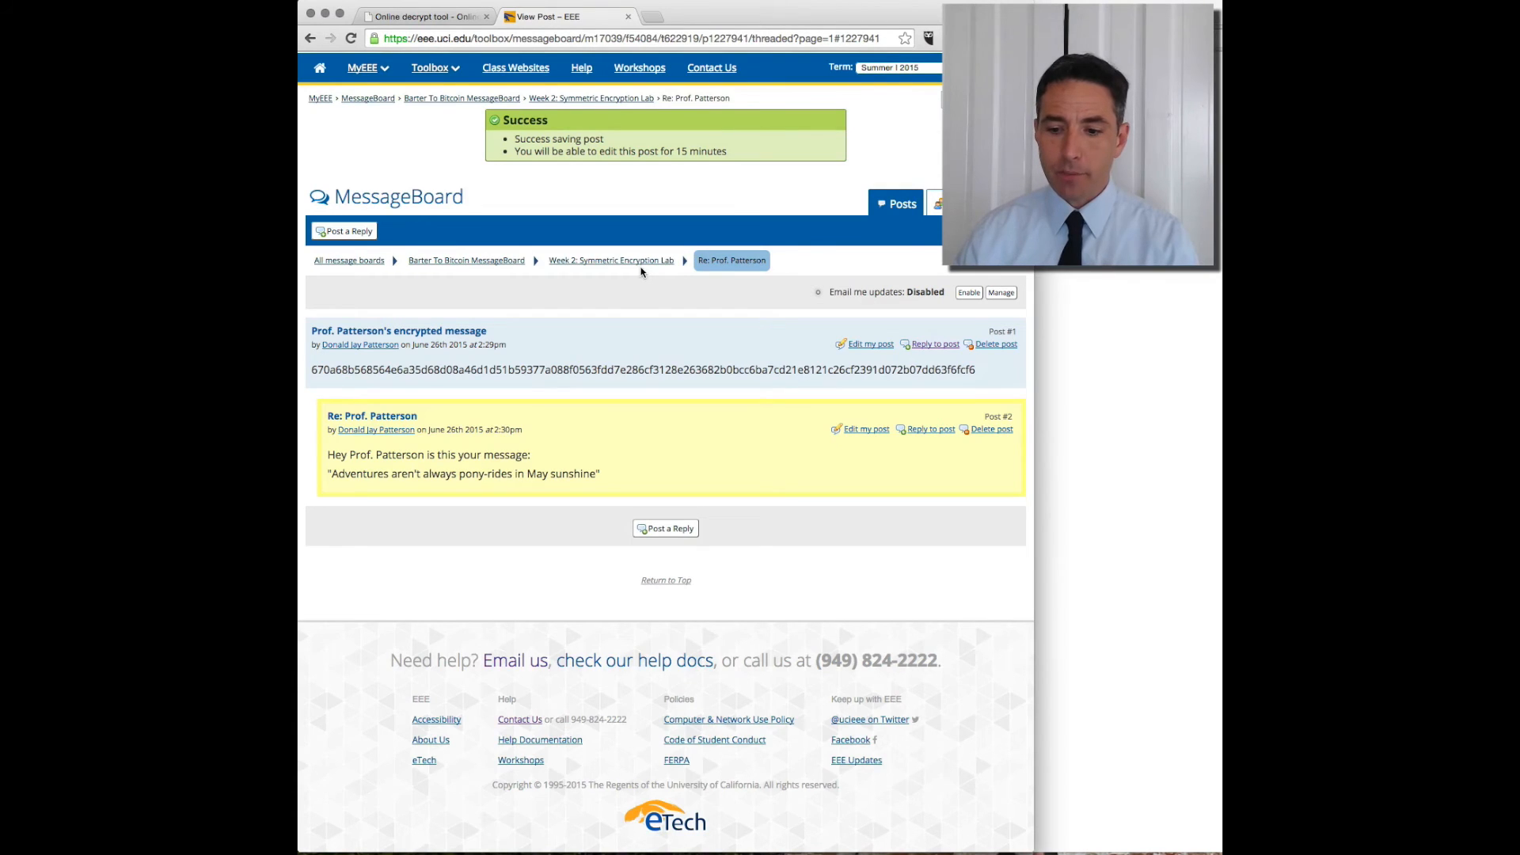
Enable 'Email me updates' and view the thread again from Week 2: Symmetric Encryption Lab
click(967, 292)
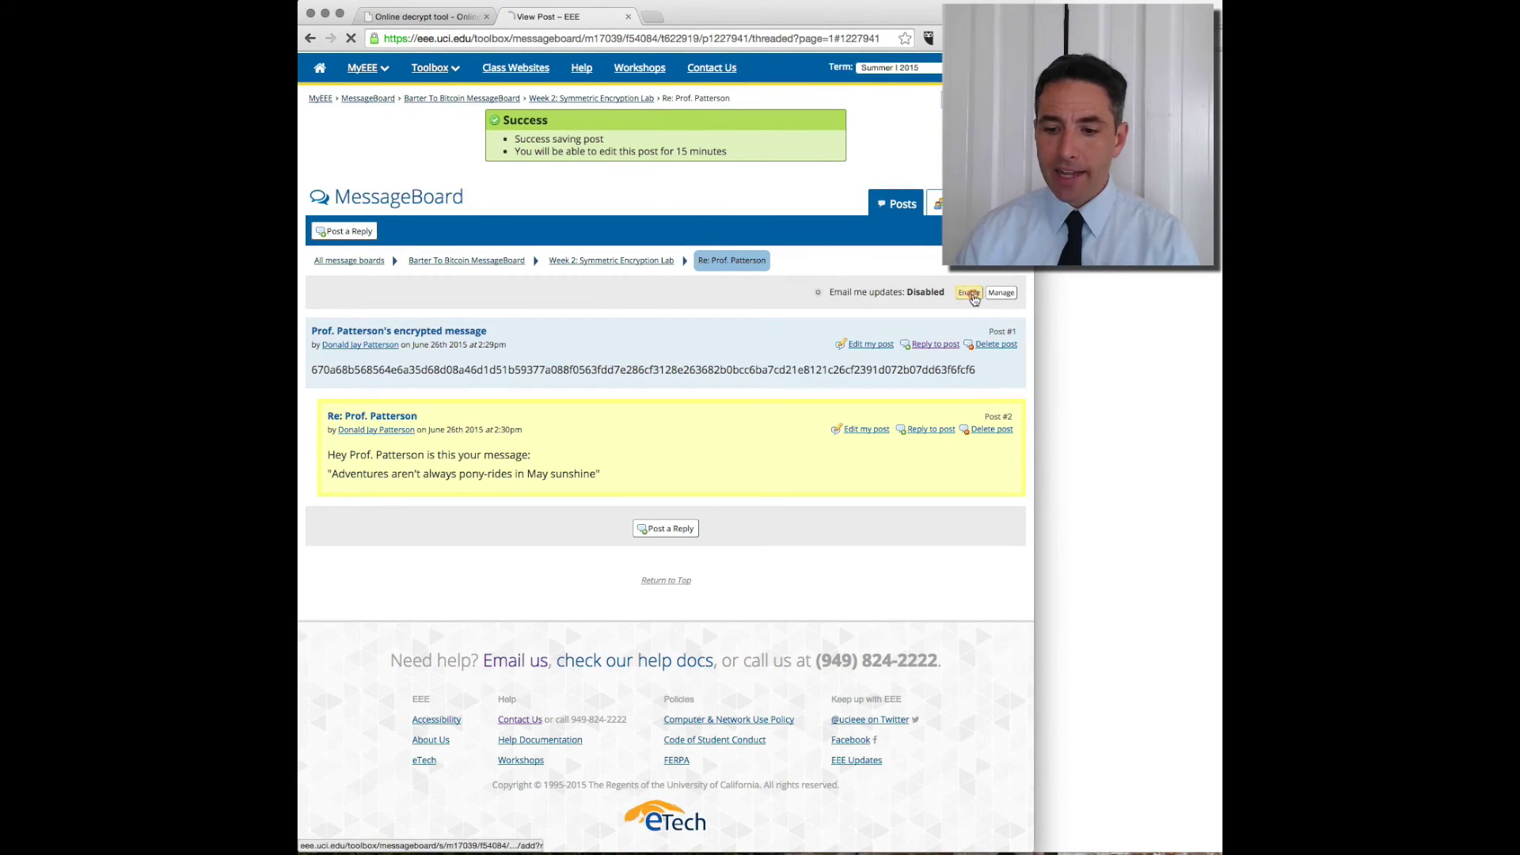
click(968, 292)
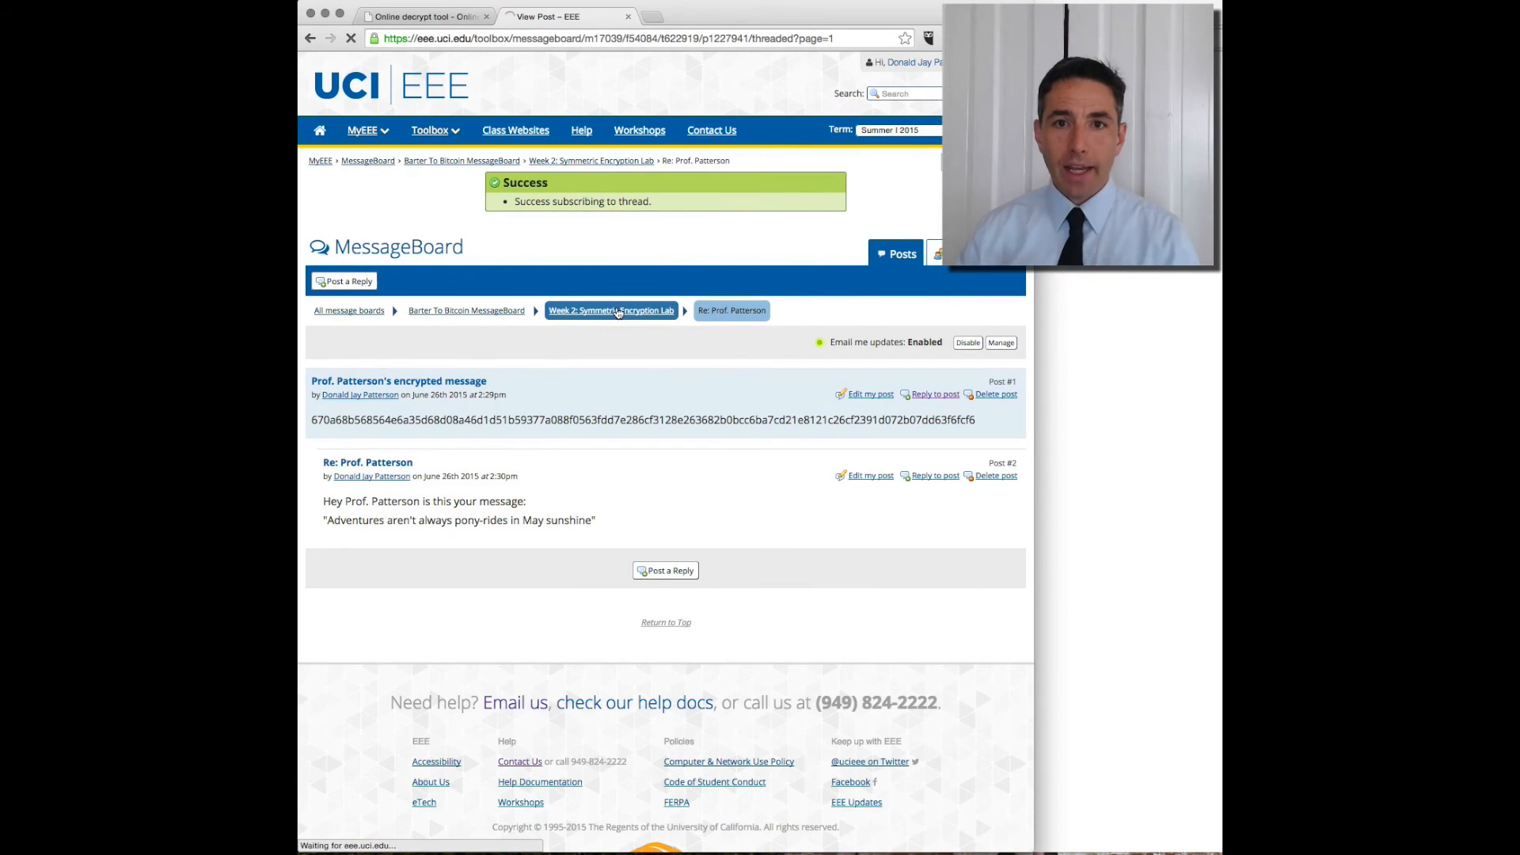
click(610, 310)
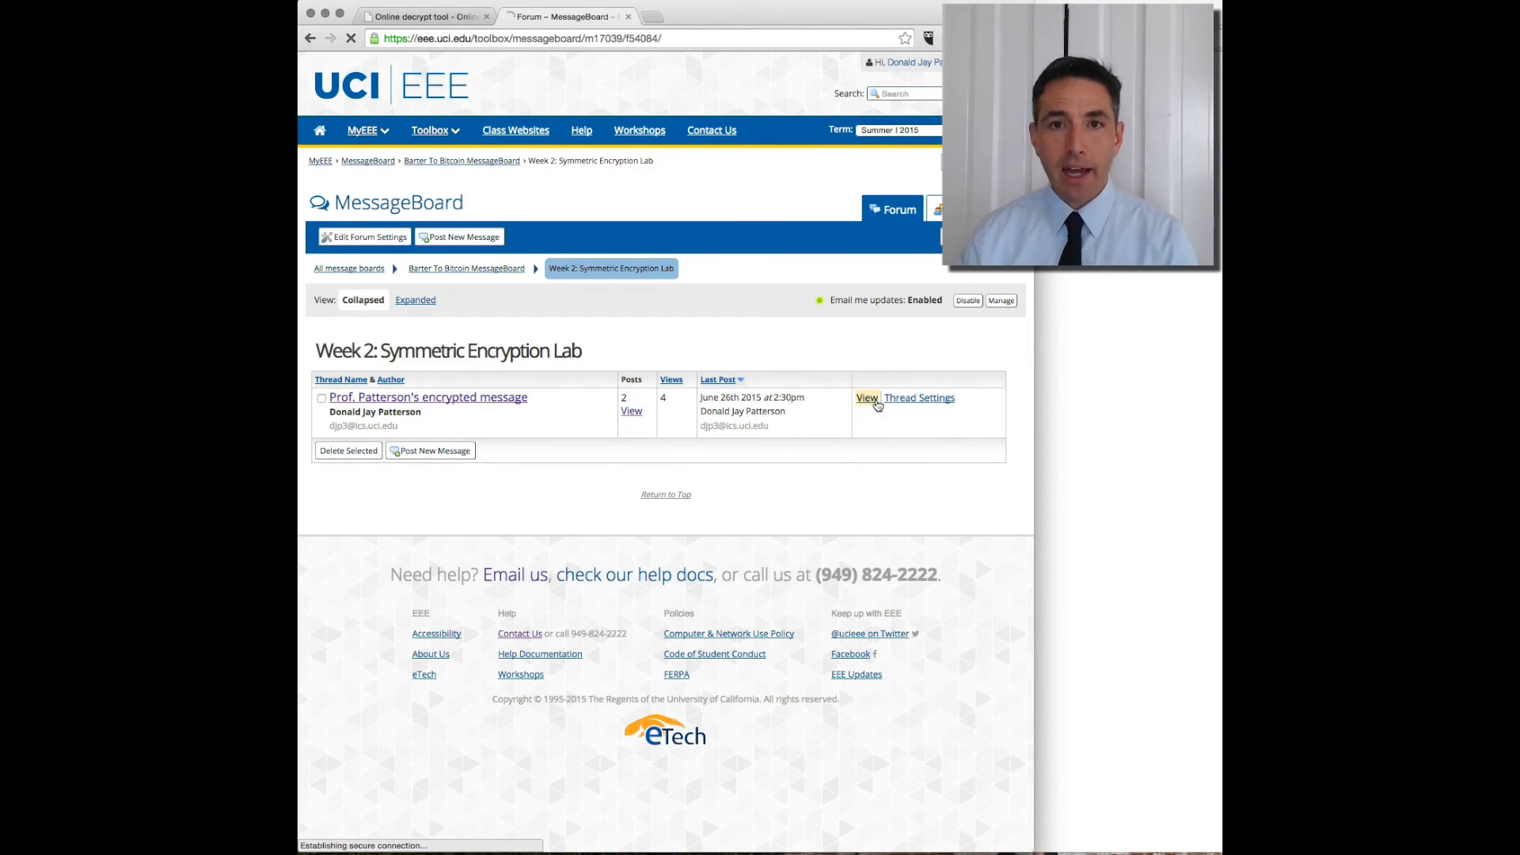
click(865, 397)
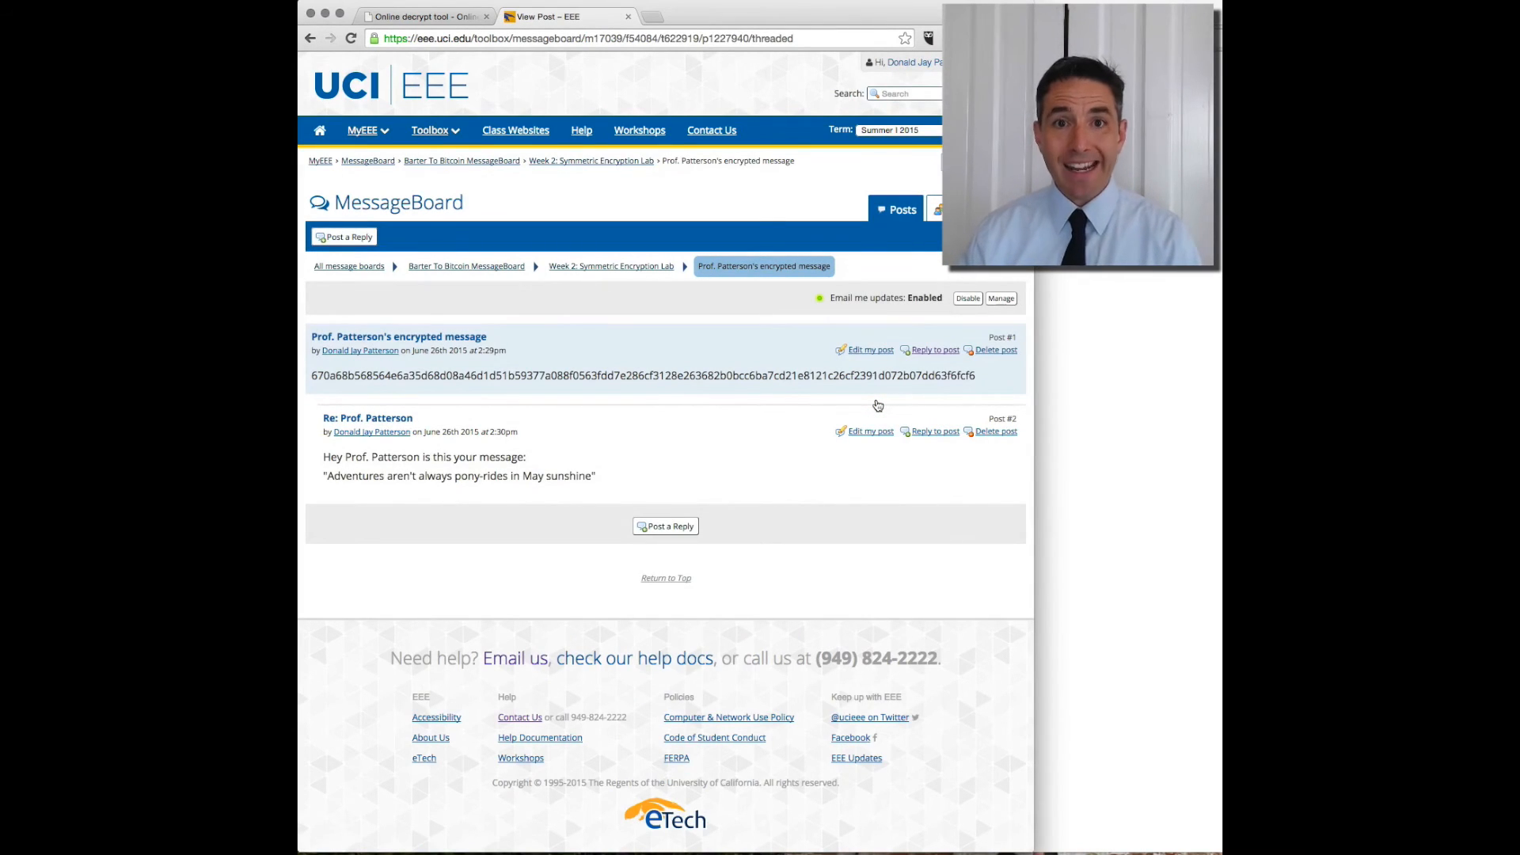
mouse_move(398, 470)
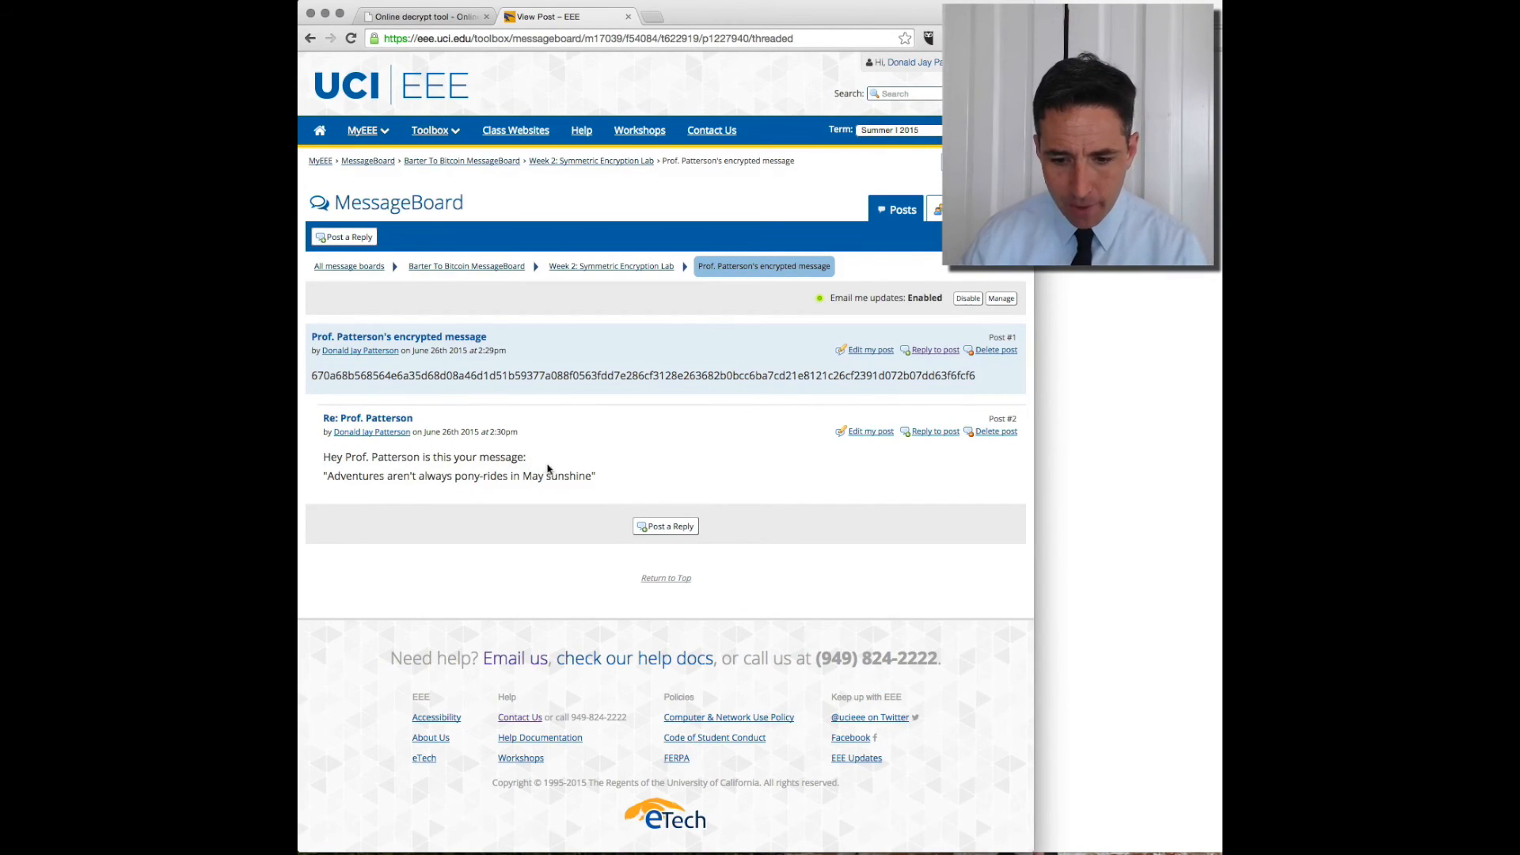
mouse_move(614, 505)
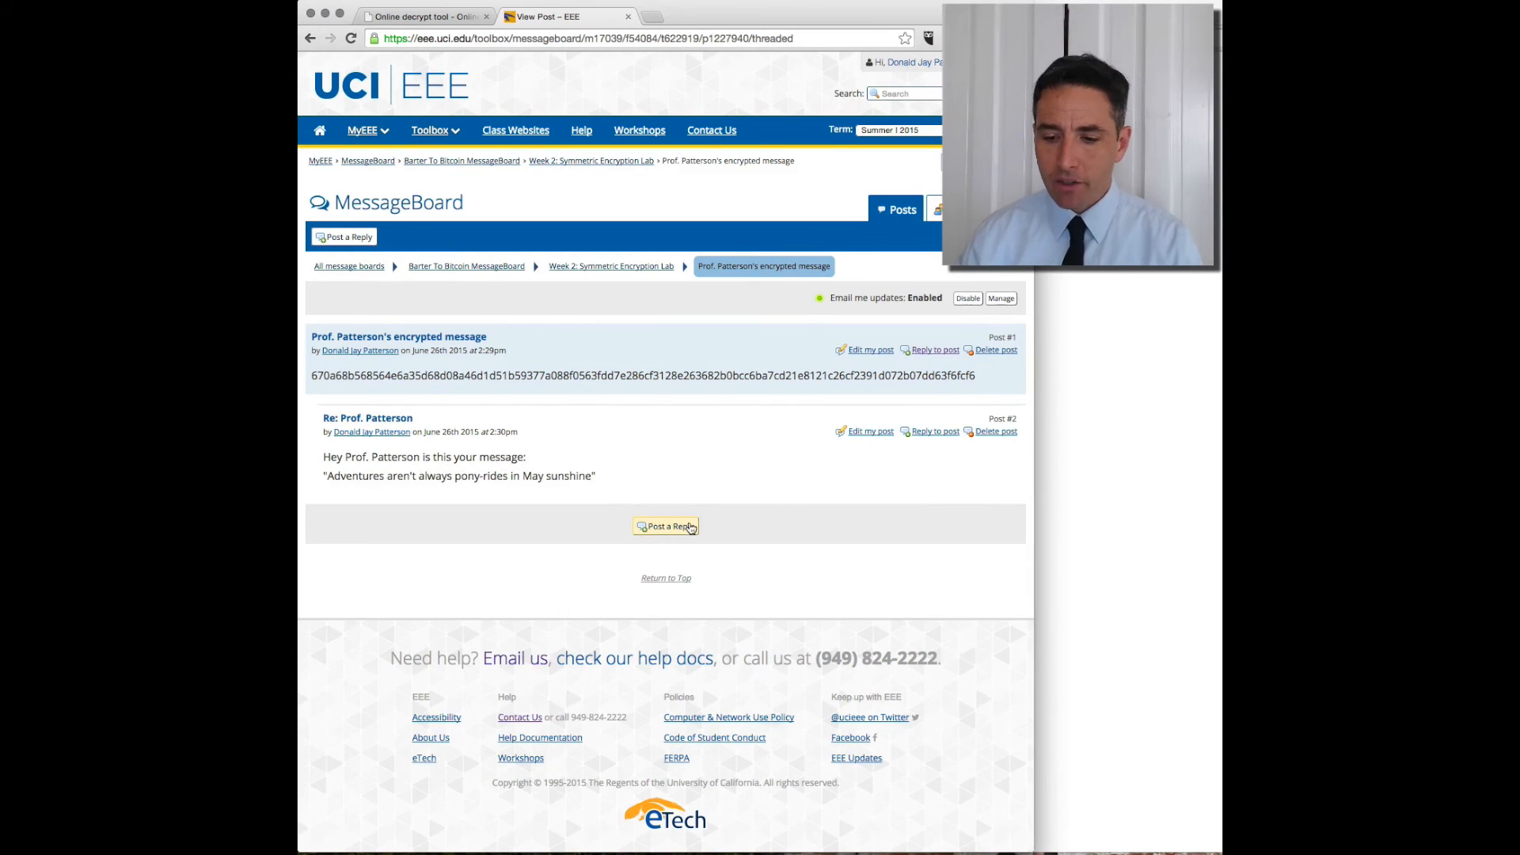
Reply to Post #2 with 'That's it! Great job!'
click(666, 526)
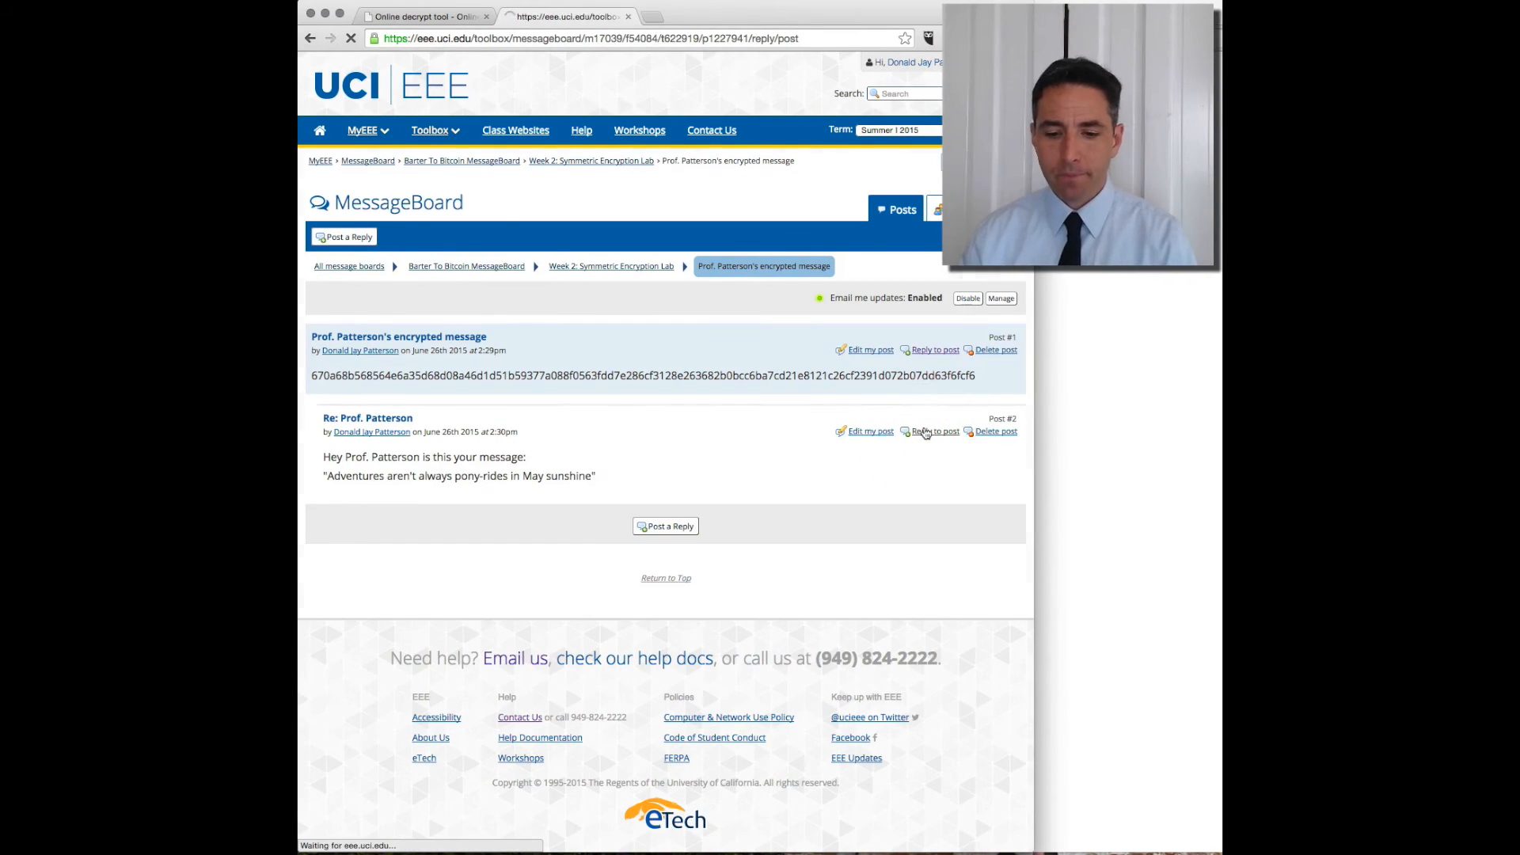
click(934, 431)
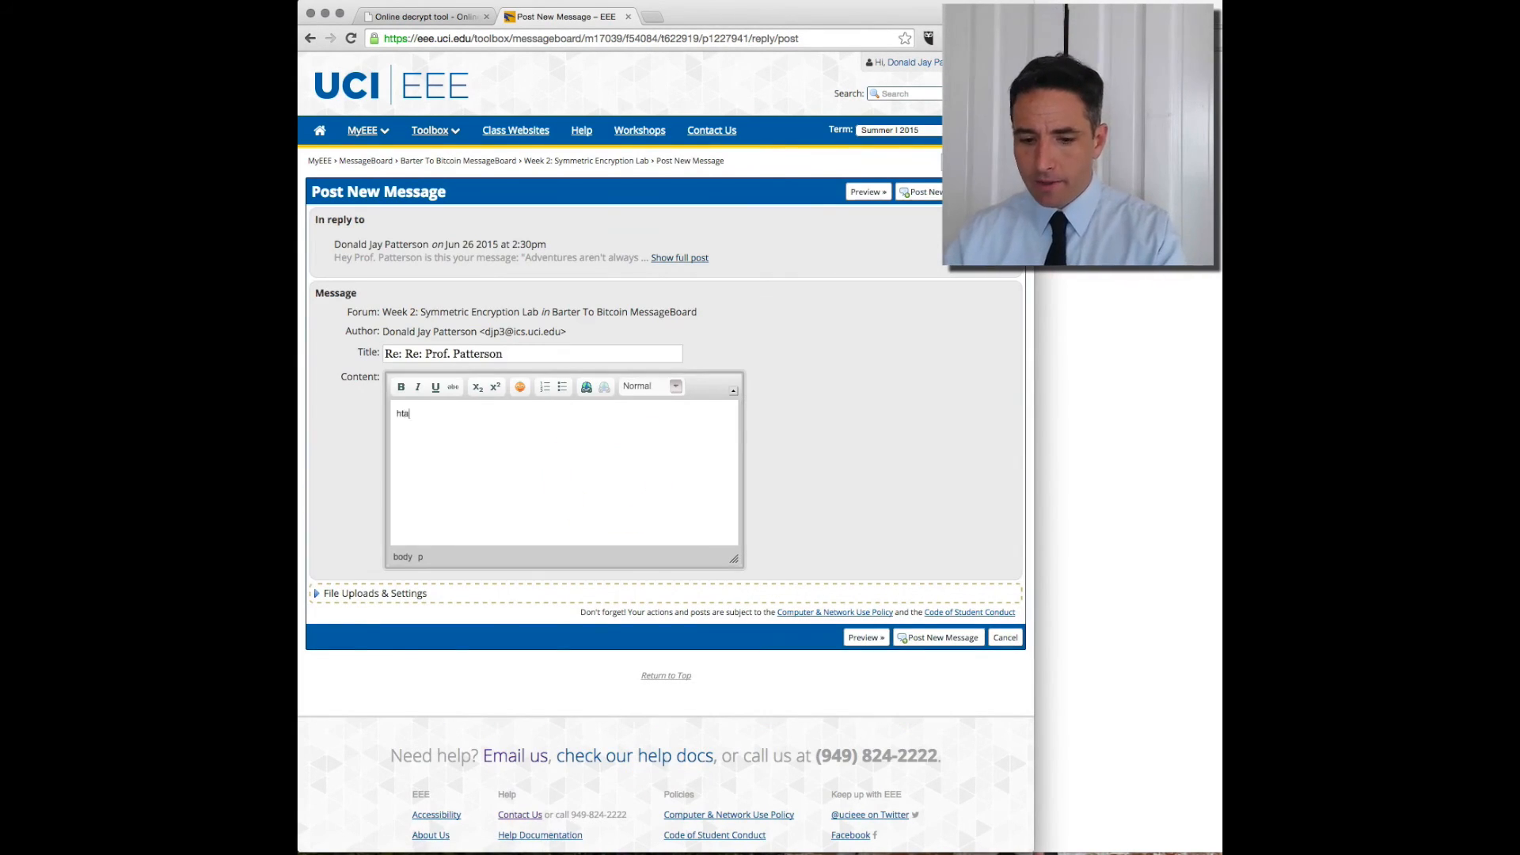
text(Thats)
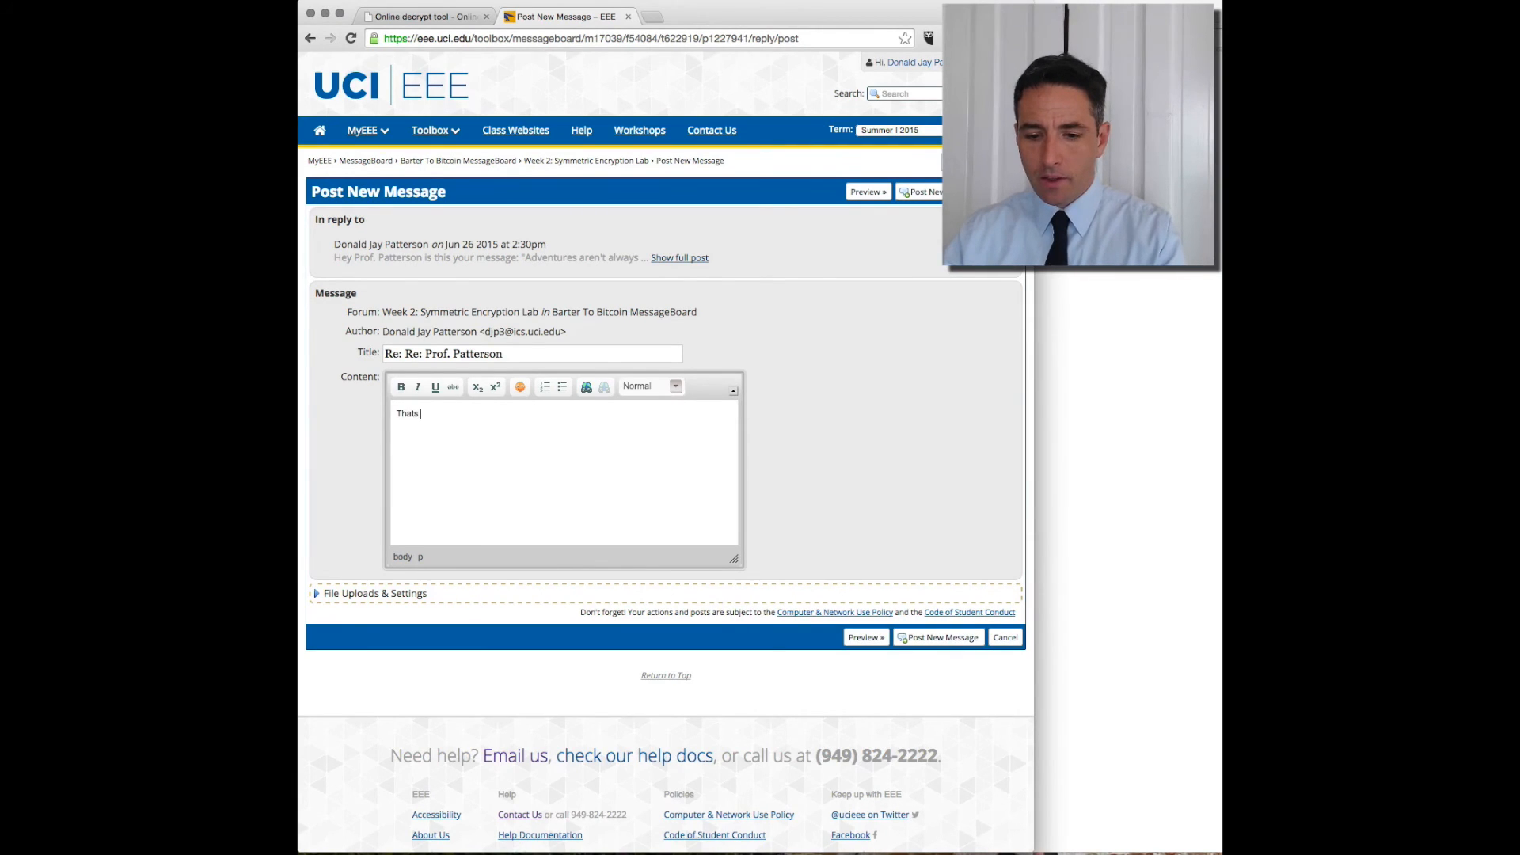
key(Backspace)
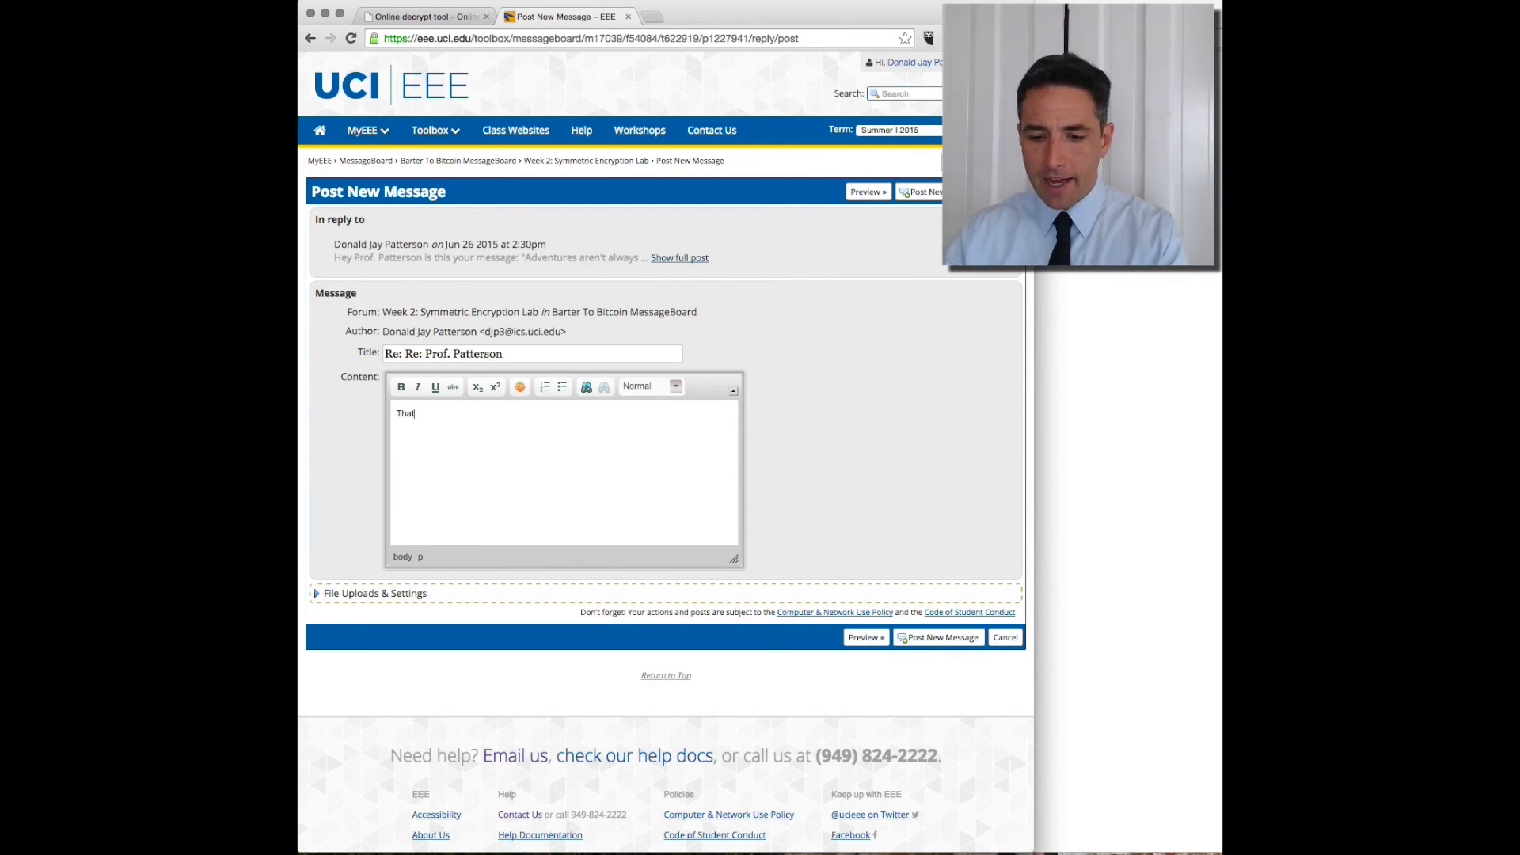
key(Backspace)
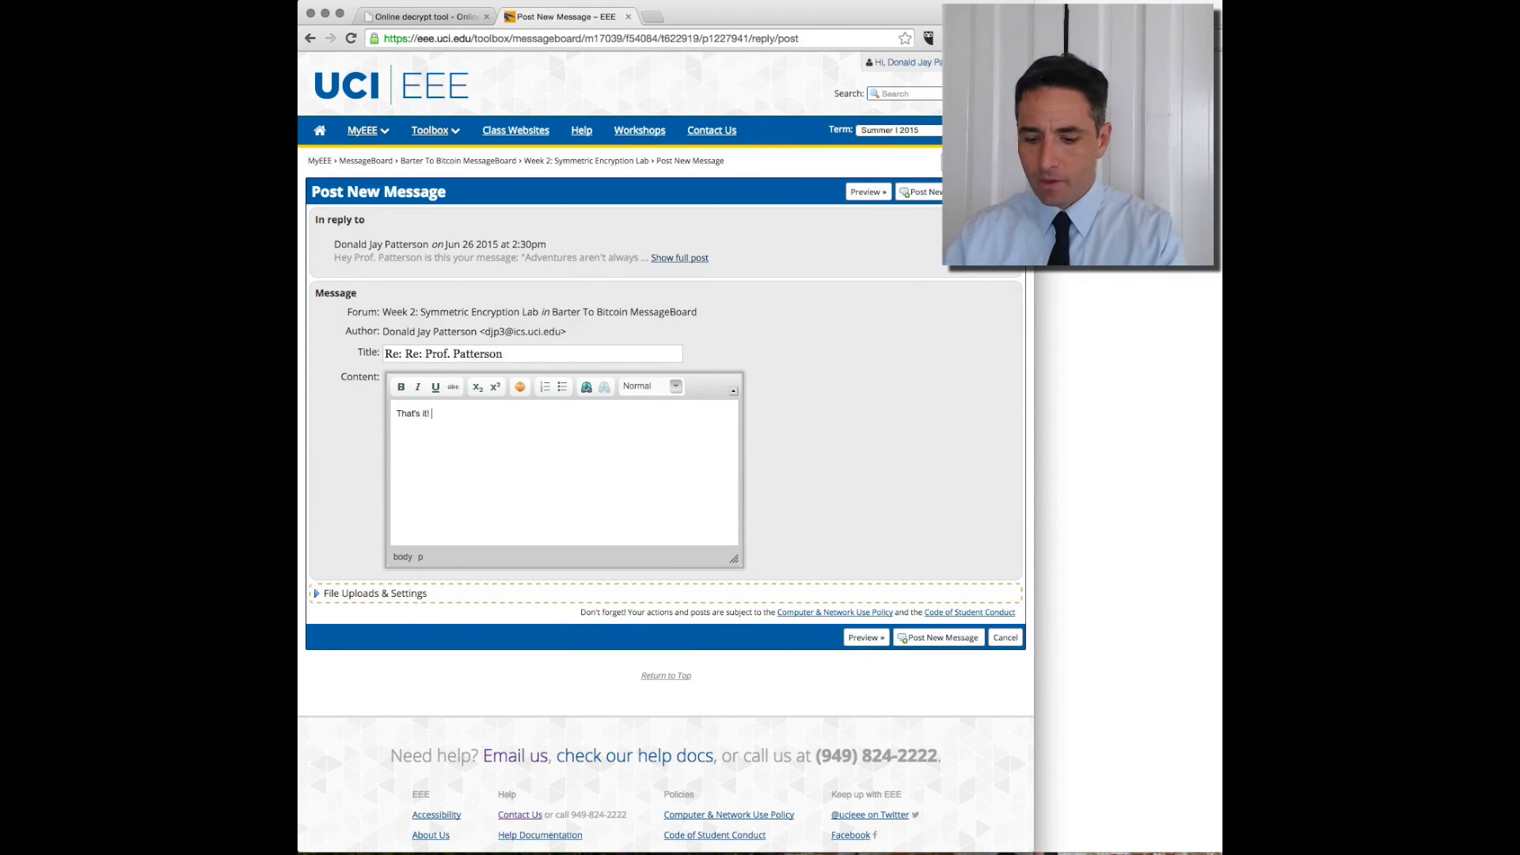
text(Great job1)
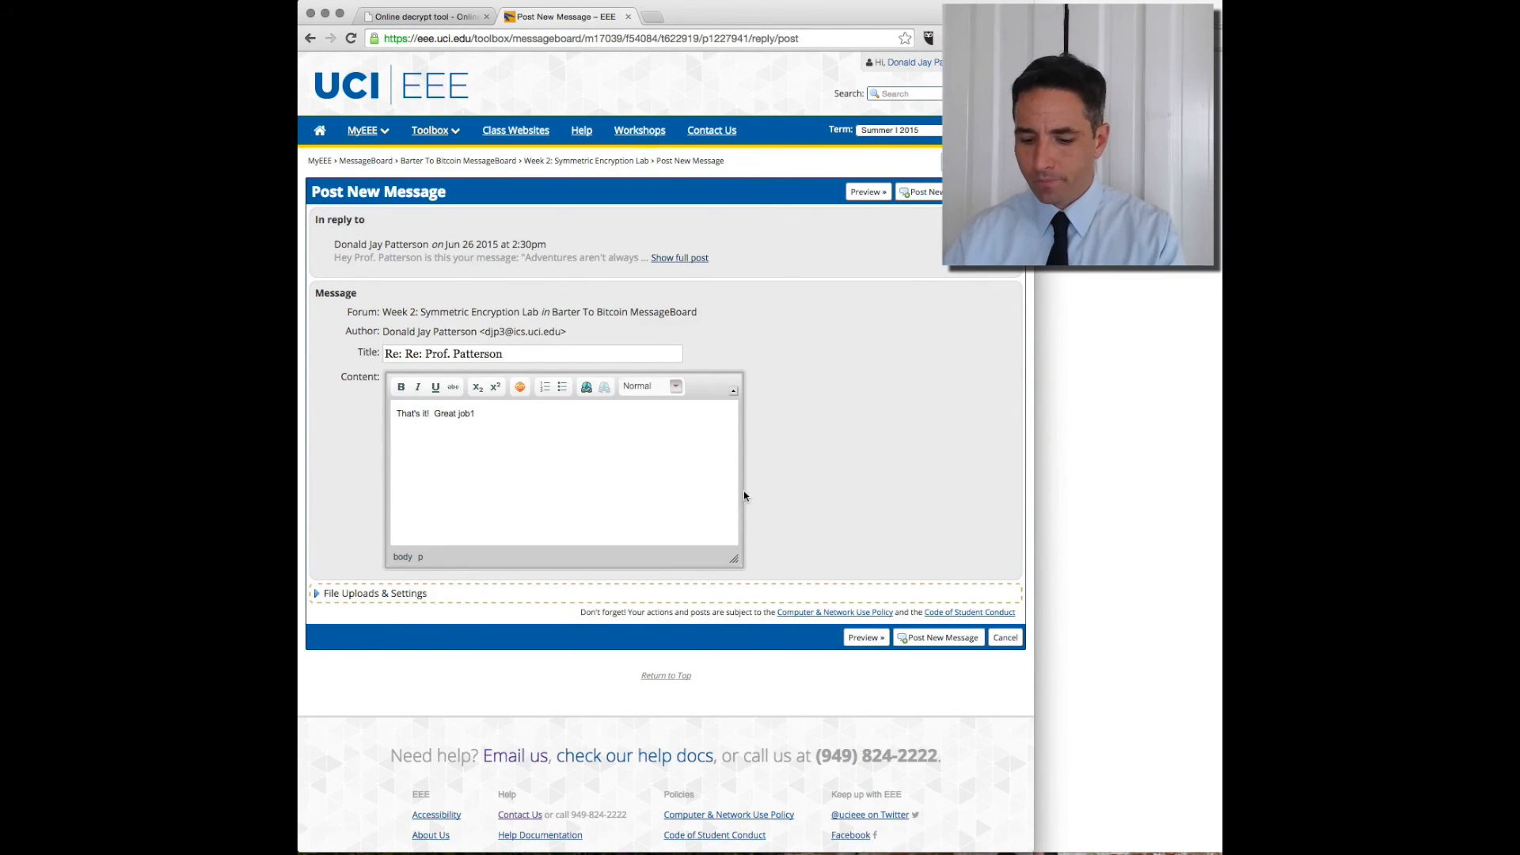
click(937, 637)
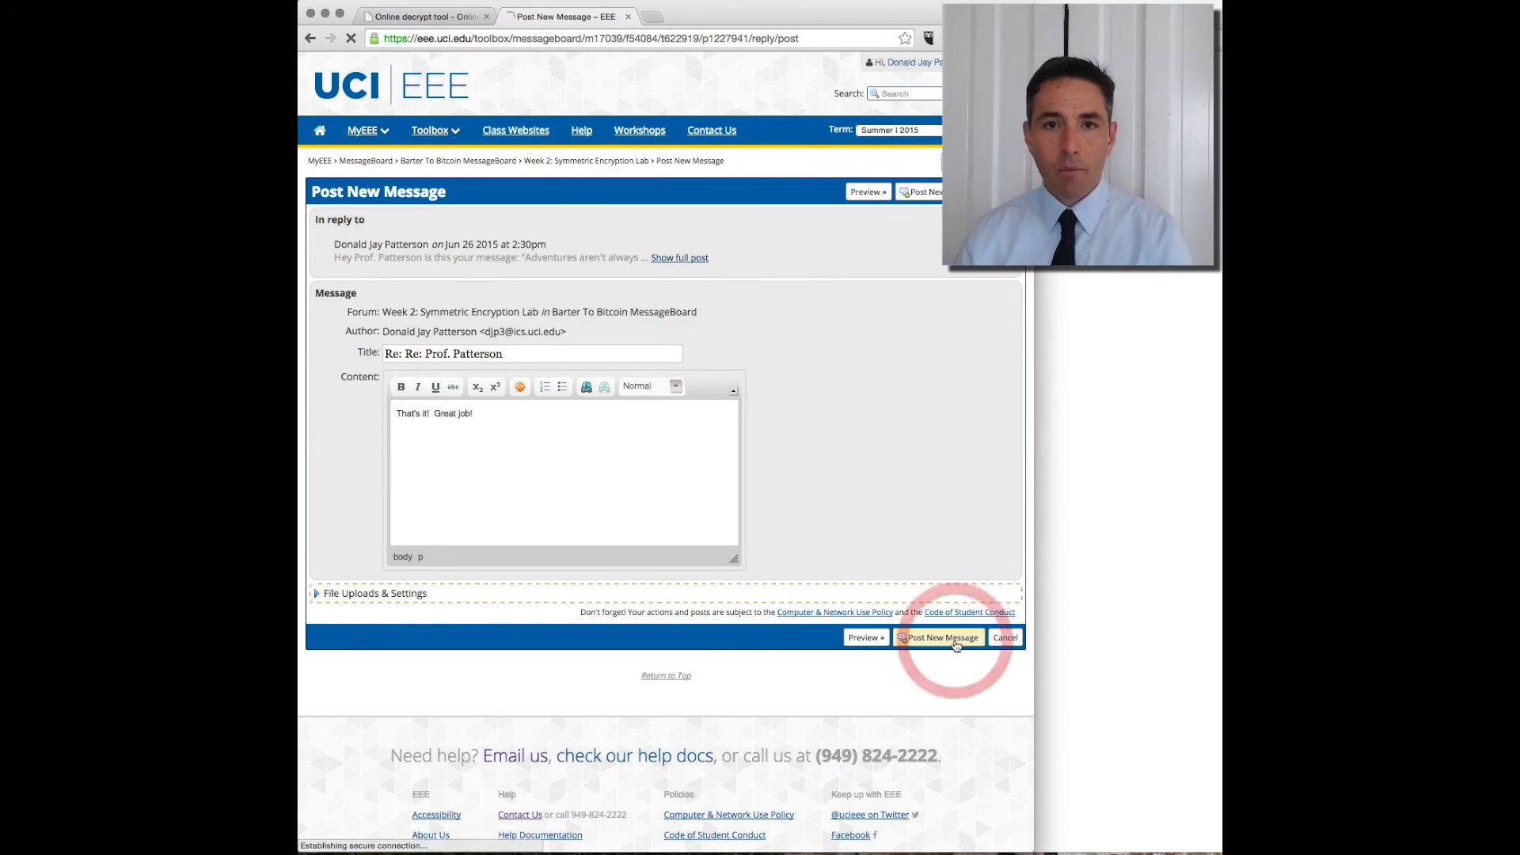
click(938, 636)
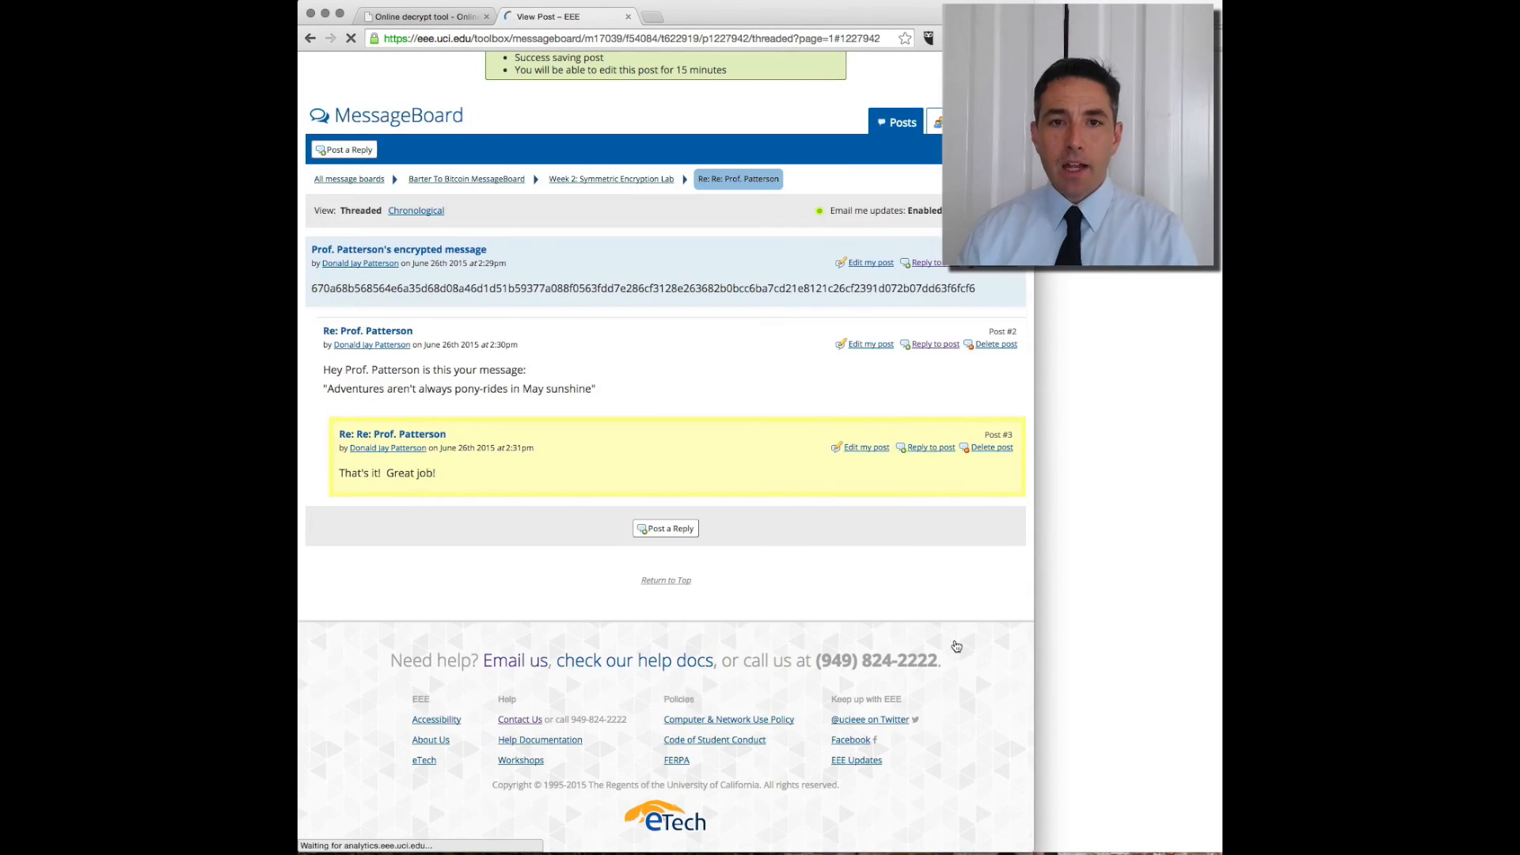